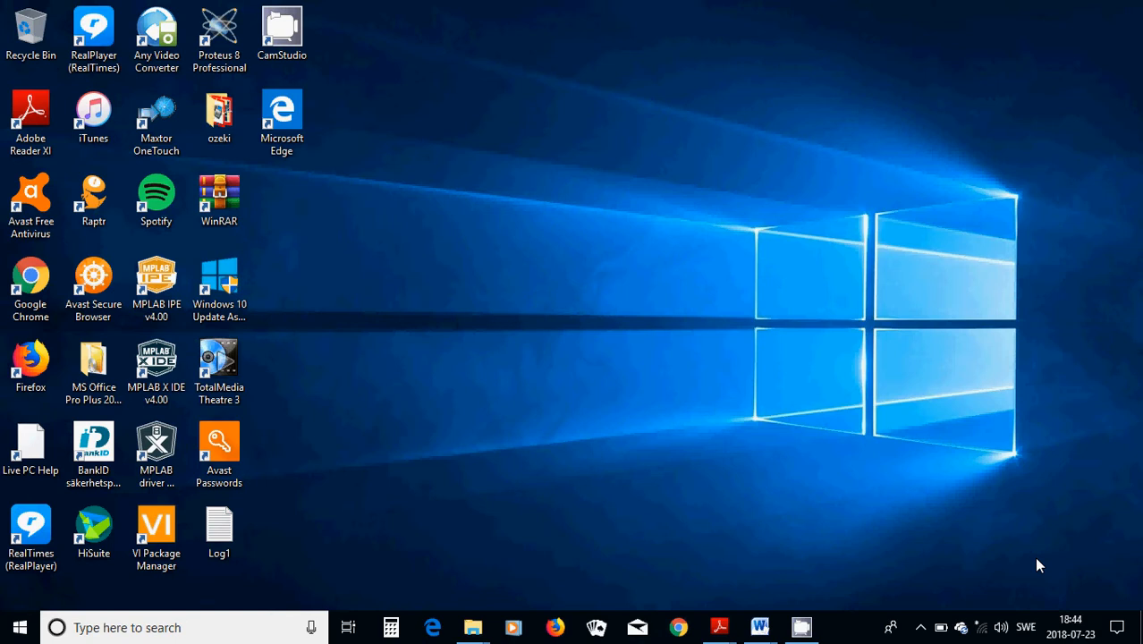
{"action": "mouse_move", "coordinate": [440, 183]}
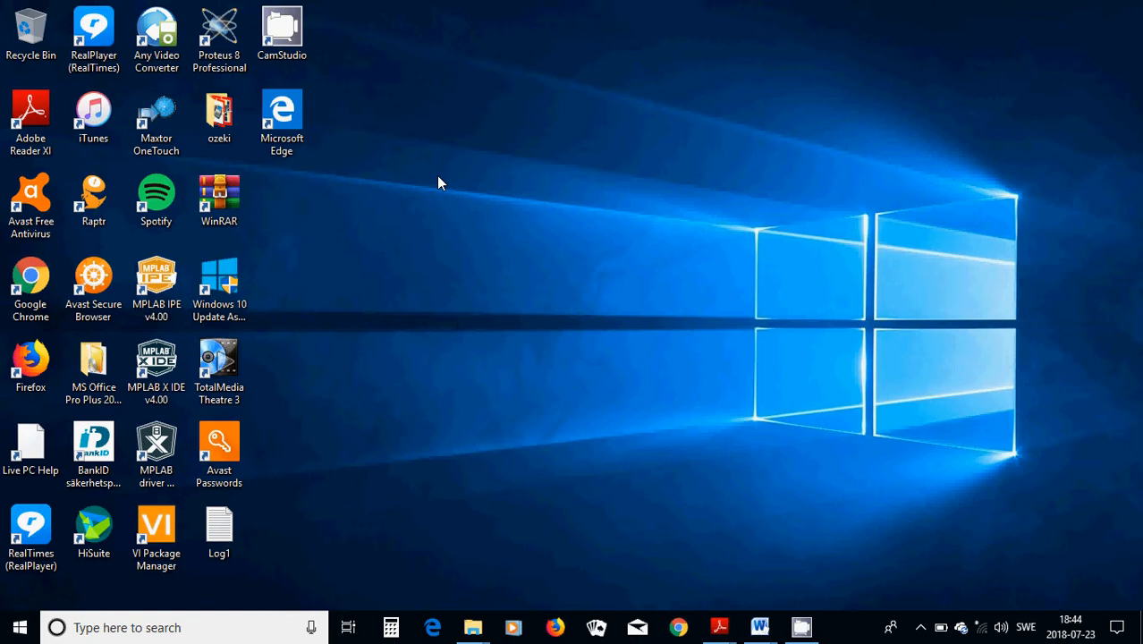
{"action": "mouse_move", "coordinate": [308, 277]}
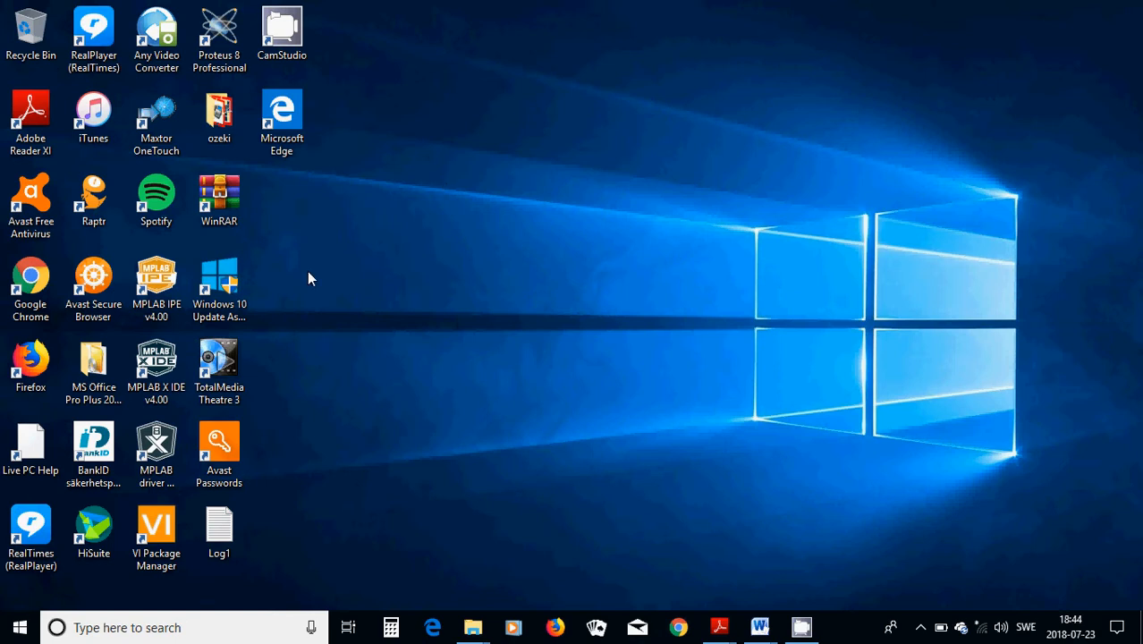
{"action": "mouse_move", "coordinate": [338, 260]}
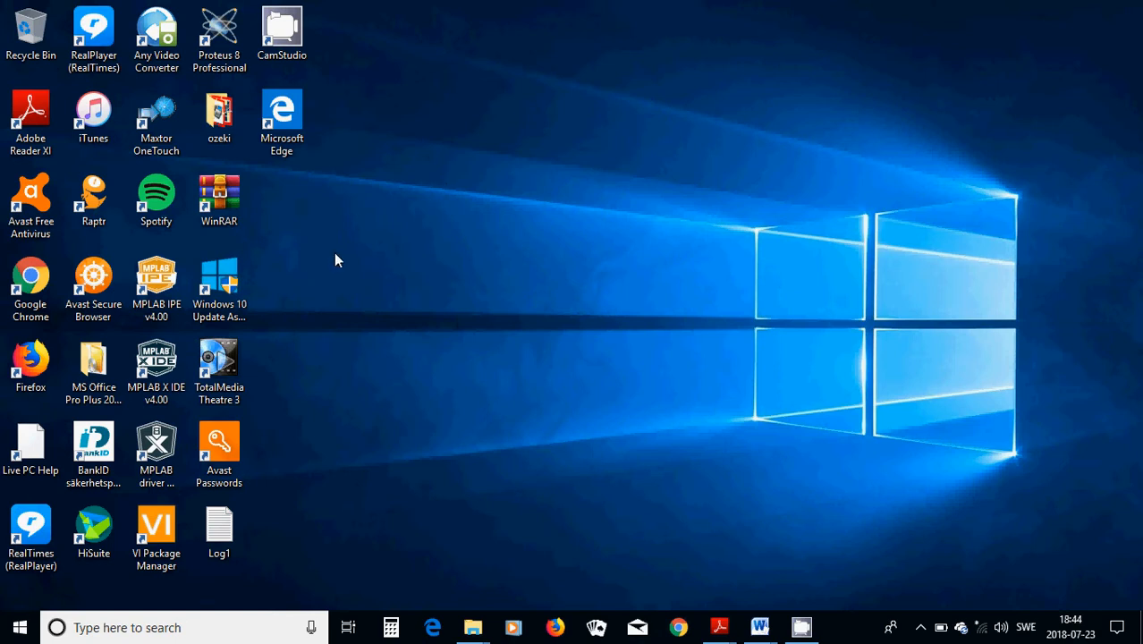
{"action": "mouse_move", "coordinate": [300, 347]}
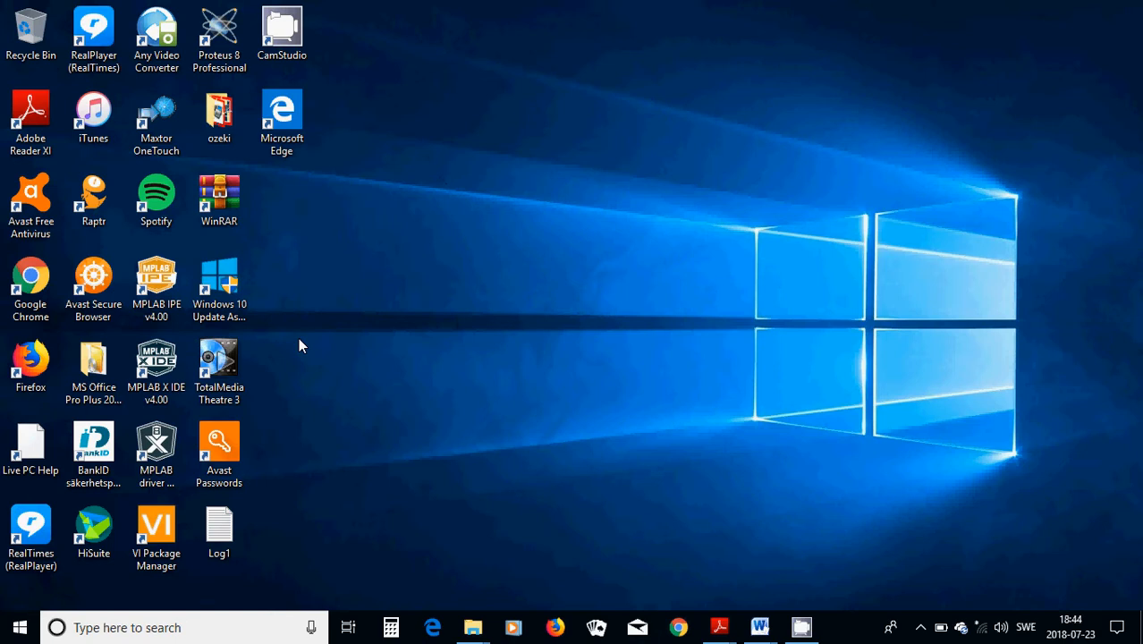
{"action": "mouse_move", "coordinate": [364, 279]}
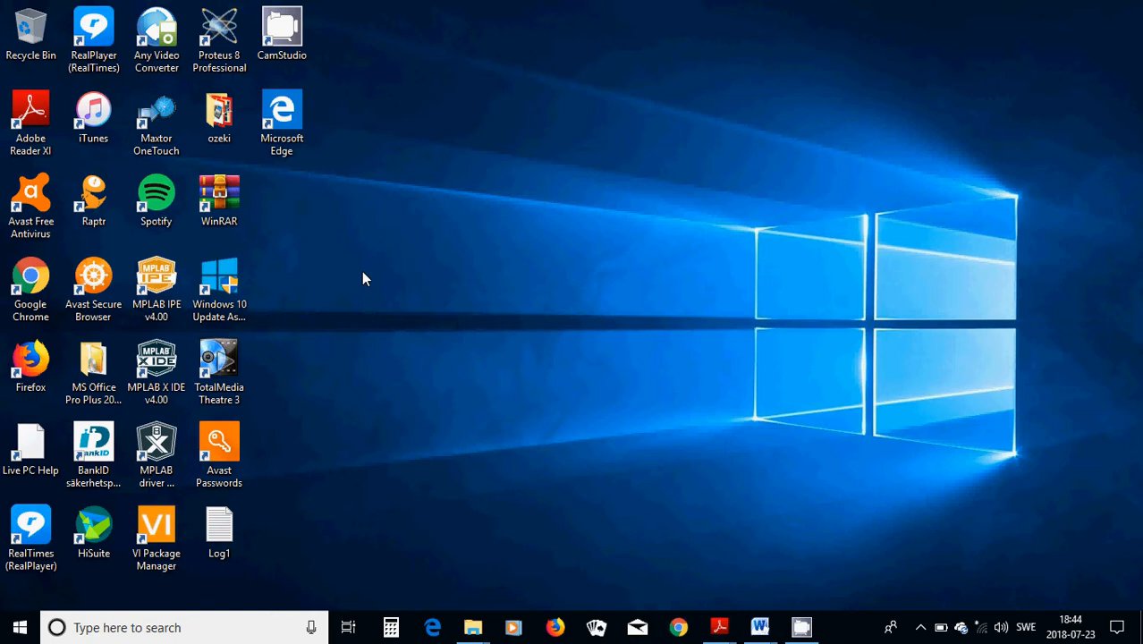
{"action": "mouse_move", "coordinate": [154, 511]}
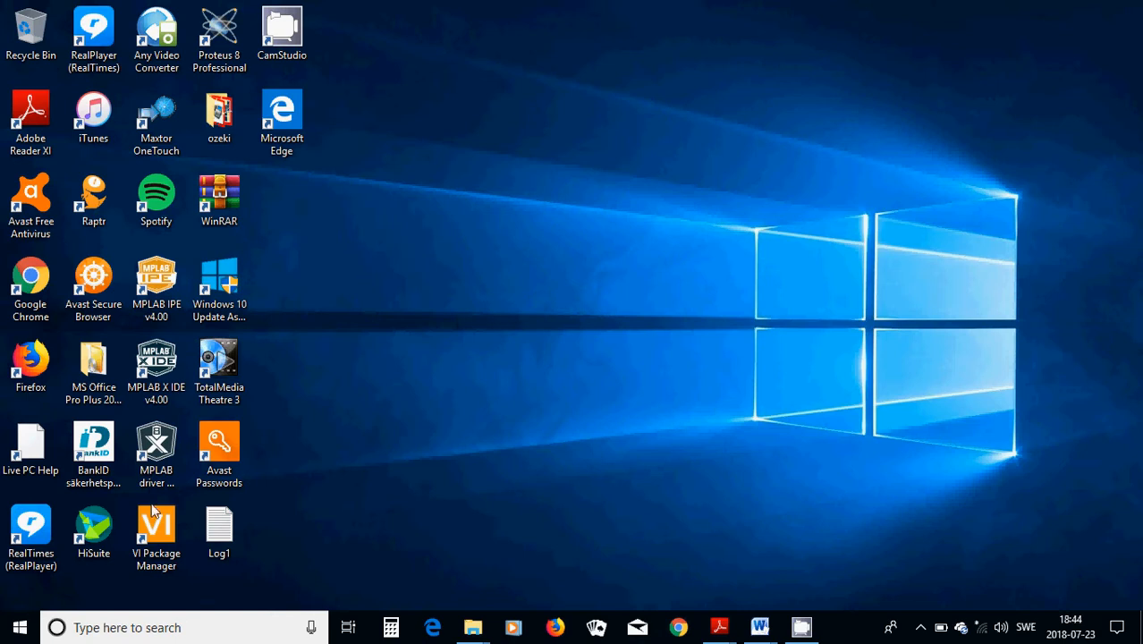
{"action": "mouse_move", "coordinate": [369, 418]}
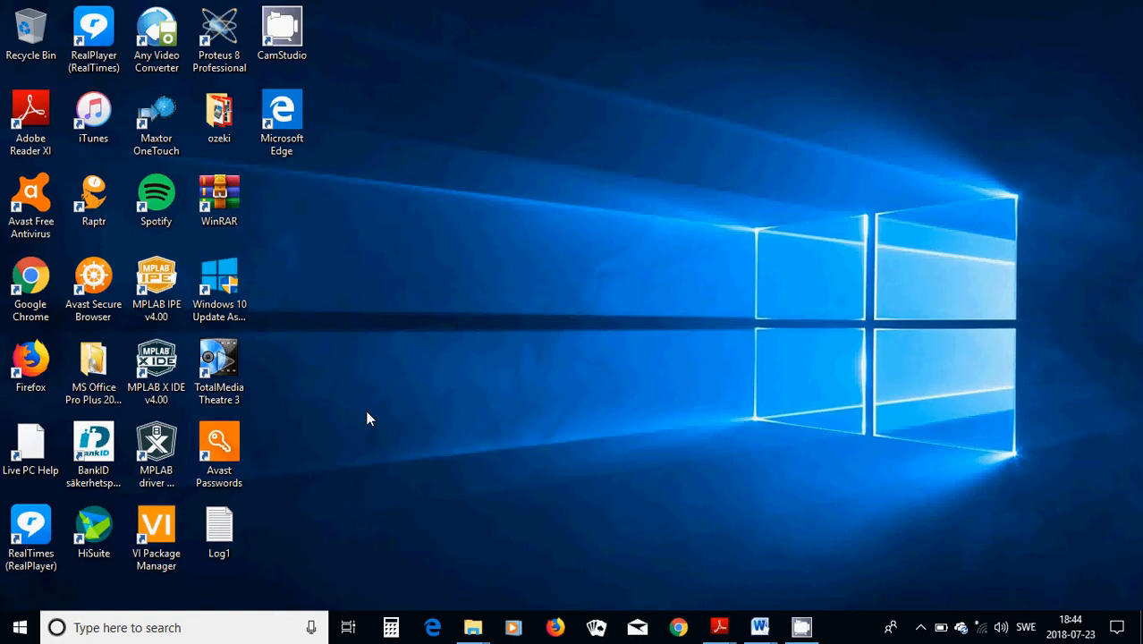
{"action": "mouse_move", "coordinate": [306, 292]}
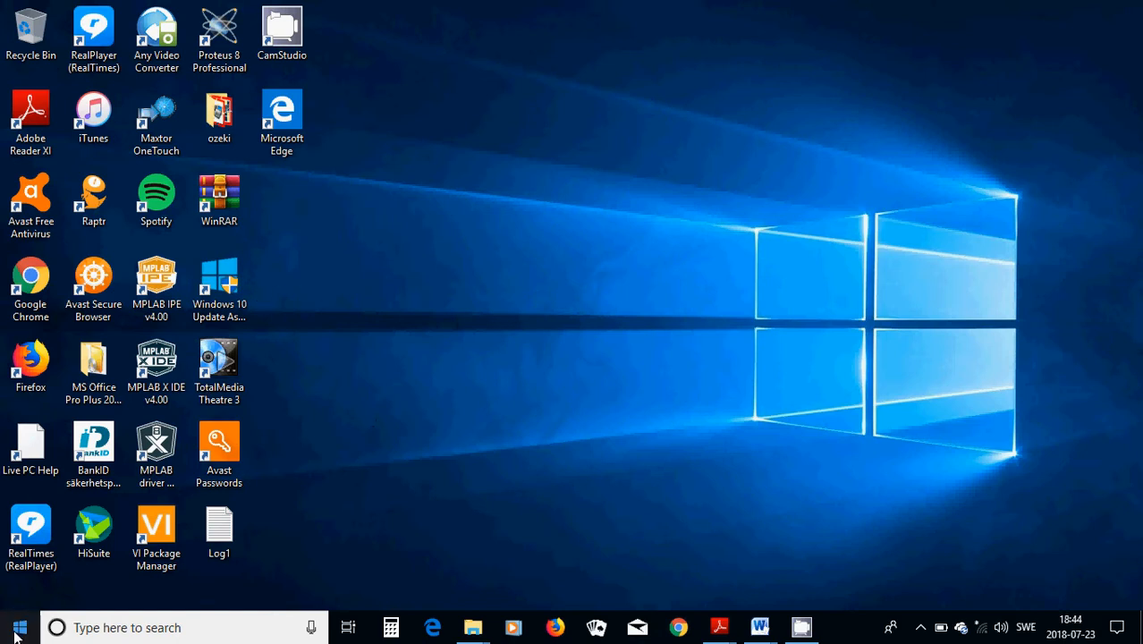
Scroll the Start menu app list down to P and expand the Pelles C for Windows group.
{"action": "left_click", "coordinate": [19, 626]}
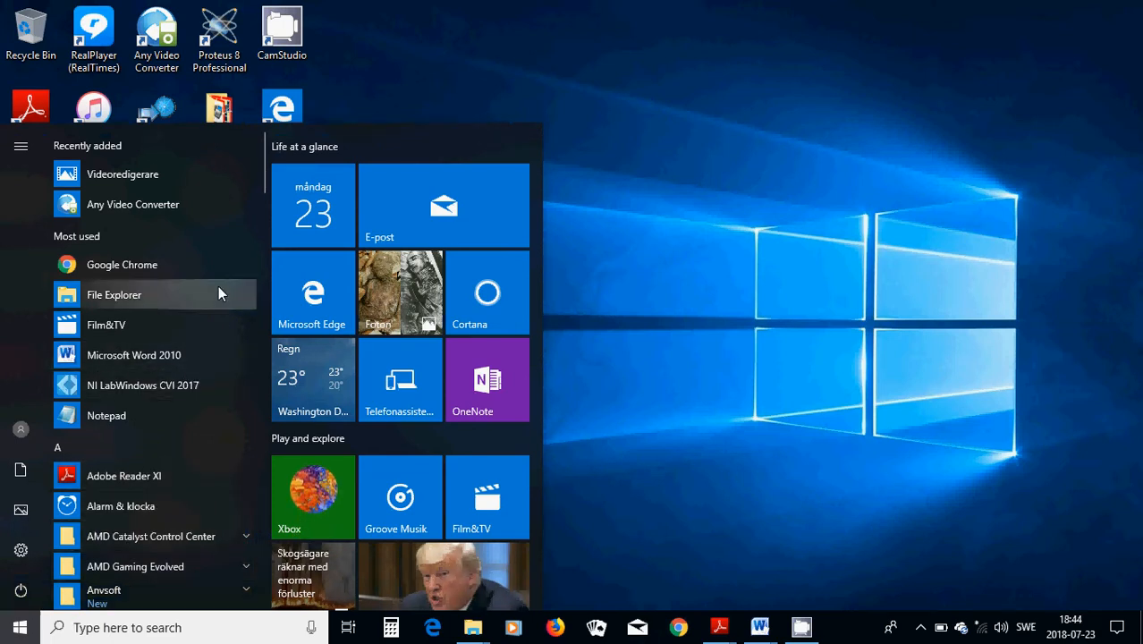
{"action": "scroll", "scroll_direction": "down", "scroll_amount": 3}
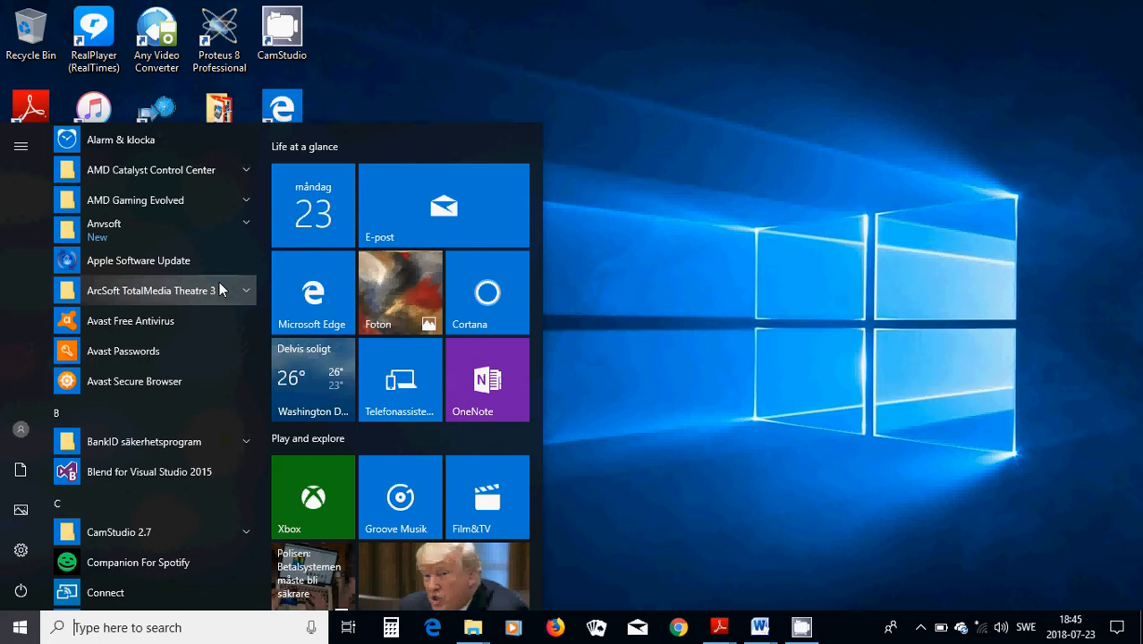
{"action": "scroll", "scroll_direction": "down", "scroll_amount": 3}
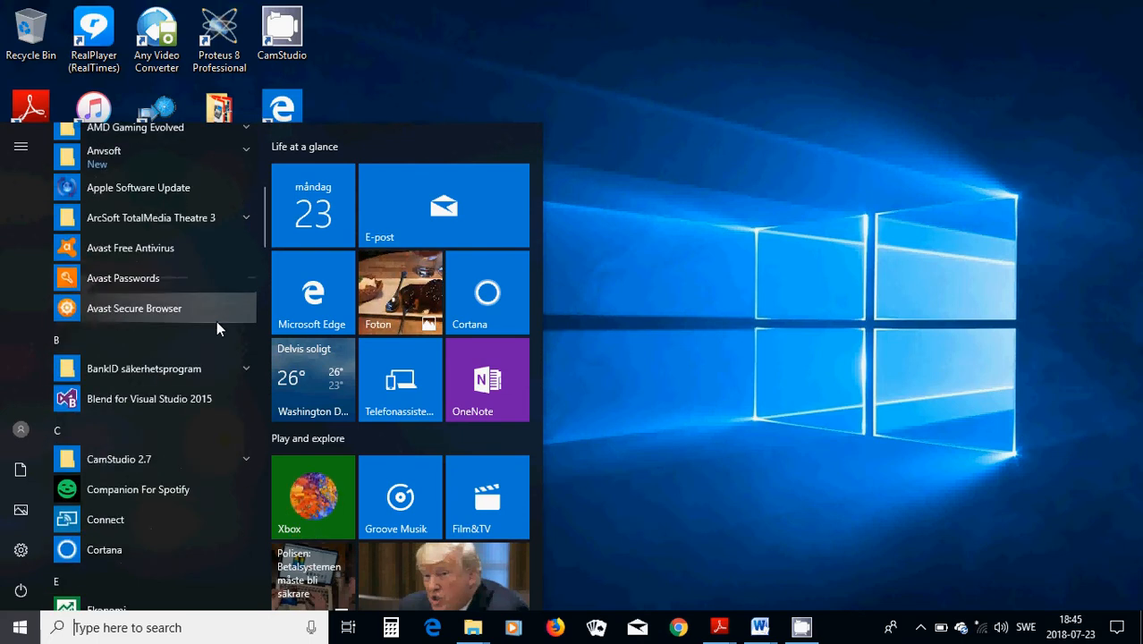
{"action": "scroll", "scroll_direction": "down", "scroll_amount": 3}
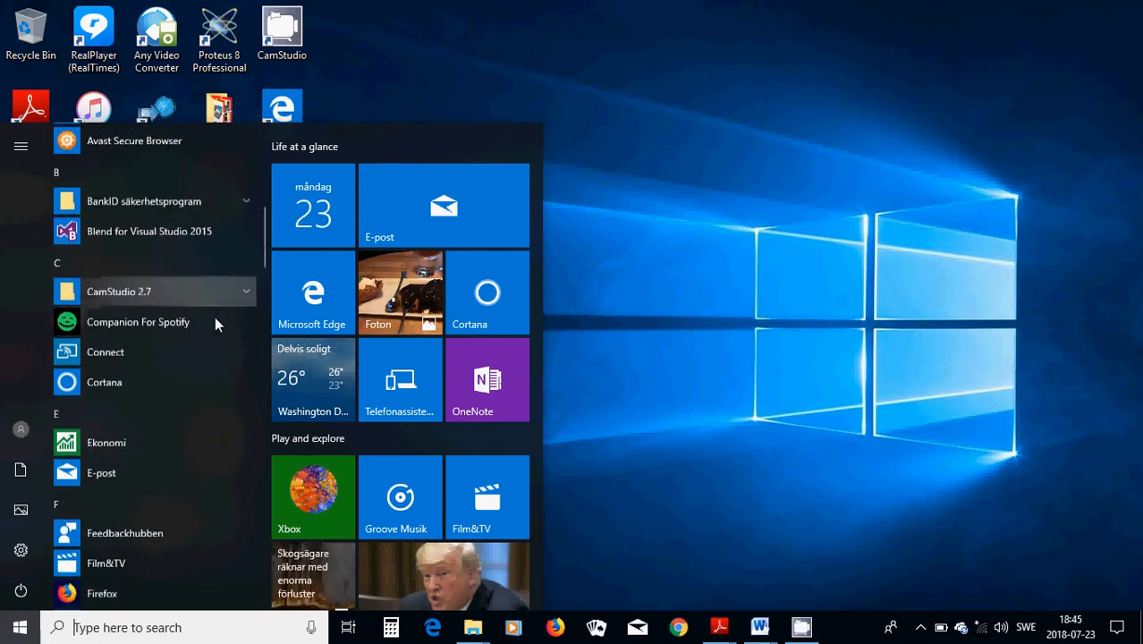
{"action": "scroll", "scroll_direction": "down", "scroll_amount": 3}
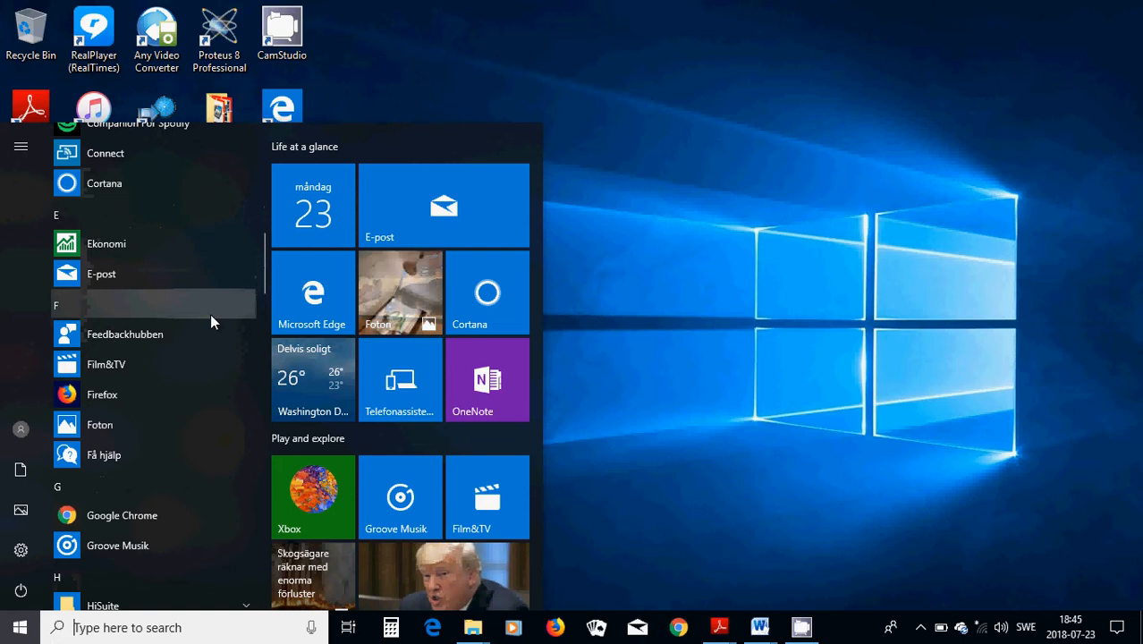
{"action": "scroll", "scroll_direction": "down", "scroll_amount": 3}
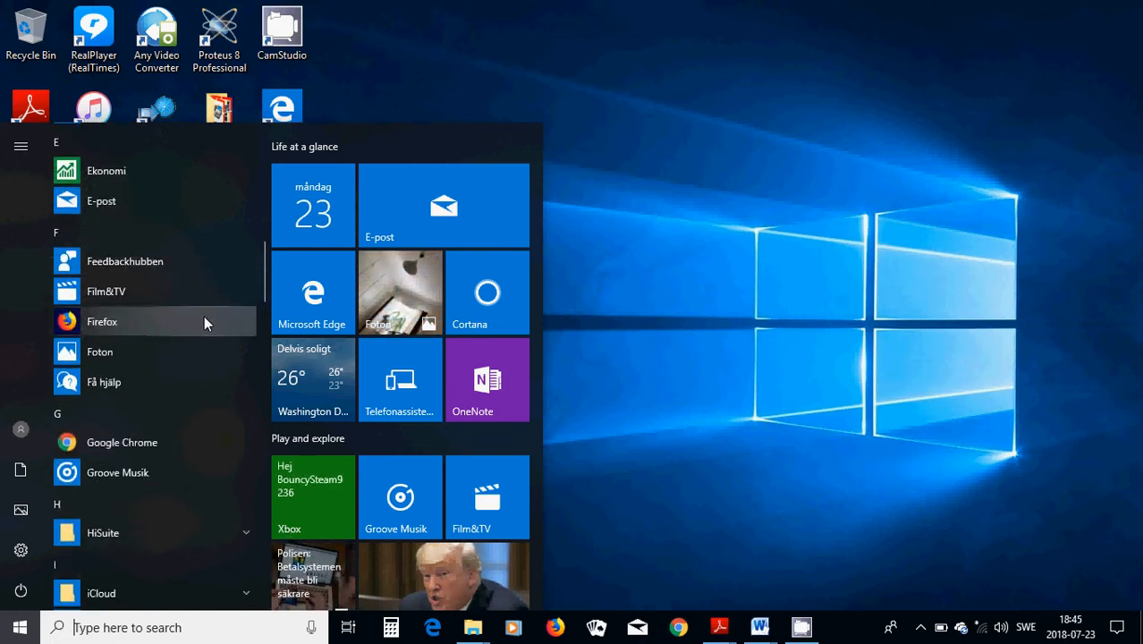
{"action": "scroll", "scroll_direction": "down", "scroll_amount": 3}
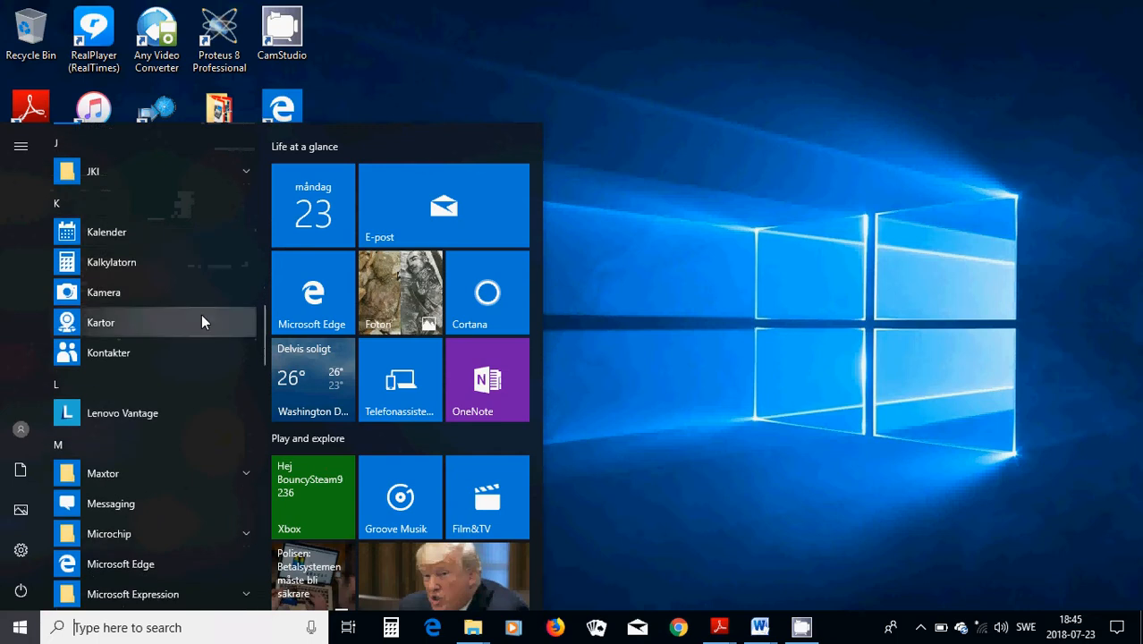
{"action": "scroll", "scroll_direction": "down", "scroll_amount": 3}
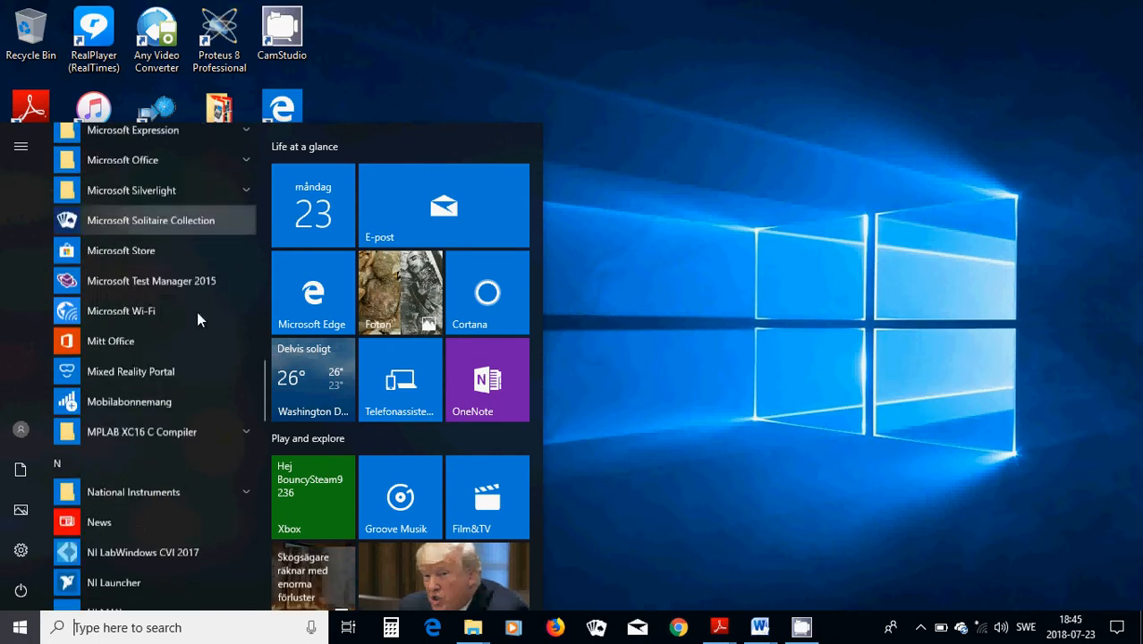
{"action": "scroll", "scroll_direction": "down", "scroll_amount": 3}
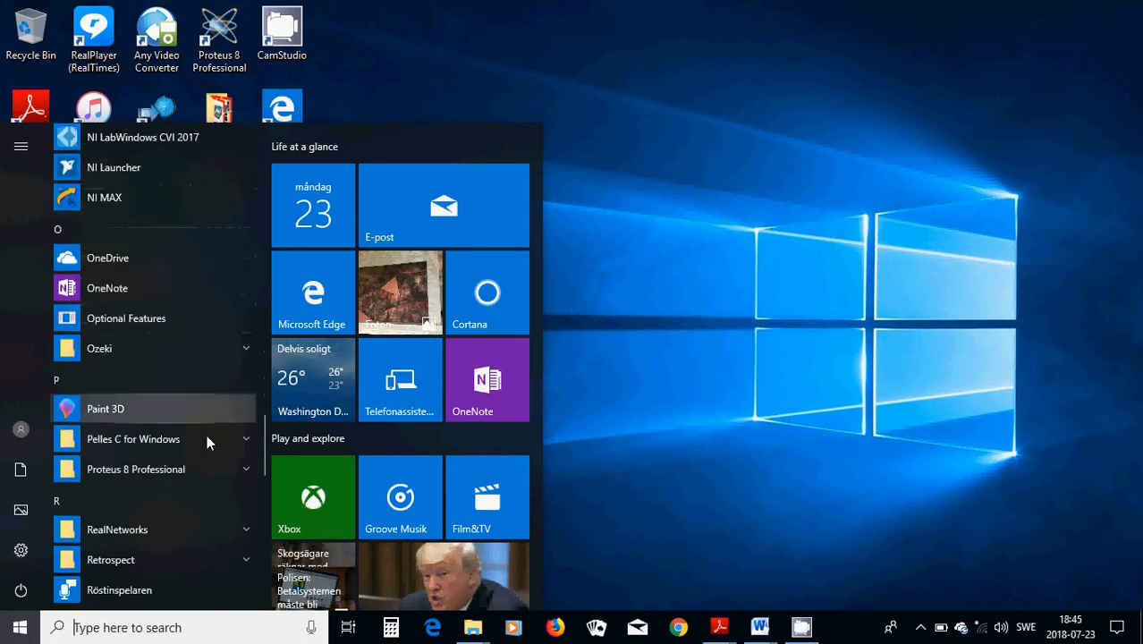
{"action": "left_click", "coordinate": [132, 439]}
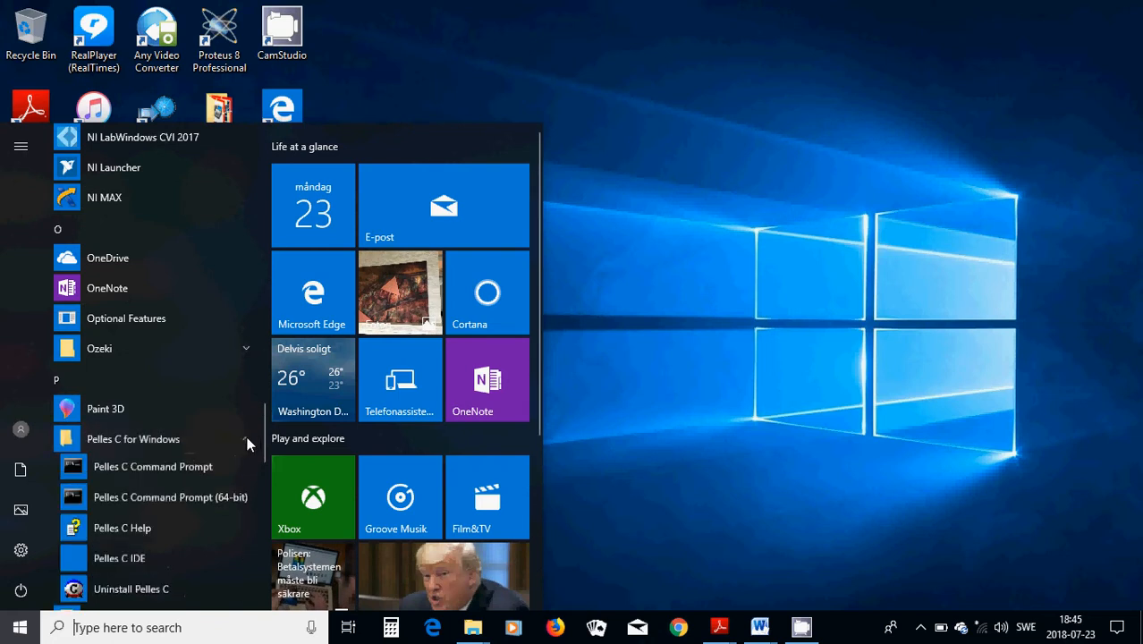
{"action": "scroll", "scroll_direction": "down", "scroll_amount": 3}
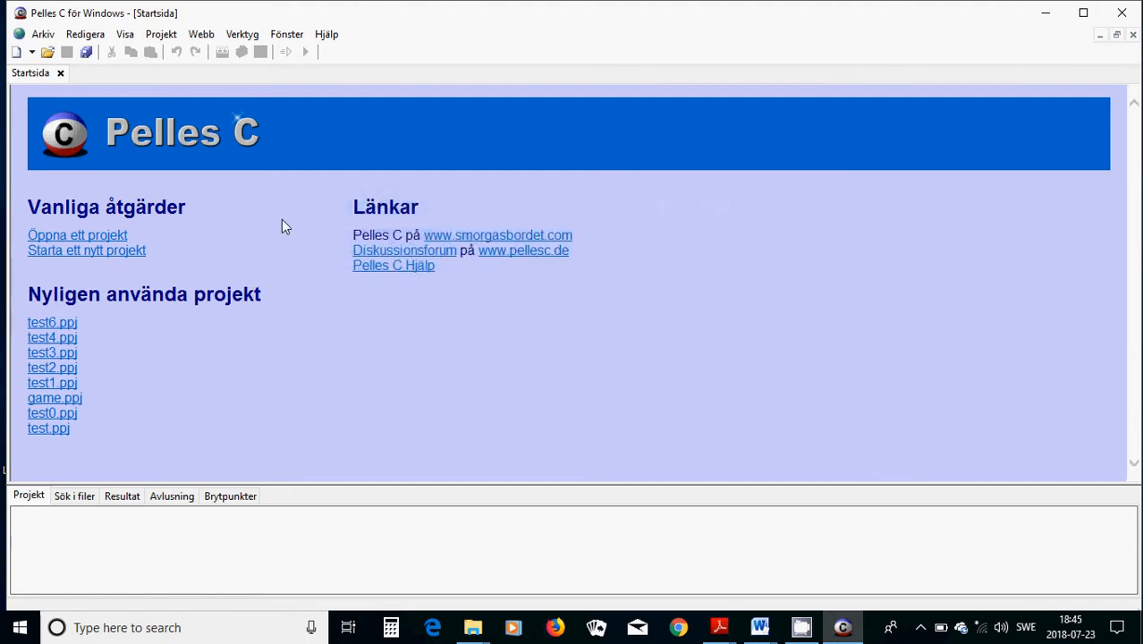
{"action": "mouse_move", "coordinate": [211, 265]}
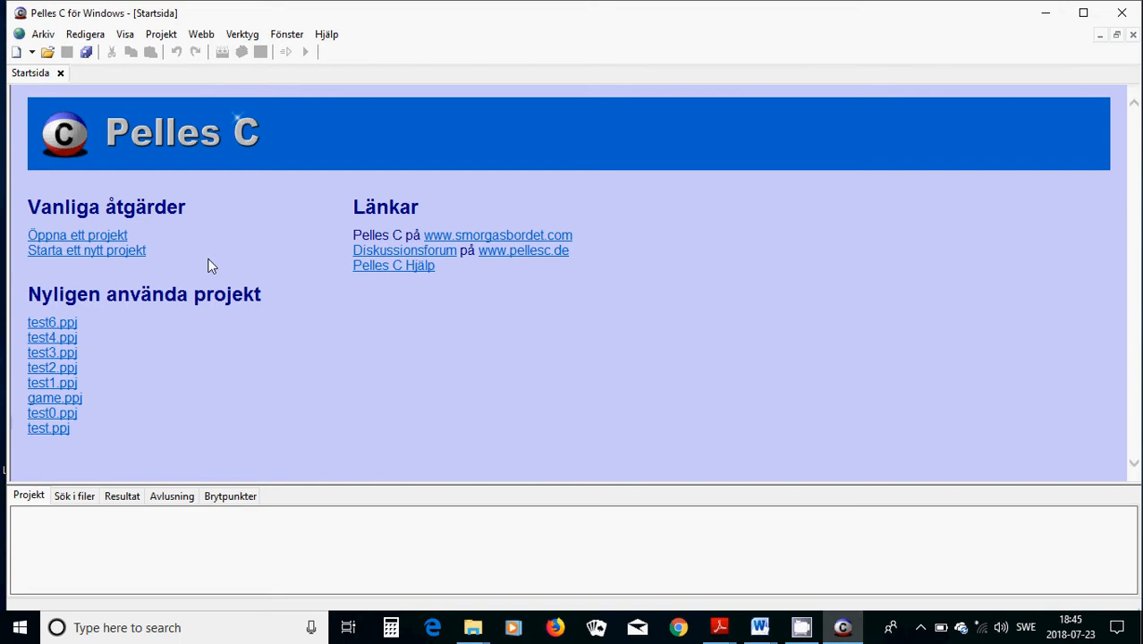
{"action": "mouse_move", "coordinate": [293, 75]}
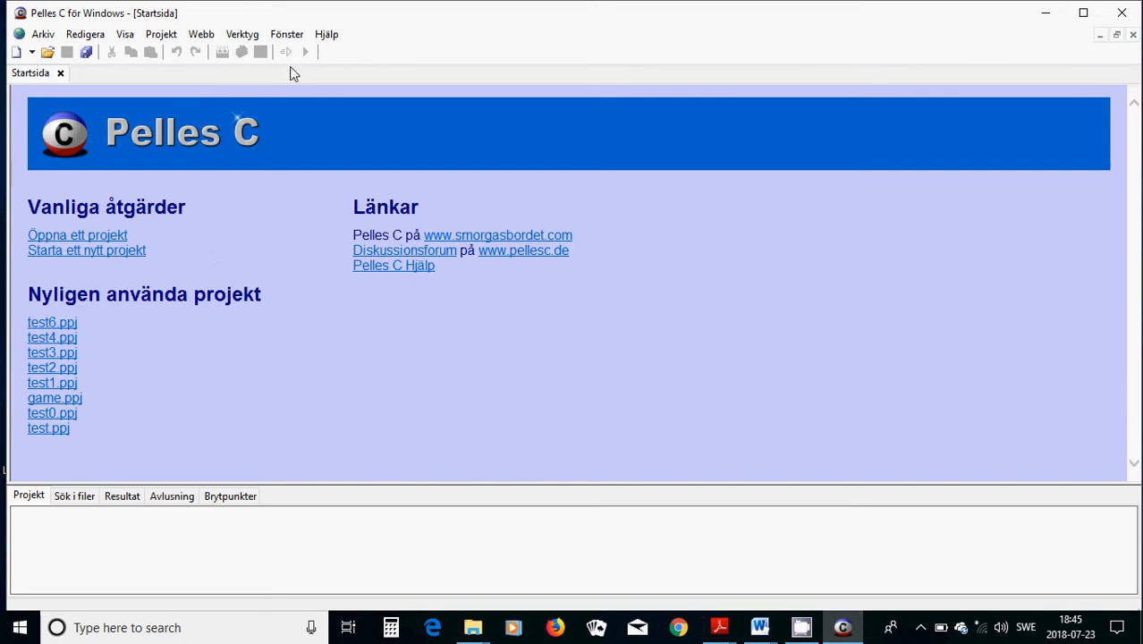
{"action": "mouse_move", "coordinate": [272, 218]}
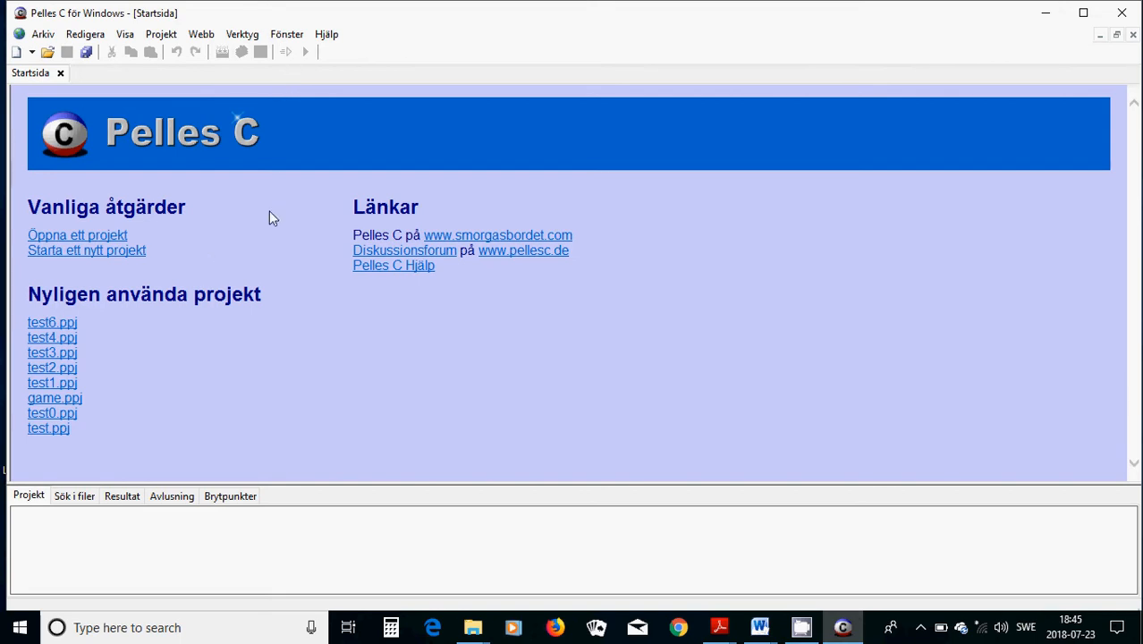
{"action": "mouse_move", "coordinate": [245, 239]}
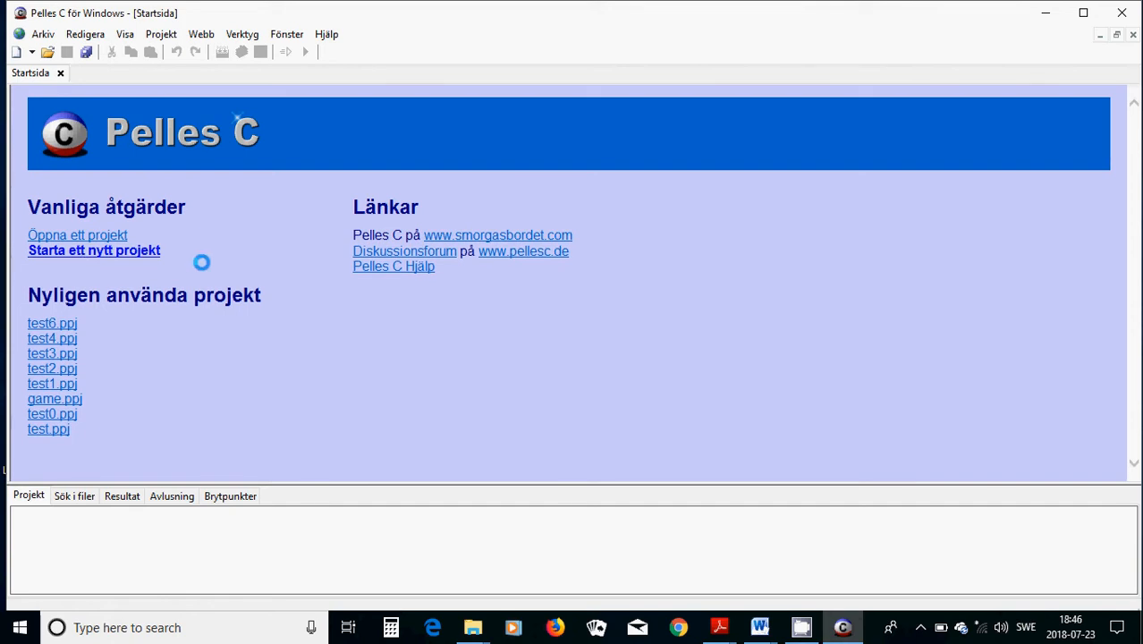
Start a new Win64 console program (EXE) project and begin naming it hello.
{"action": "left_click", "coordinate": [95, 250]}
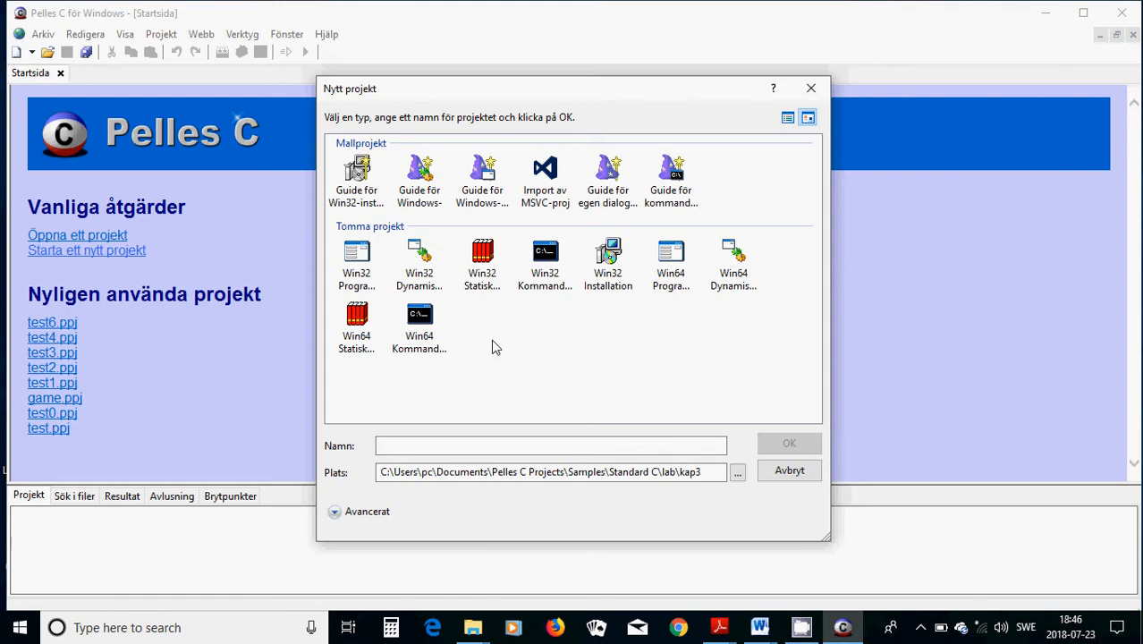
{"action": "mouse_move", "coordinate": [420, 318]}
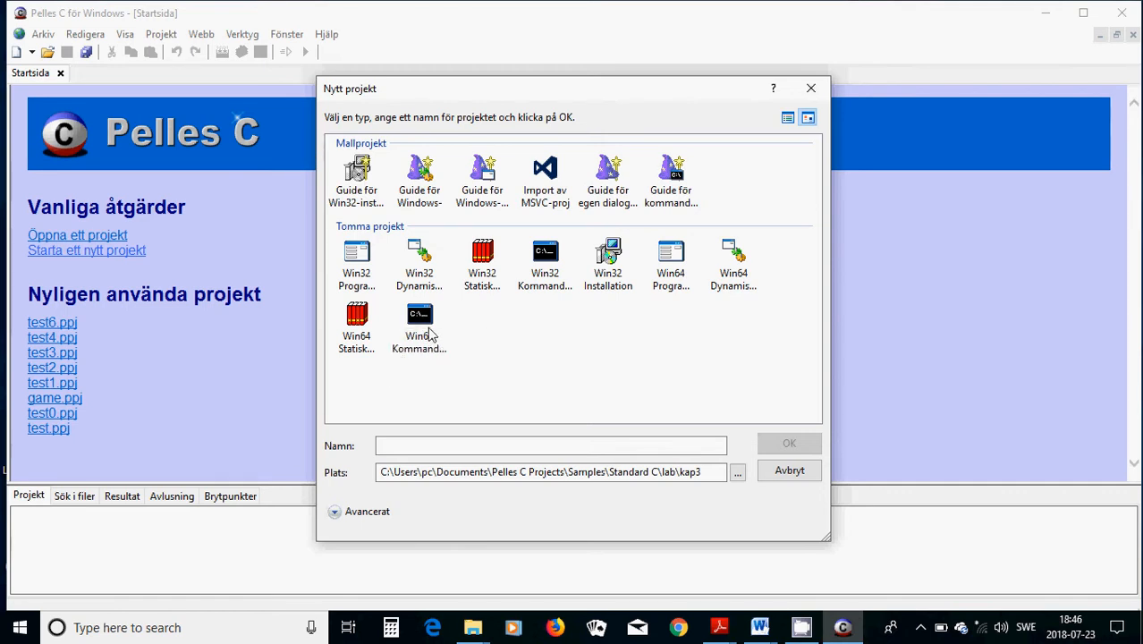
{"action": "left_click", "coordinate": [419, 325]}
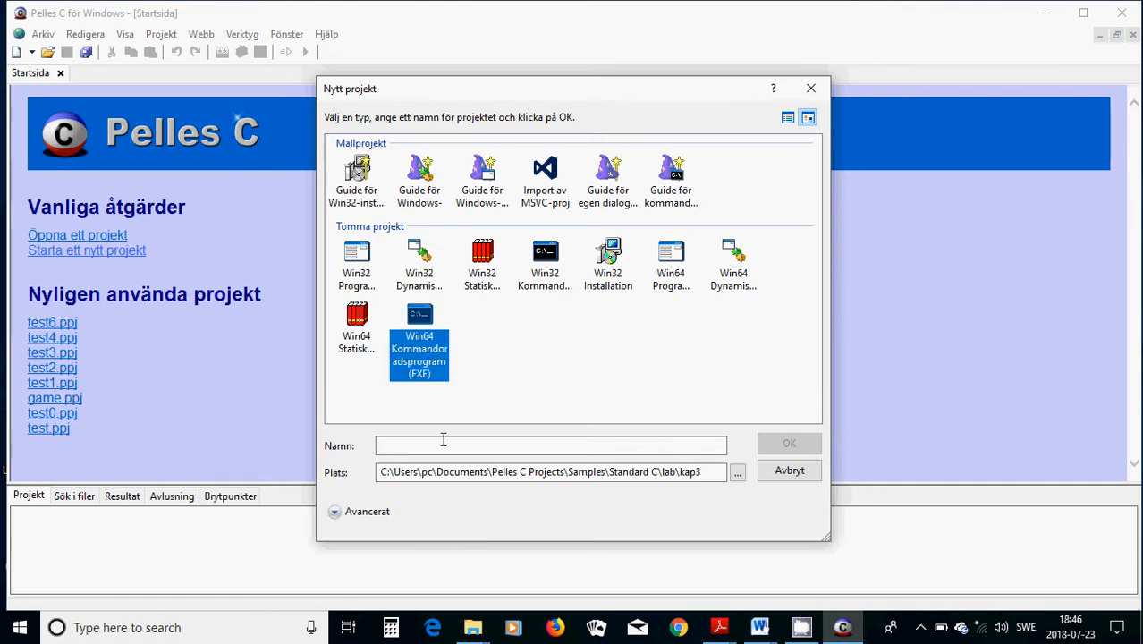
{"action": "left_click", "coordinate": [551, 445]}
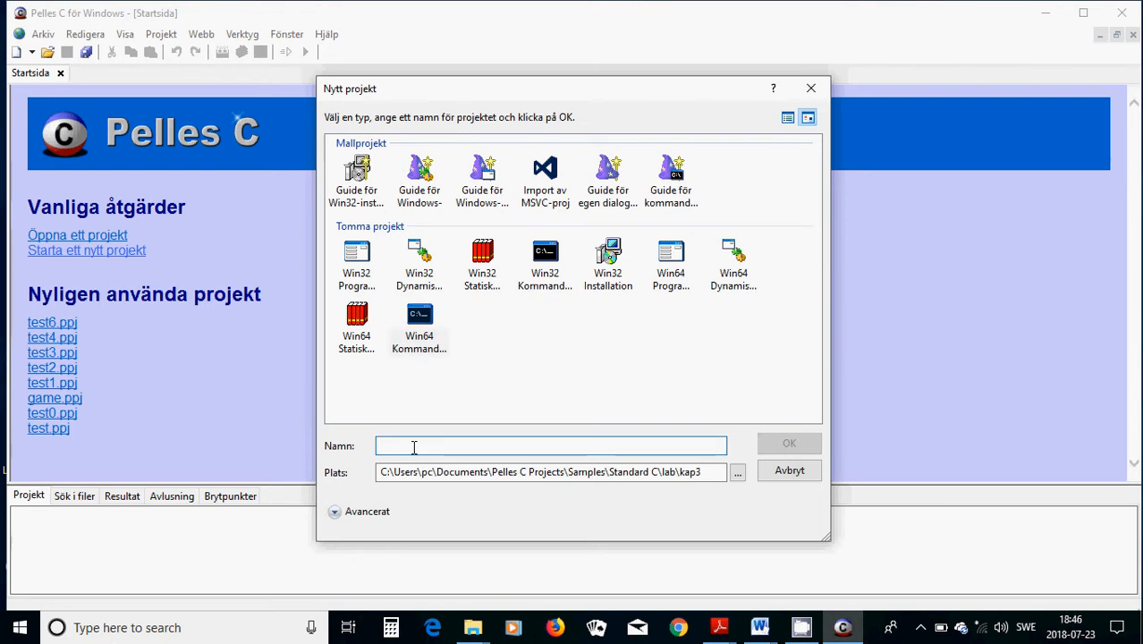
{"action": "type", "text": "hell"}
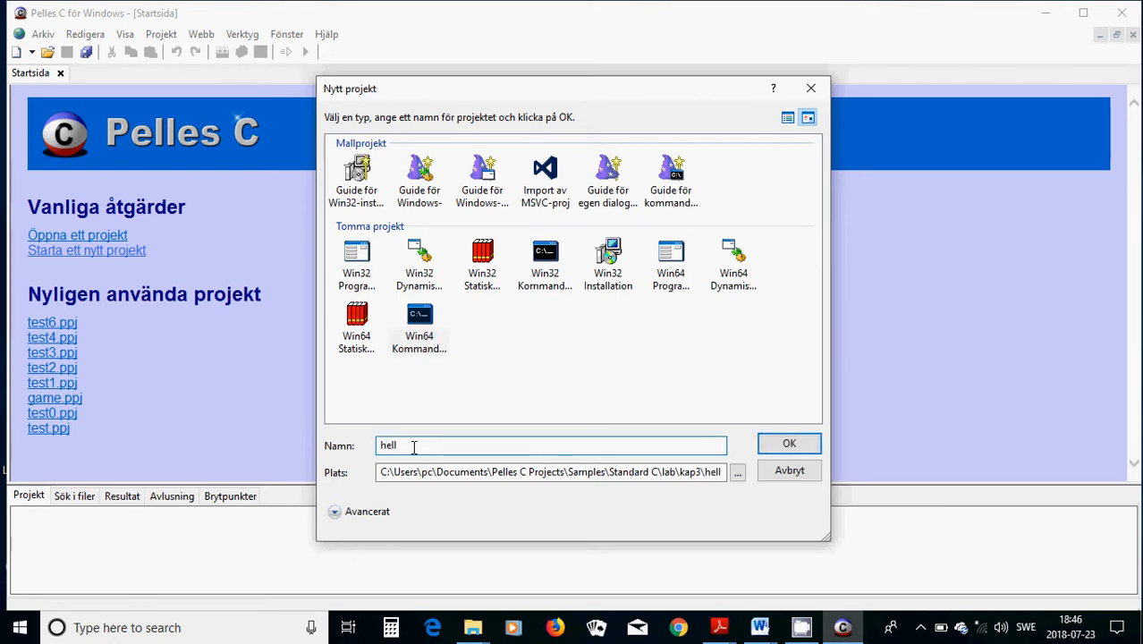
Finish the name hello and browse into Pelles C Projects toward the Standard C whyc folder.
{"action": "type", "text": "o"}
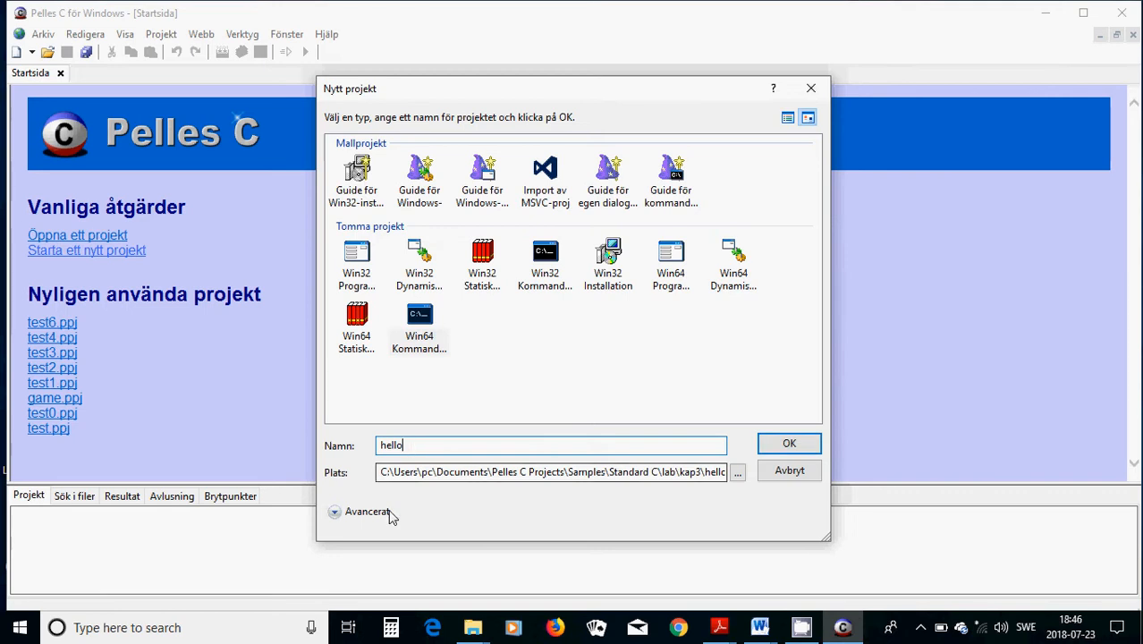
{"action": "left_click", "coordinate": [737, 473]}
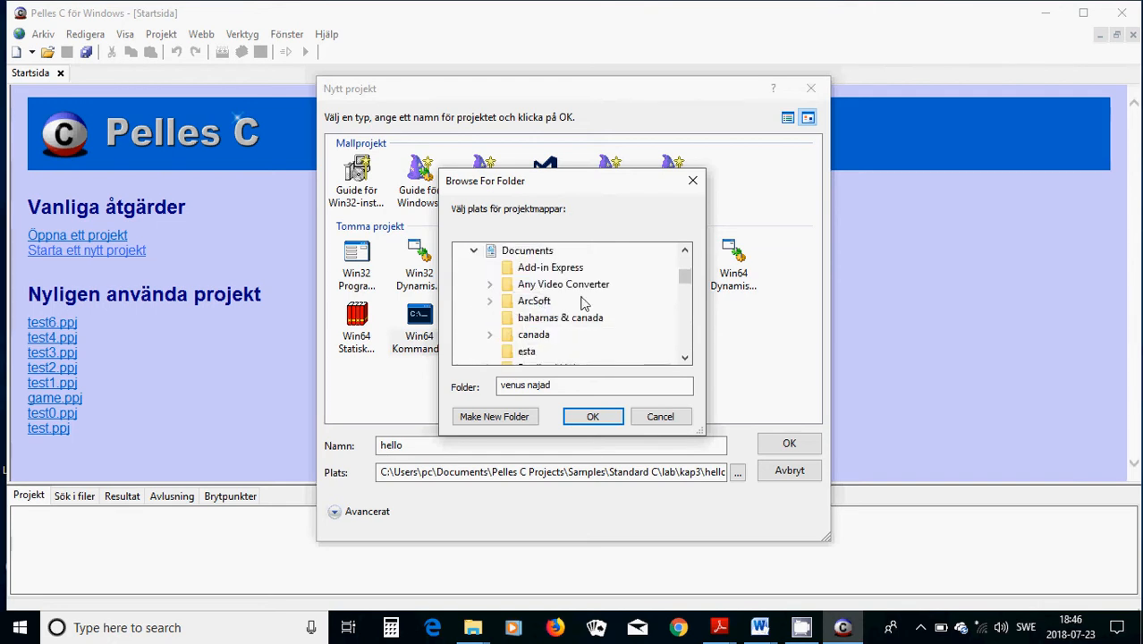
{"action": "mouse_move", "coordinate": [597, 304]}
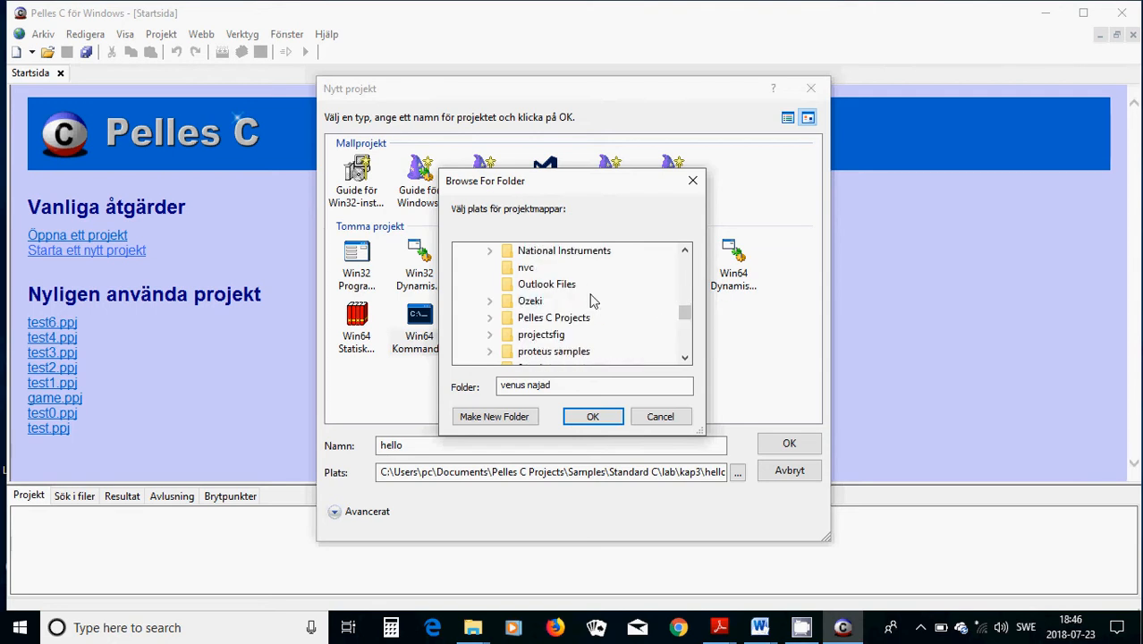
{"action": "scroll", "scroll_direction": "down", "scroll_amount": 3}
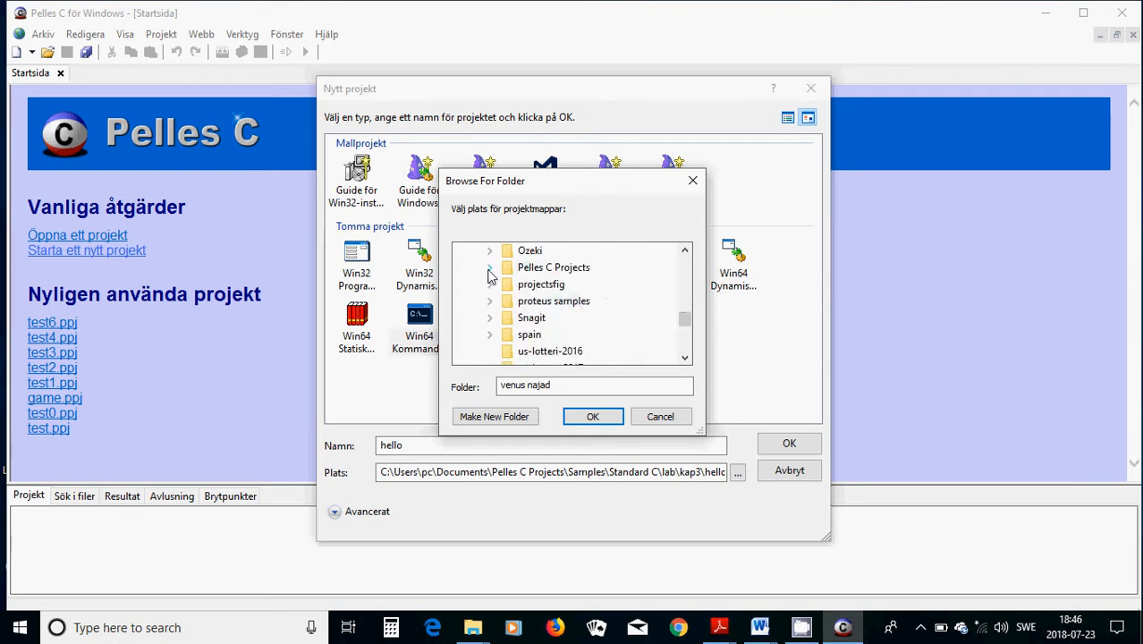
{"action": "left_click", "coordinate": [490, 268]}
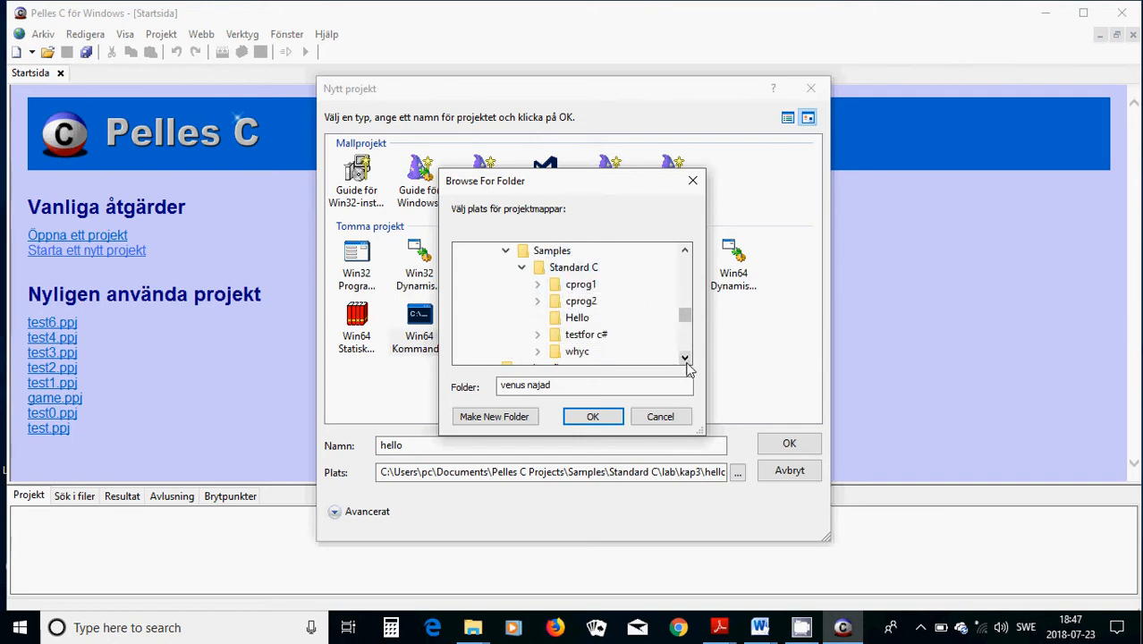
{"action": "scroll", "scroll_direction": "down", "scroll_amount": 3}
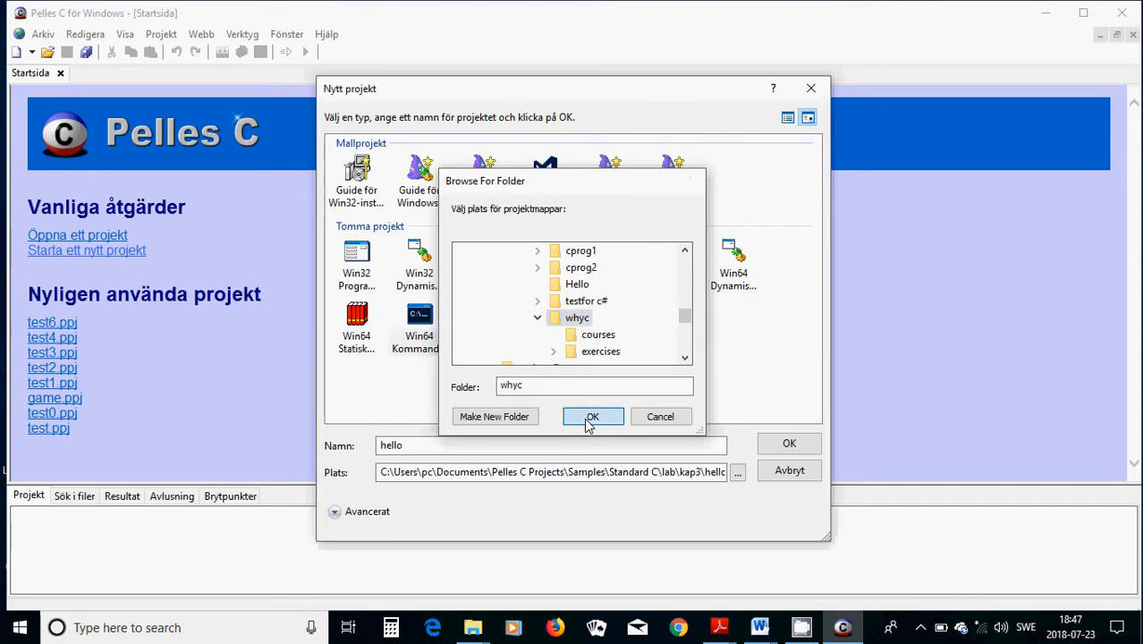
Confirm the whyc location and create the hello project shown in the project panel.
{"action": "left_click", "coordinate": [592, 415]}
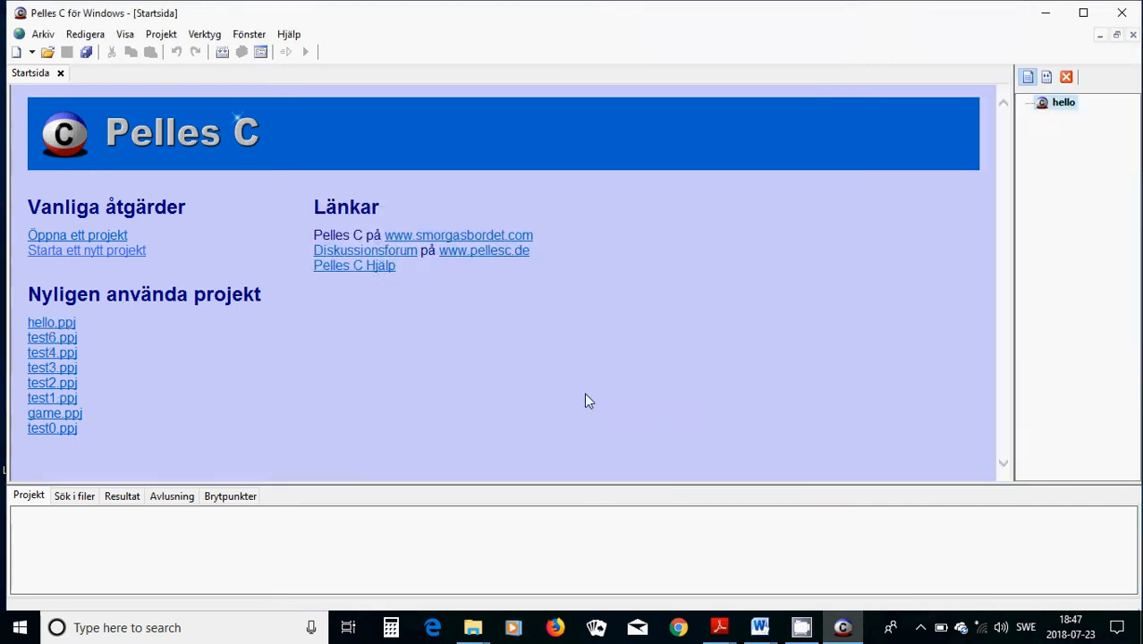
{"action": "mouse_move", "coordinate": [568, 397]}
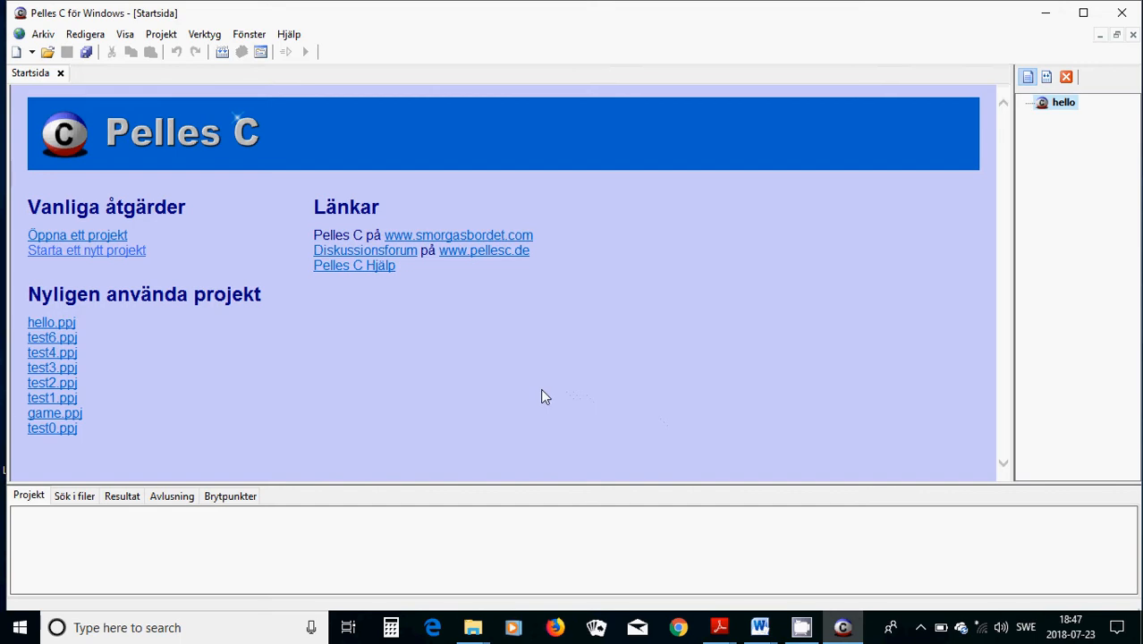
{"action": "mouse_move", "coordinate": [1102, 129]}
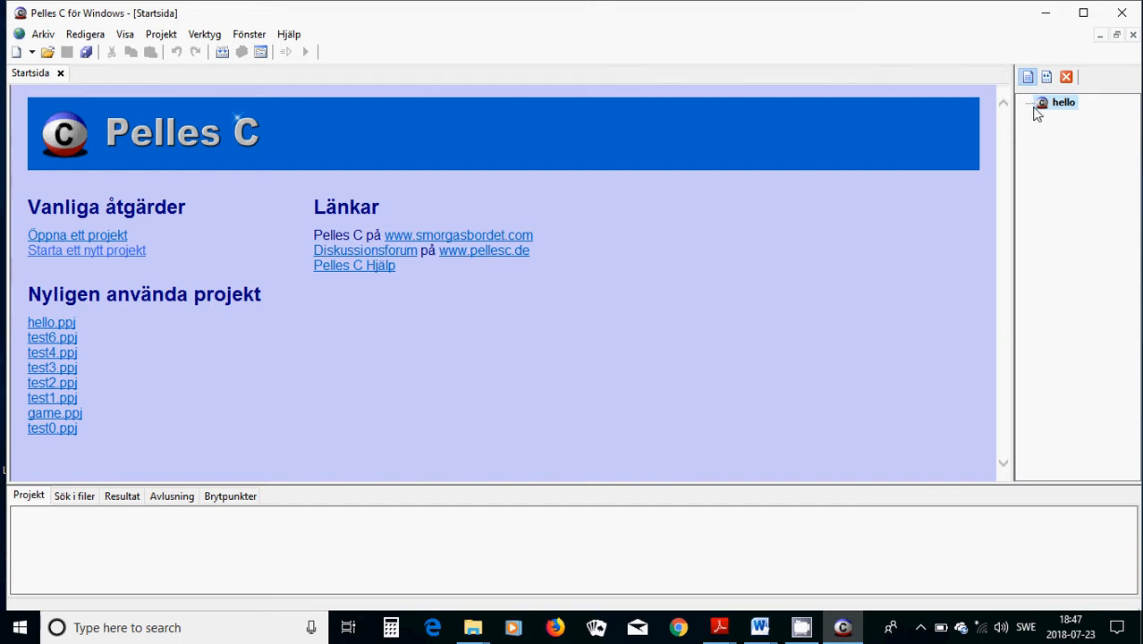
{"action": "mouse_move", "coordinate": [1062, 102]}
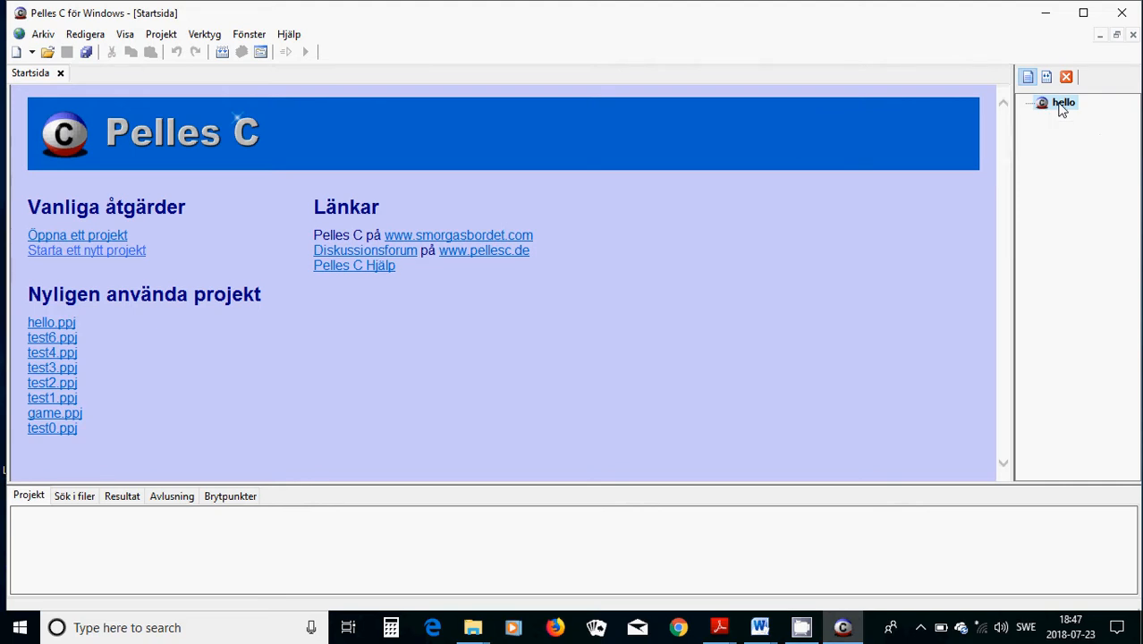
{"action": "mouse_move", "coordinate": [959, 208]}
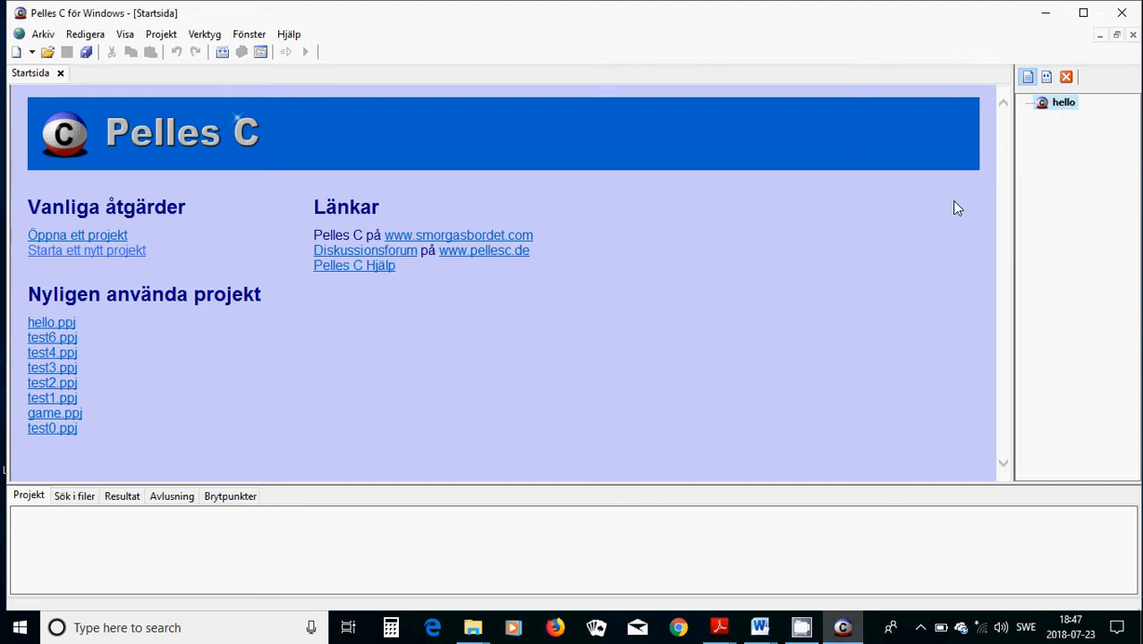
{"action": "mouse_move", "coordinate": [760, 264]}
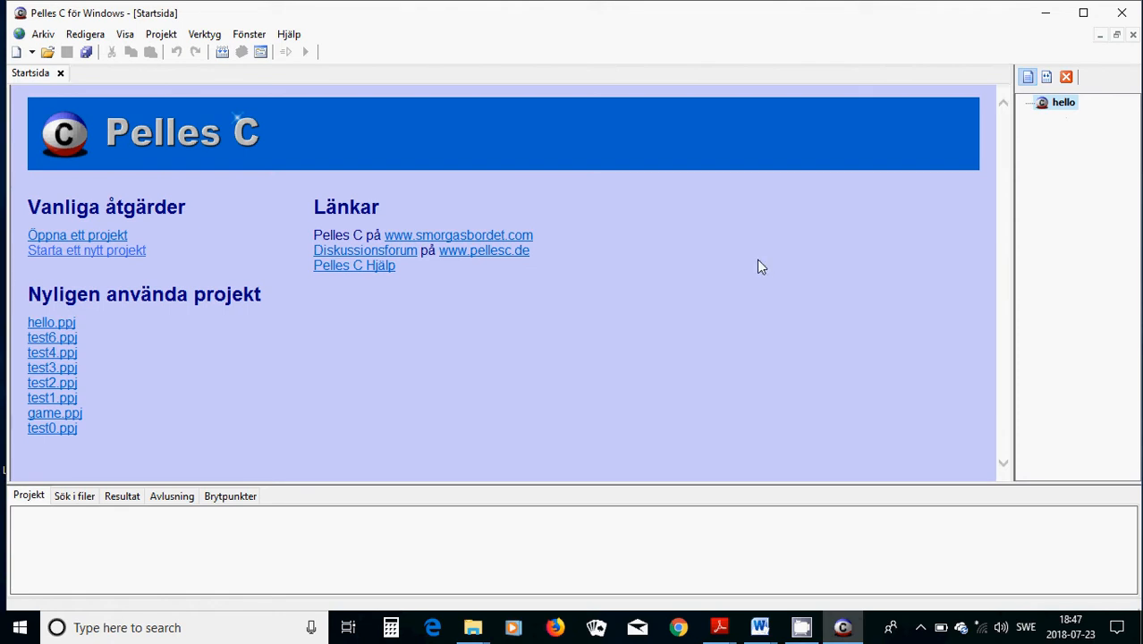
{"action": "mouse_move", "coordinate": [970, 135]}
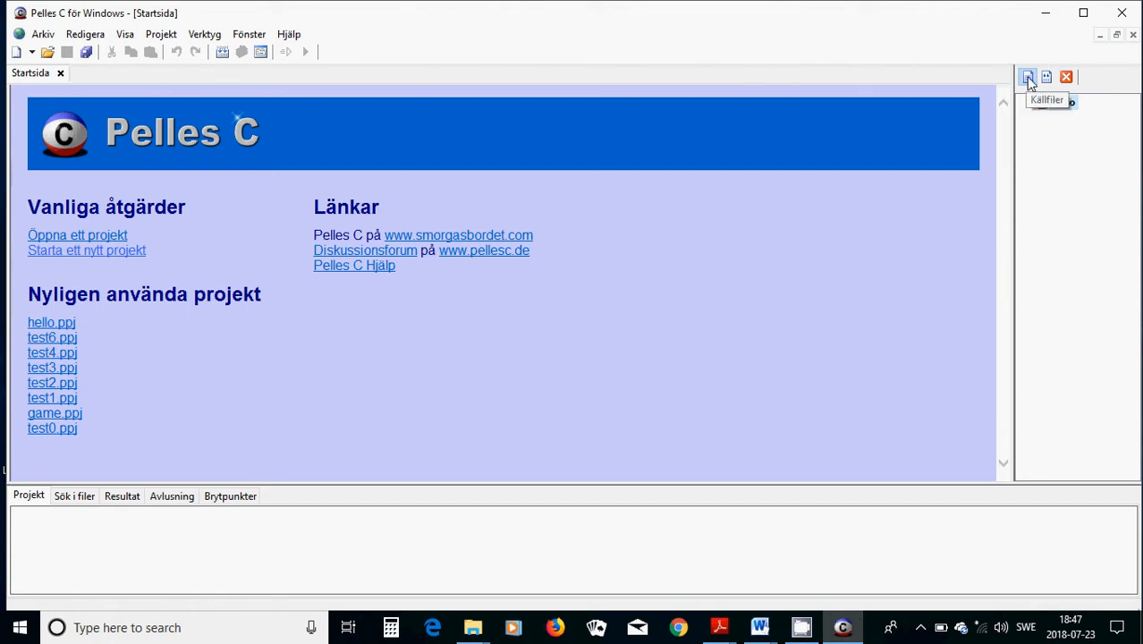
{"action": "left_click", "coordinate": [1027, 77]}
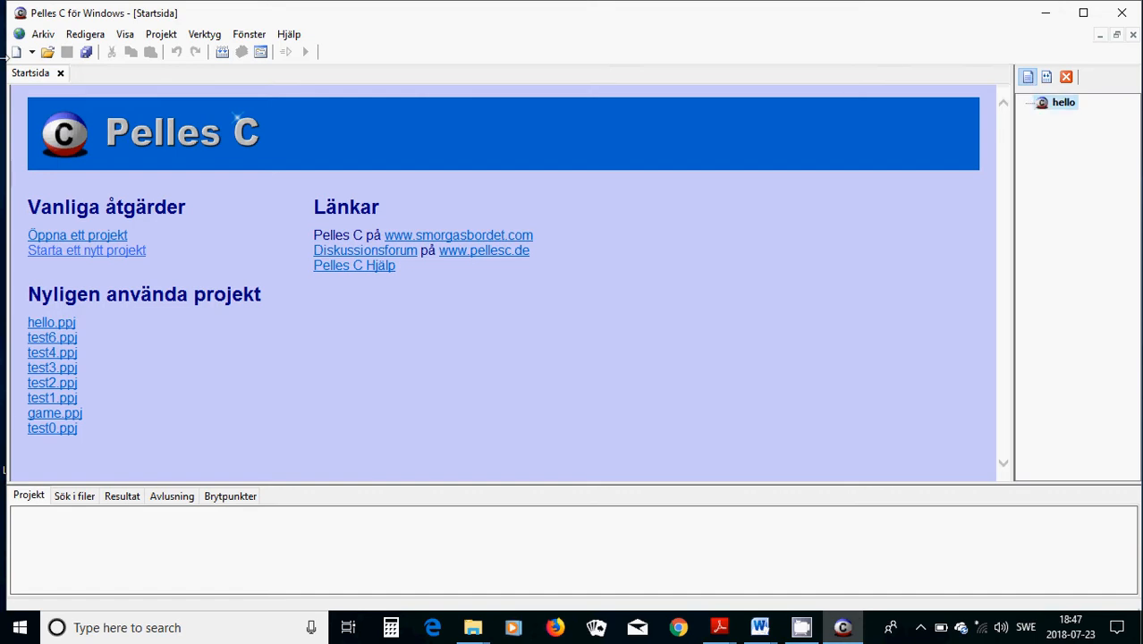
{"action": "mouse_move", "coordinate": [16, 52]}
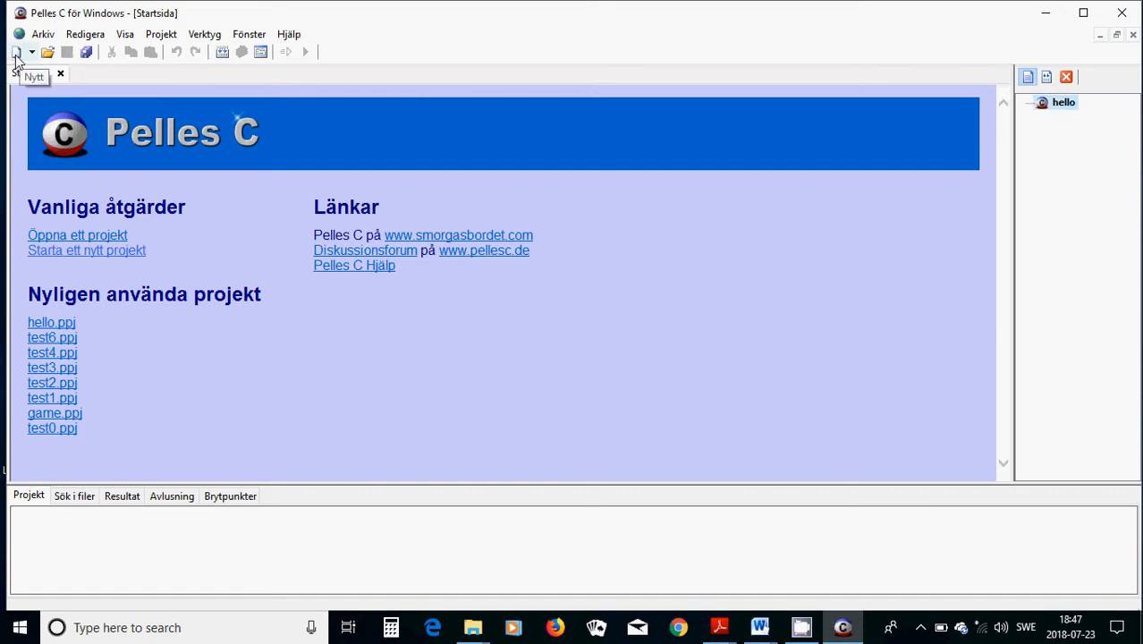
In a new source file, write #include <stdio.h> and an int main(void) with braces.
{"action": "left_click", "coordinate": [16, 50]}
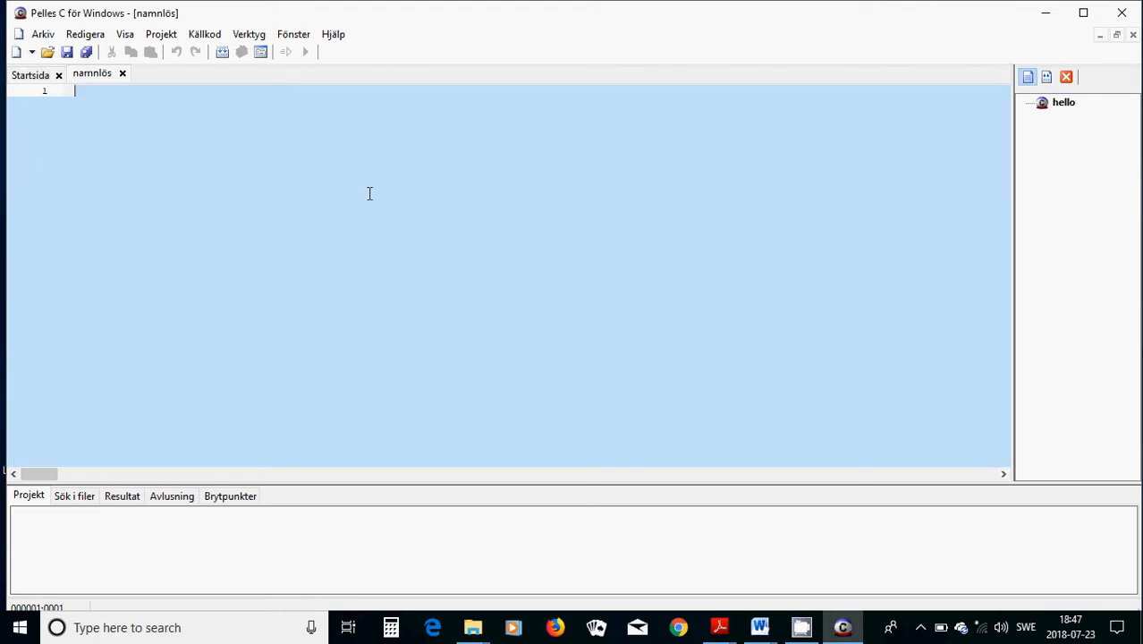
{"action": "mouse_move", "coordinate": [333, 220]}
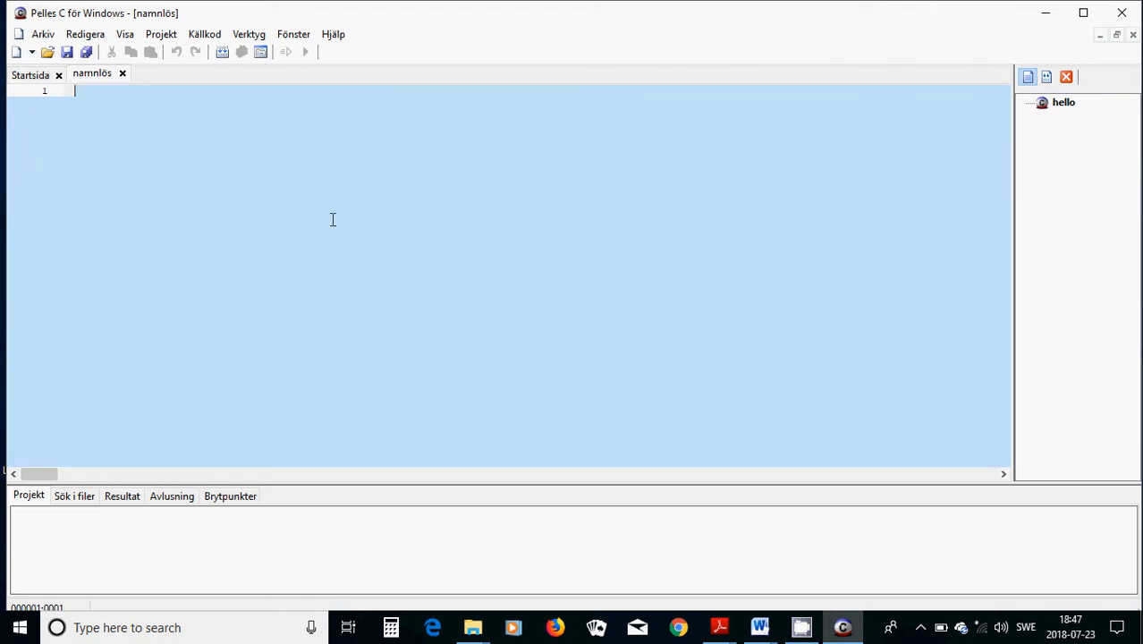
{"action": "type", "text": "#include"}
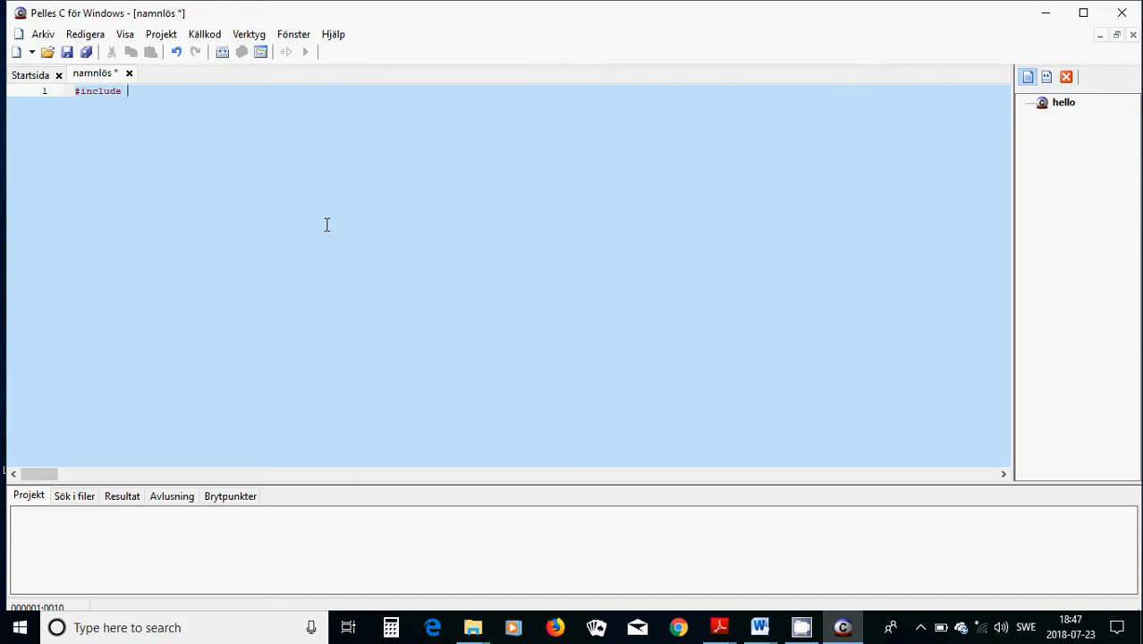
{"action": "type", "text": "<std"}
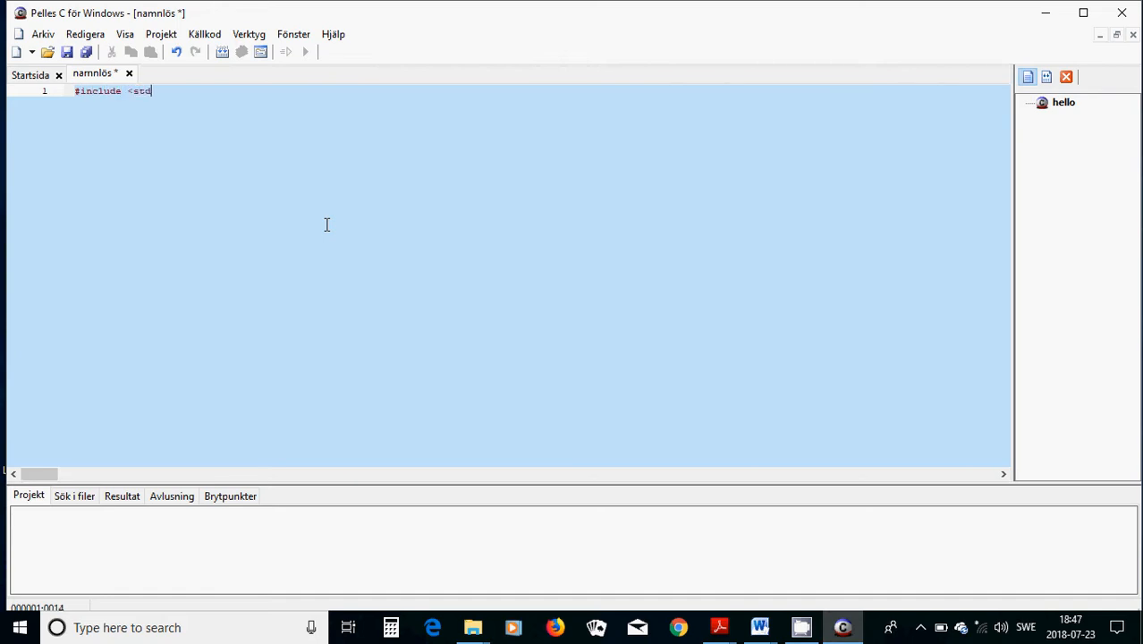
{"action": "type", "text": "io.h"}
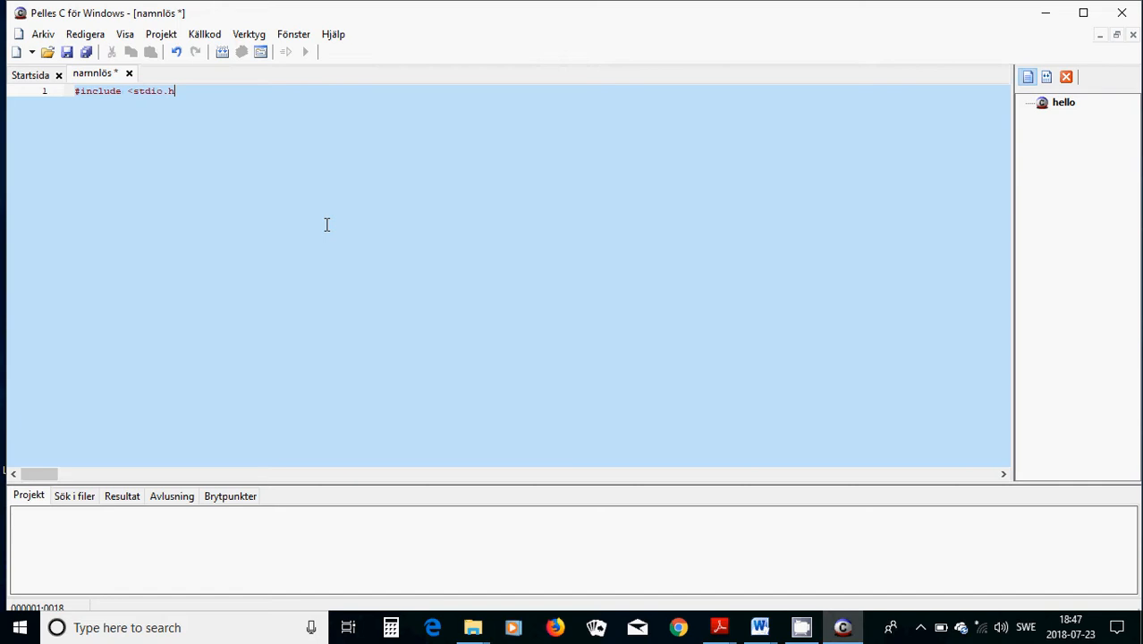
{"action": "key", "text": "enter"}
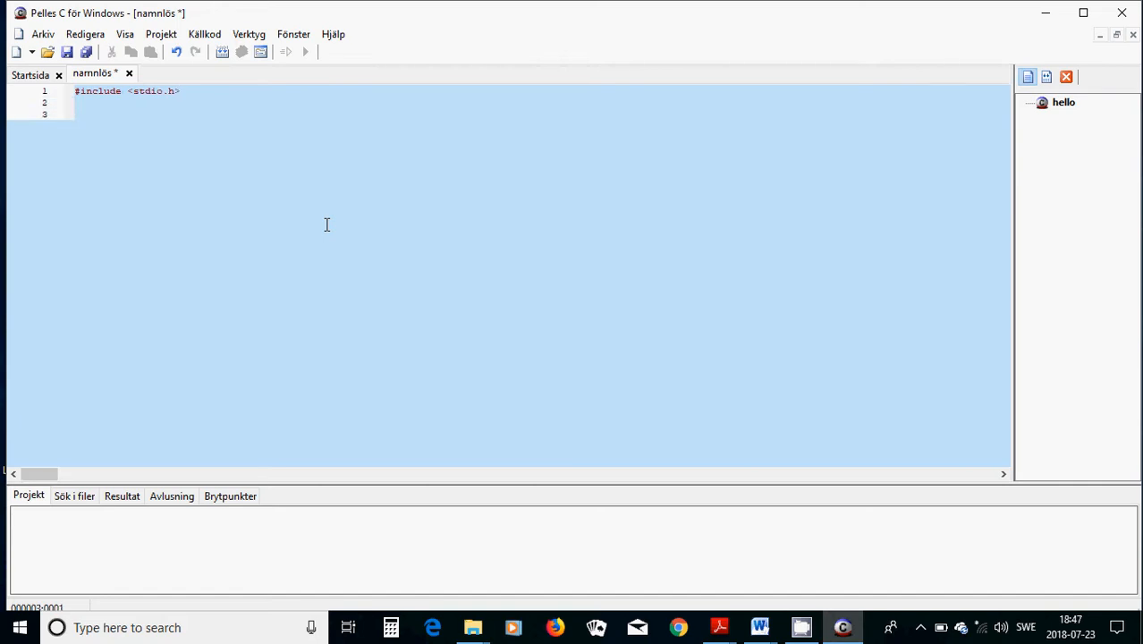
{"action": "type", "text": "int mai"}
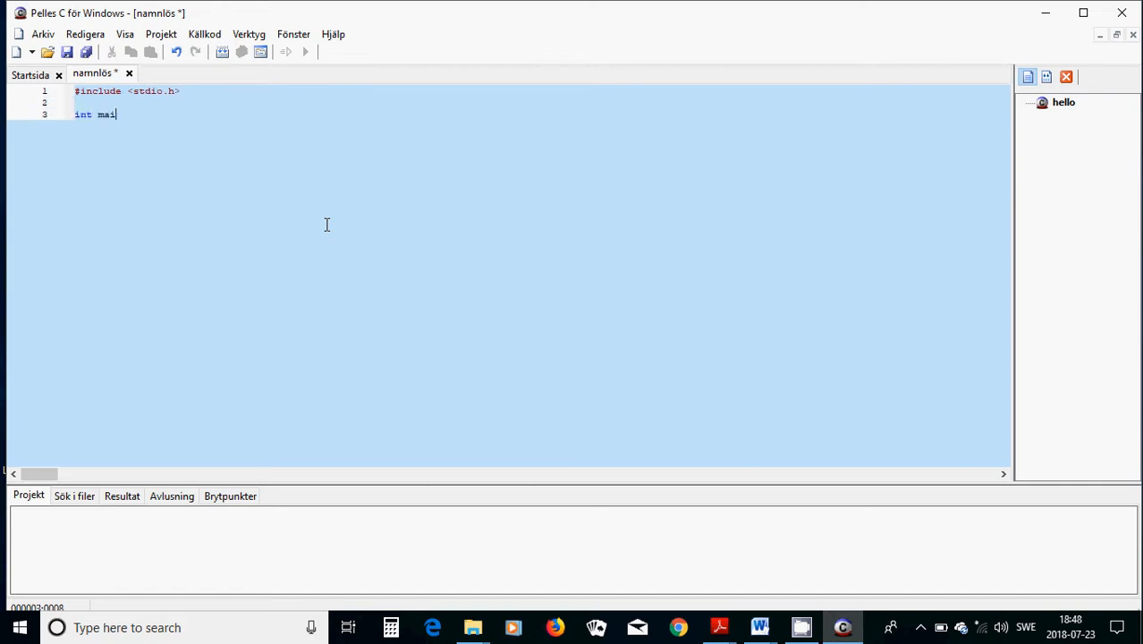
{"action": "type", "text": "n(void"}
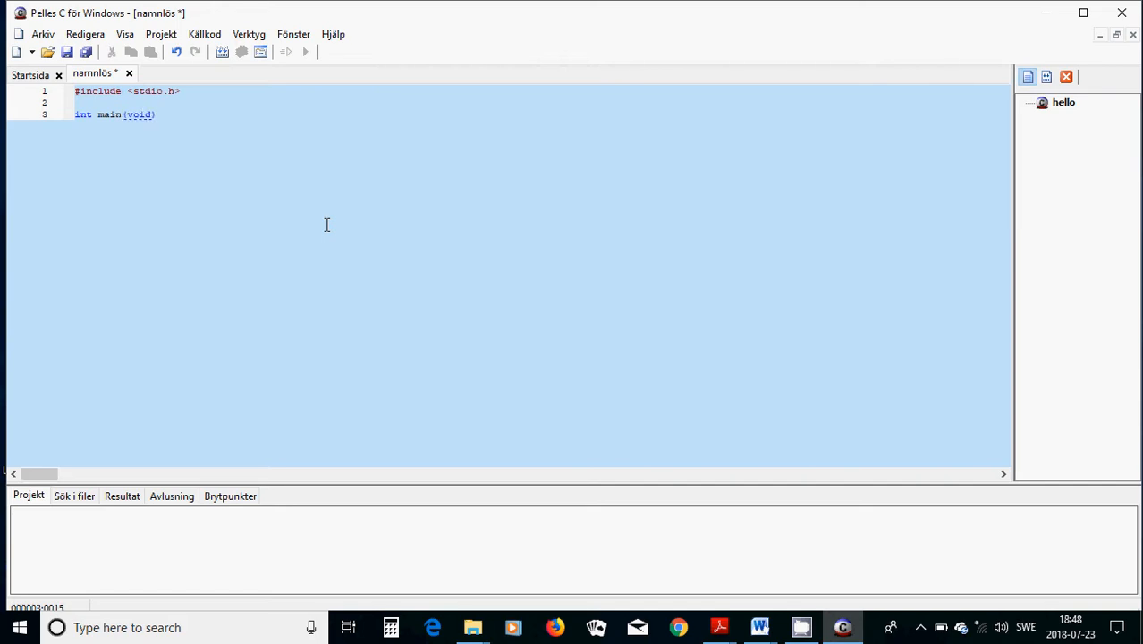
{"action": "type", "text": "{}"}
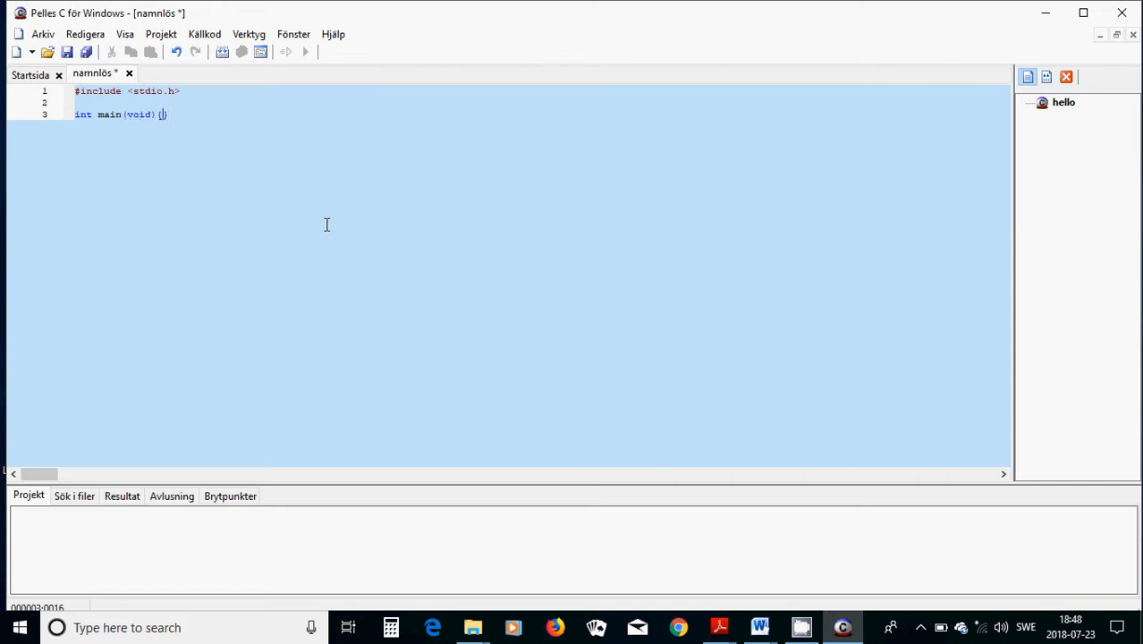
{"action": "key", "text": "Enter"}
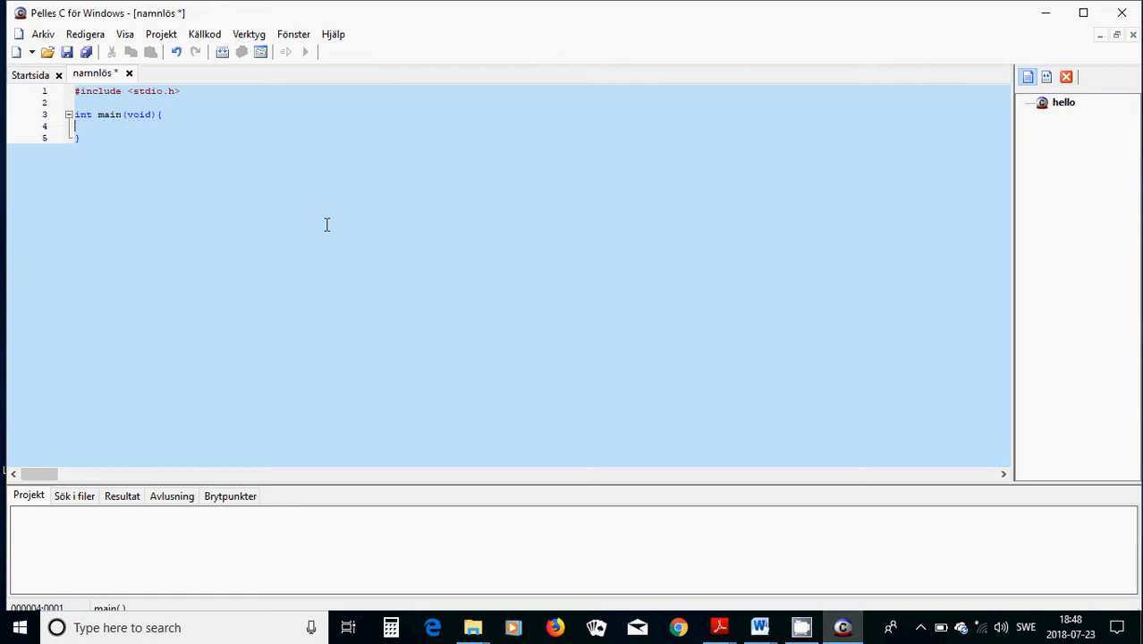
Fill main with printf("Hello World\n"); followed by return 0.
{"action": "type", "text": "printf"}
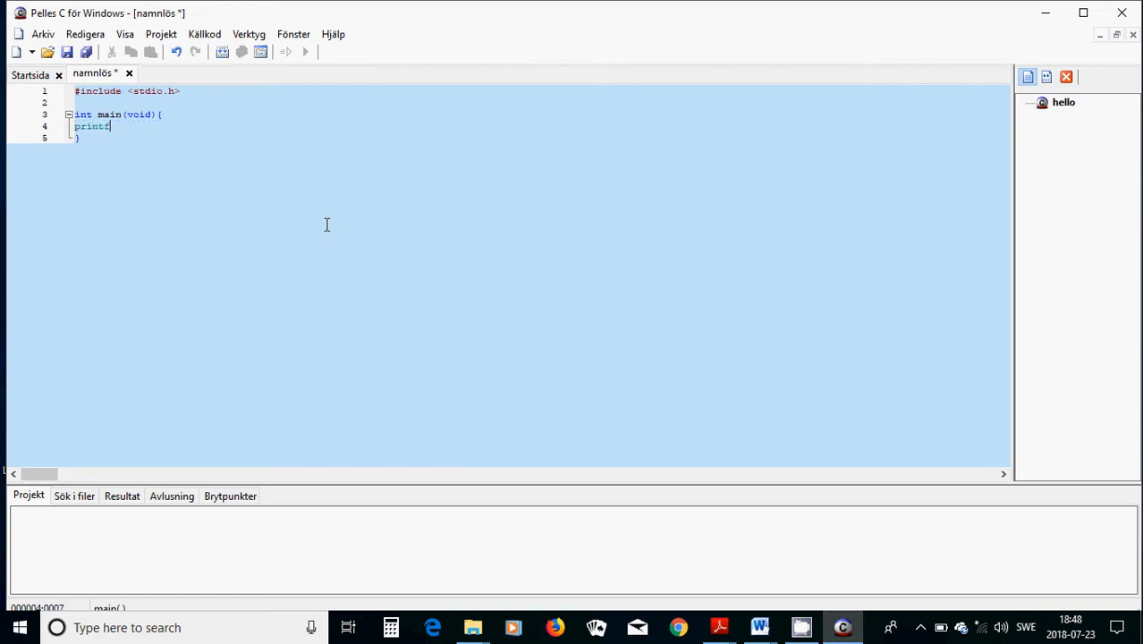
{"action": "type", "text": "("}
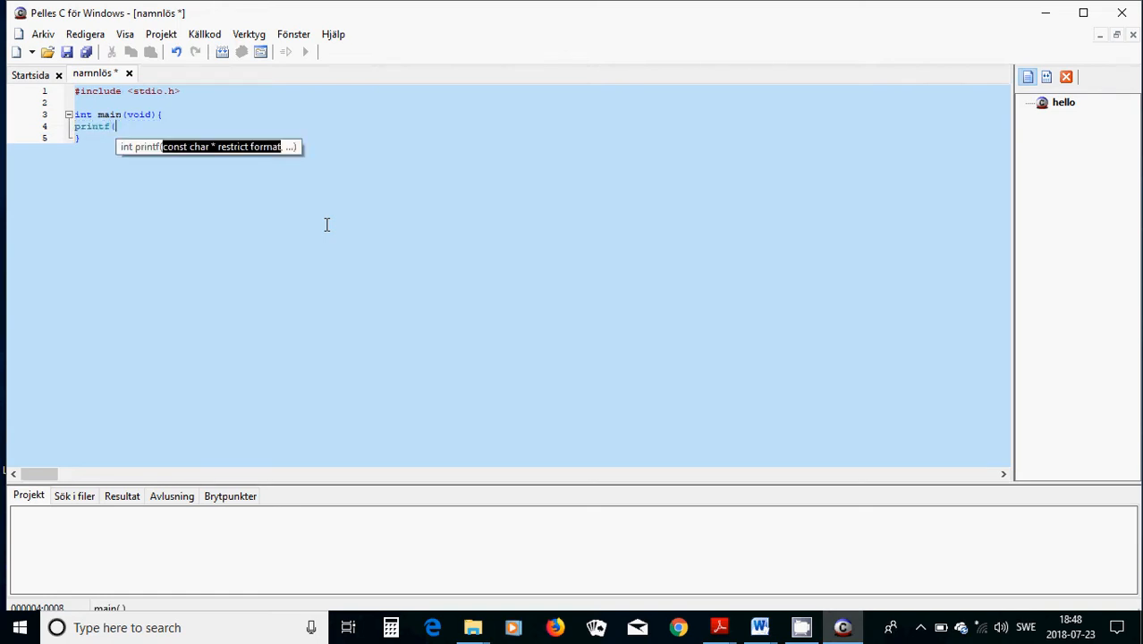
{"action": "type", "text": "\"Hello Worl"}
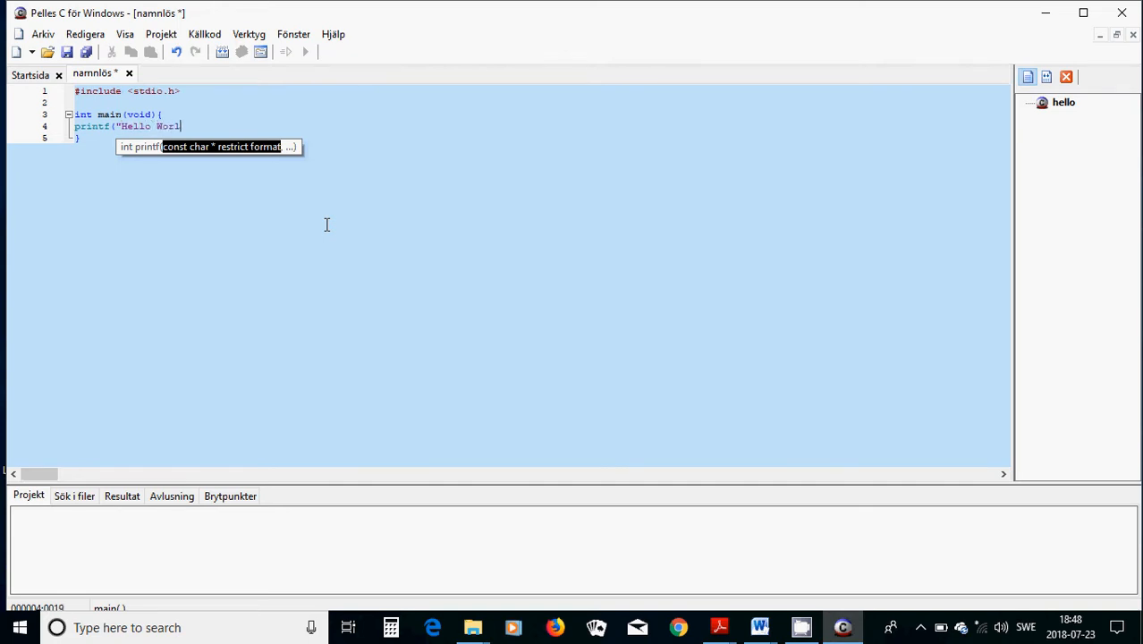
{"action": "type", "text": "d"}
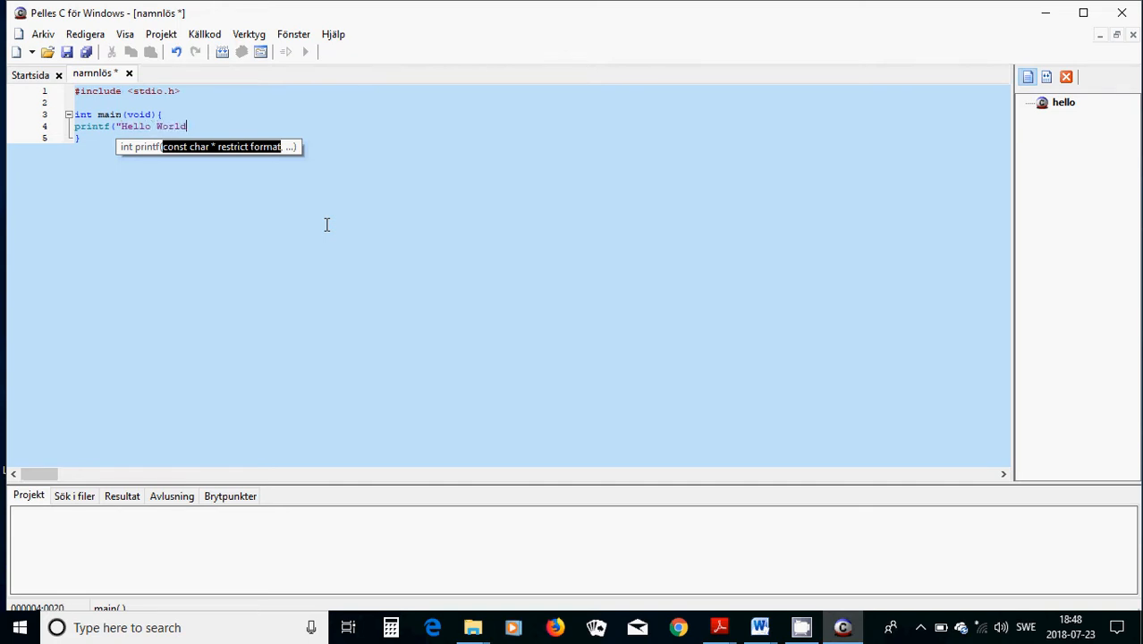
{"action": "type", "text": "\\n\""}
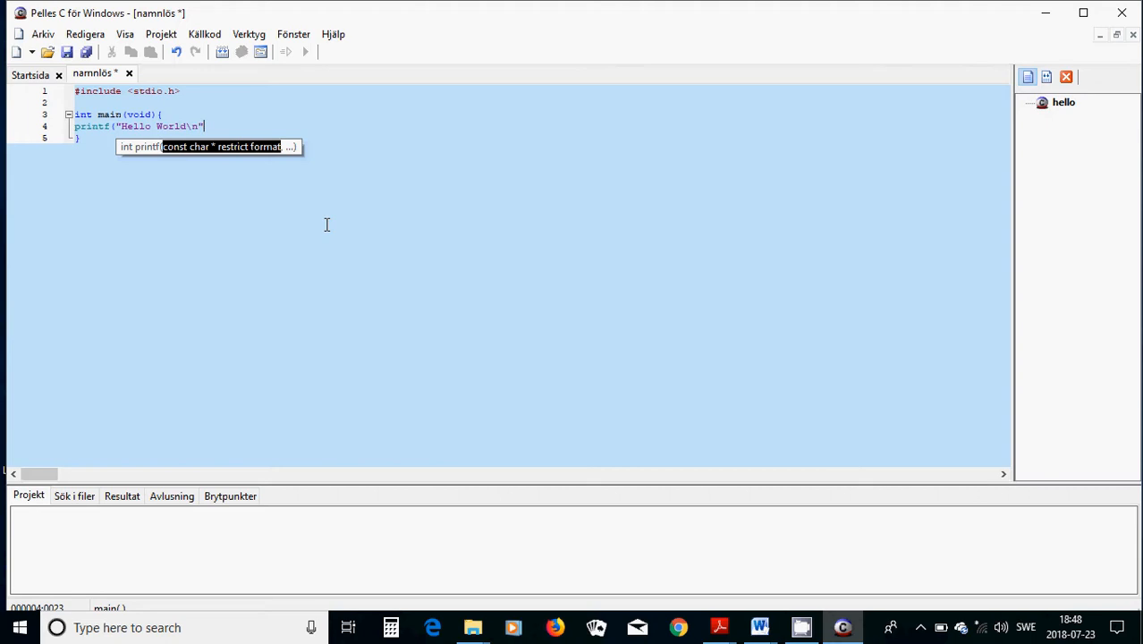
{"action": "type", "text": ";"}
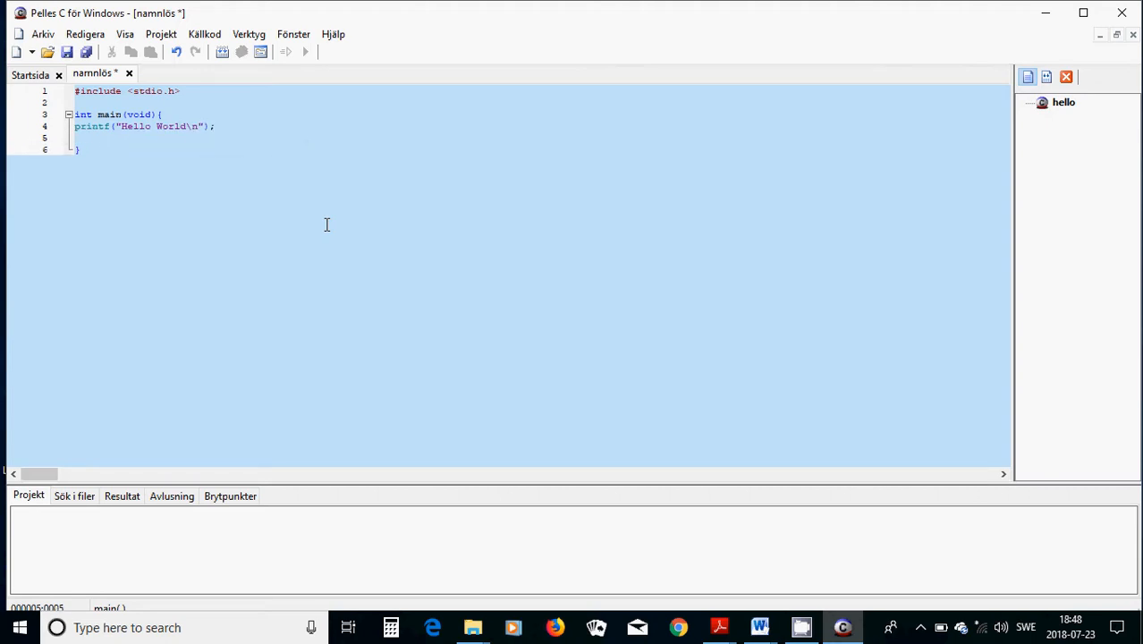
{"action": "type", "text": "return"}
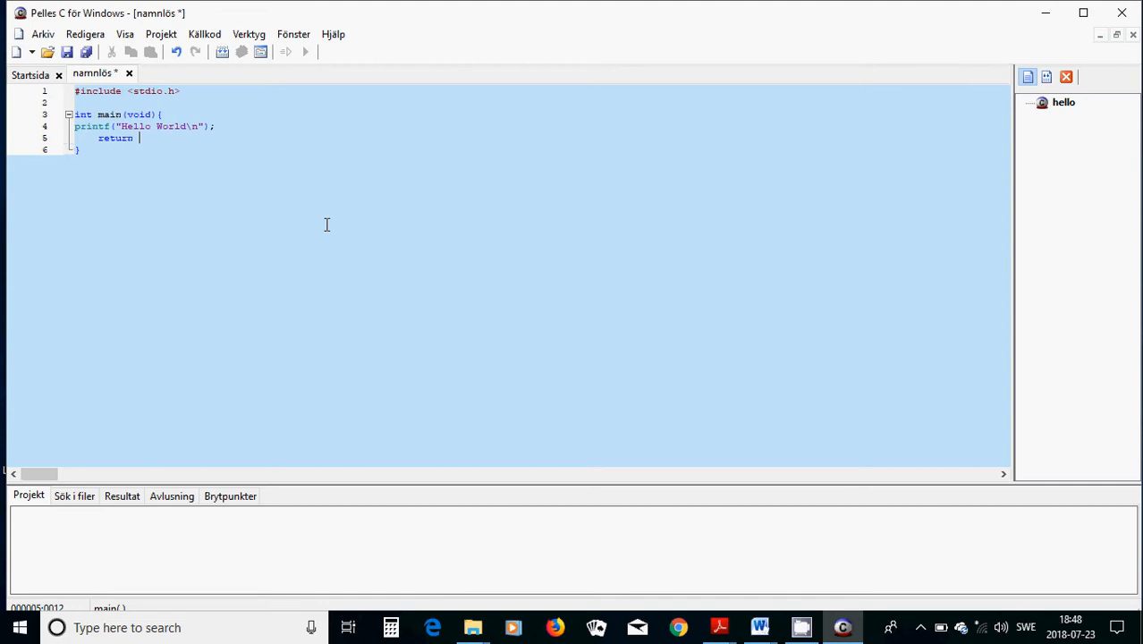
{"action": "type", "text": "0;"}
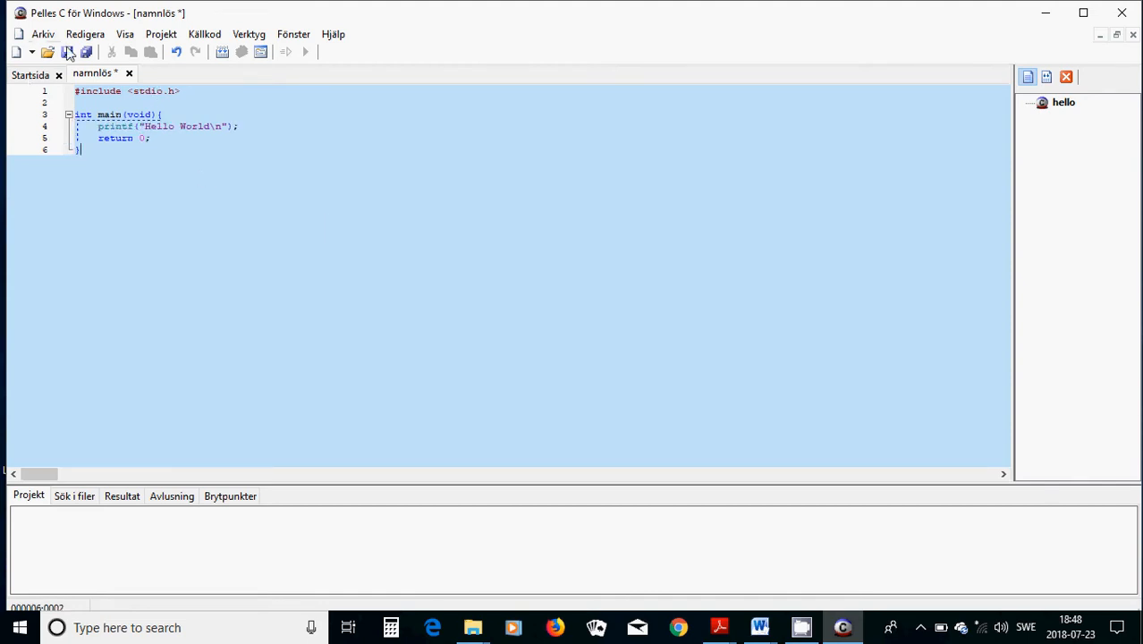
In Save As, enter file name hello and keep Källkodsfil (*.c) as the type.
{"action": "left_click", "coordinate": [68, 50]}
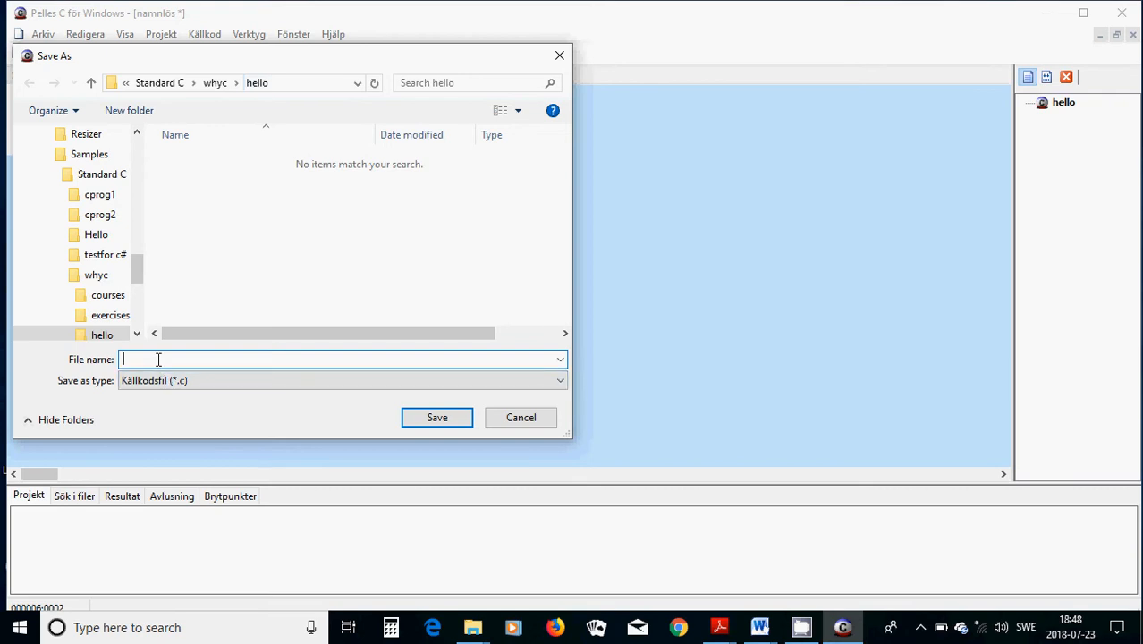
{"action": "type", "text": "hello"}
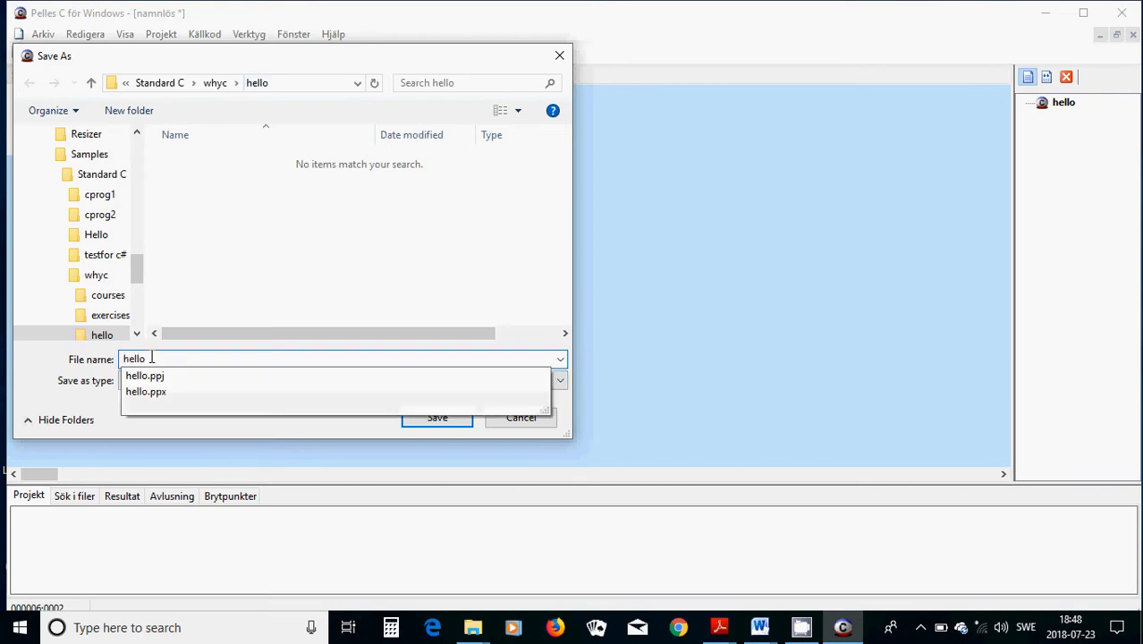
{"action": "left_click", "coordinate": [100, 334]}
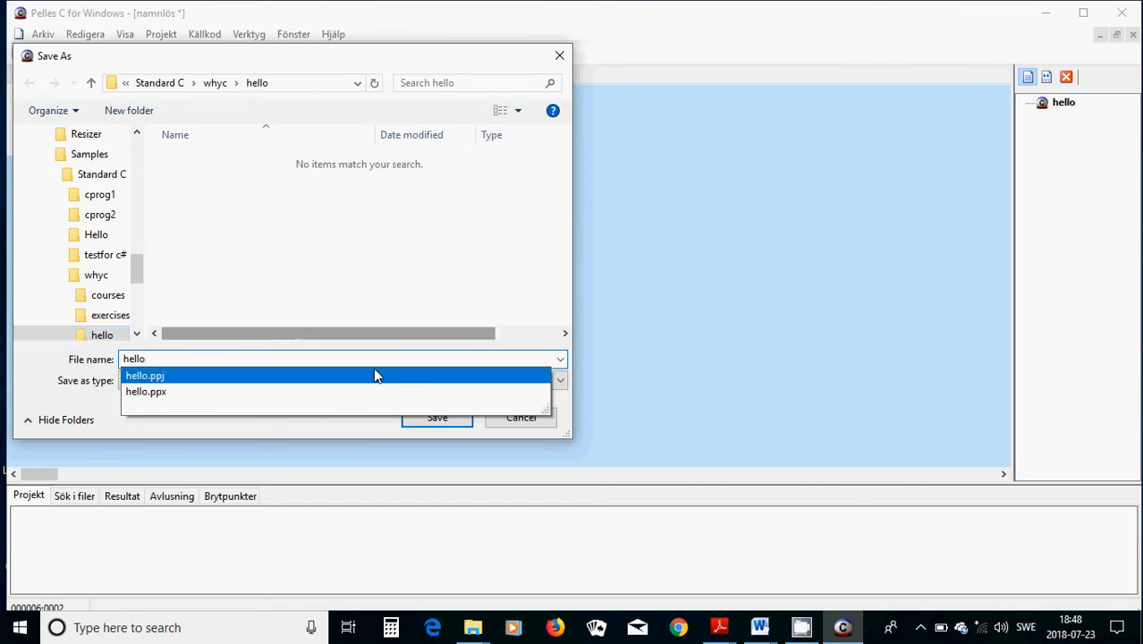
{"action": "left_click", "coordinate": [560, 379]}
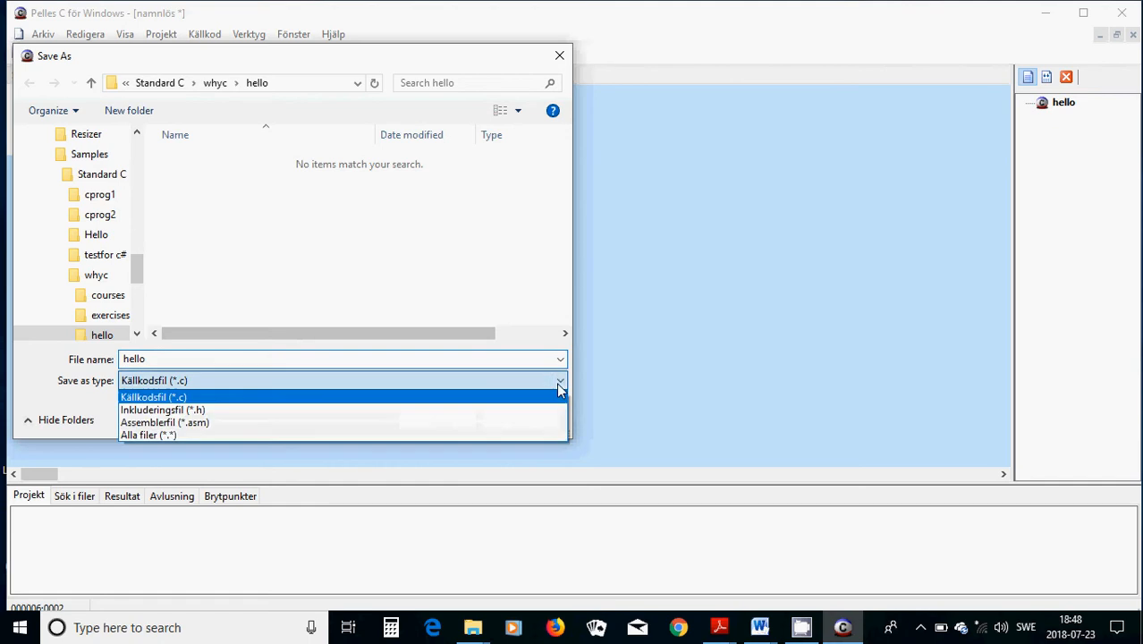
{"action": "mouse_move", "coordinate": [223, 395]}
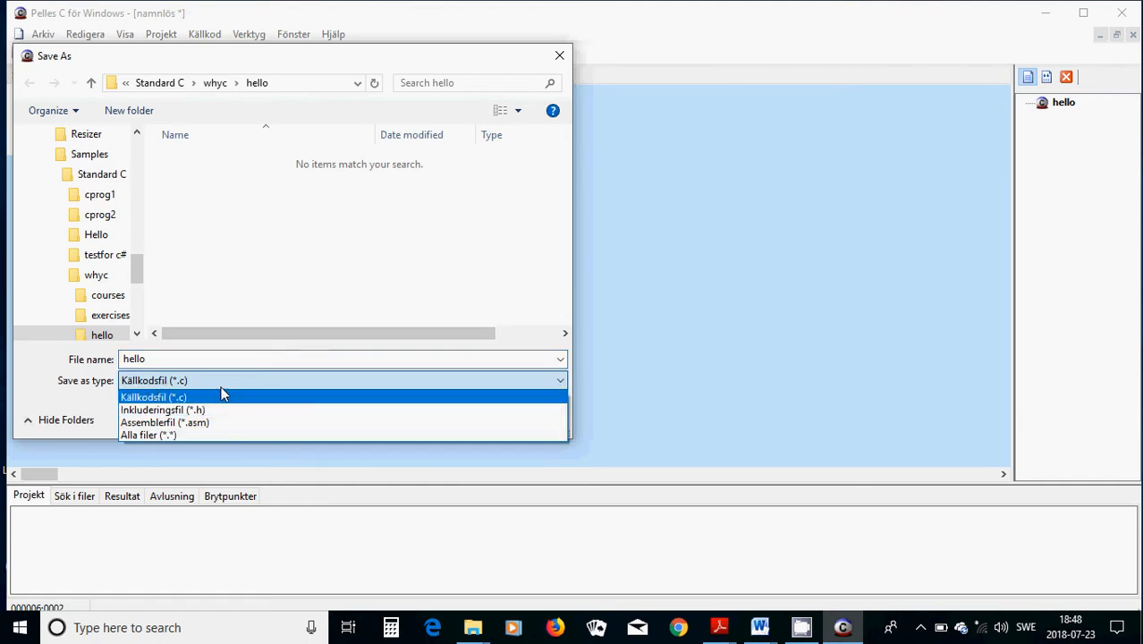
{"action": "mouse_move", "coordinate": [429, 358]}
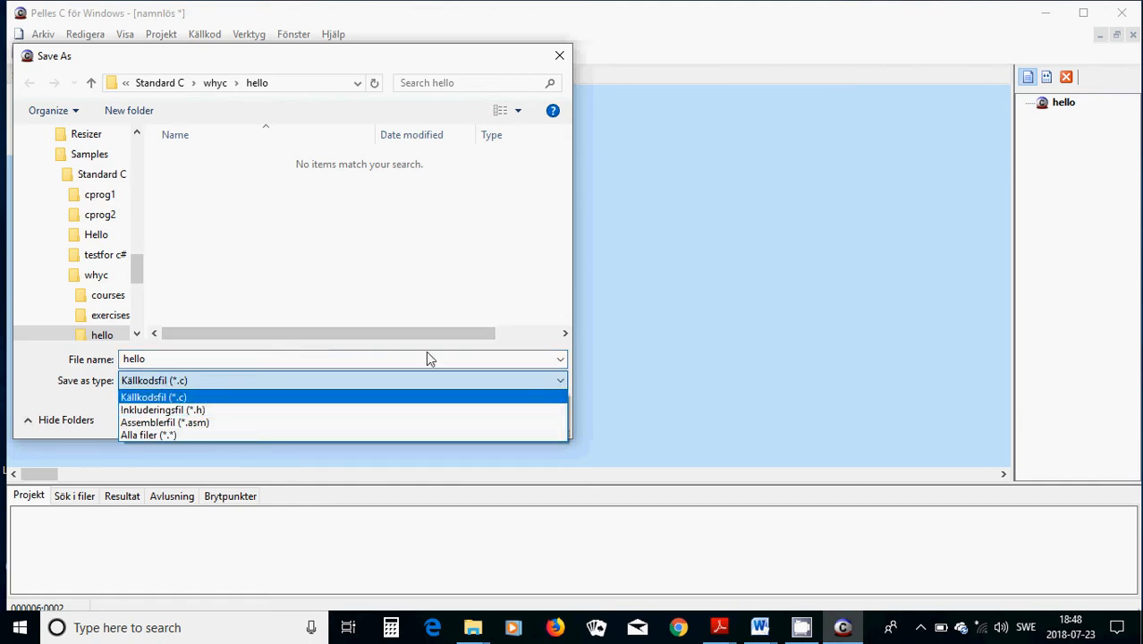
{"action": "left_click", "coordinate": [154, 397]}
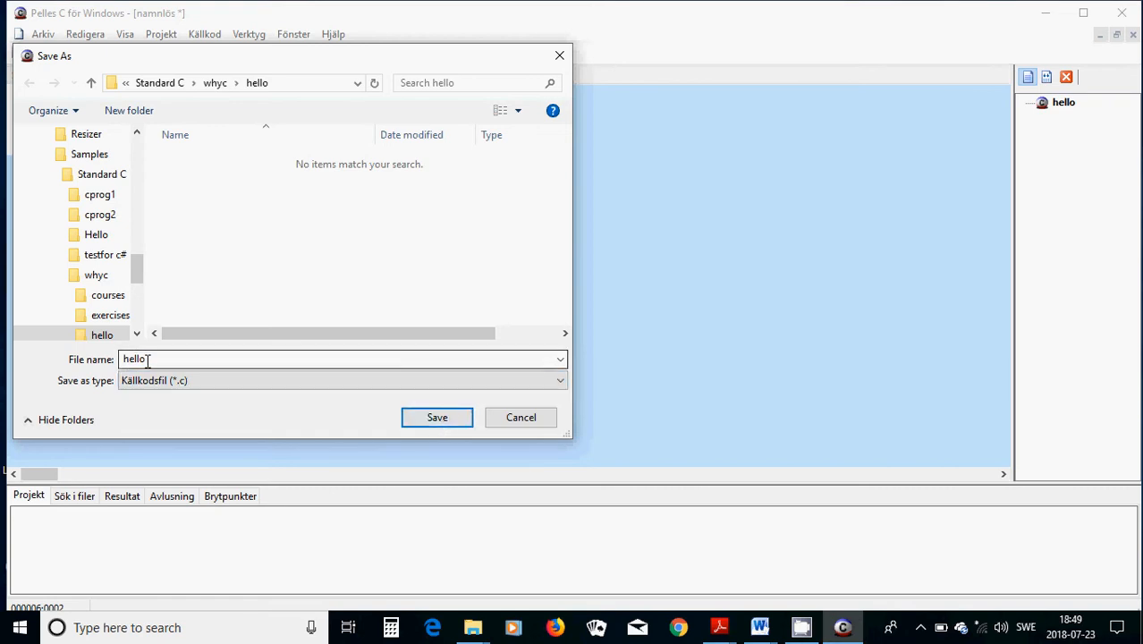
Save the file as hello.c and add it to the active hello project.
{"action": "left_click", "coordinate": [437, 416]}
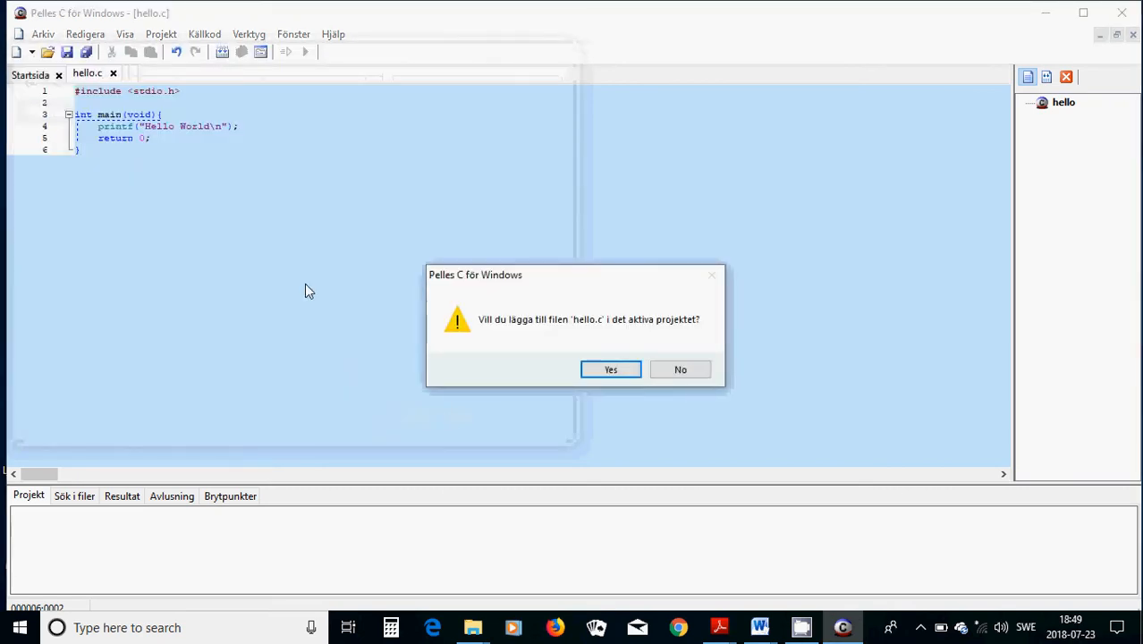
{"action": "mouse_move", "coordinate": [536, 336]}
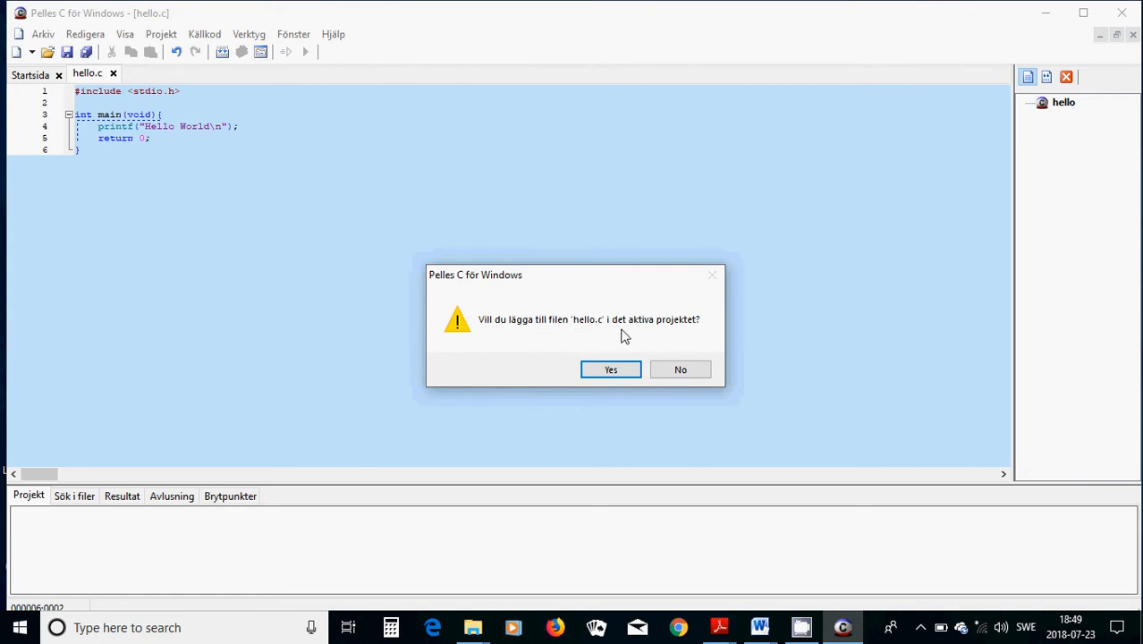
{"action": "mouse_move", "coordinate": [1047, 157]}
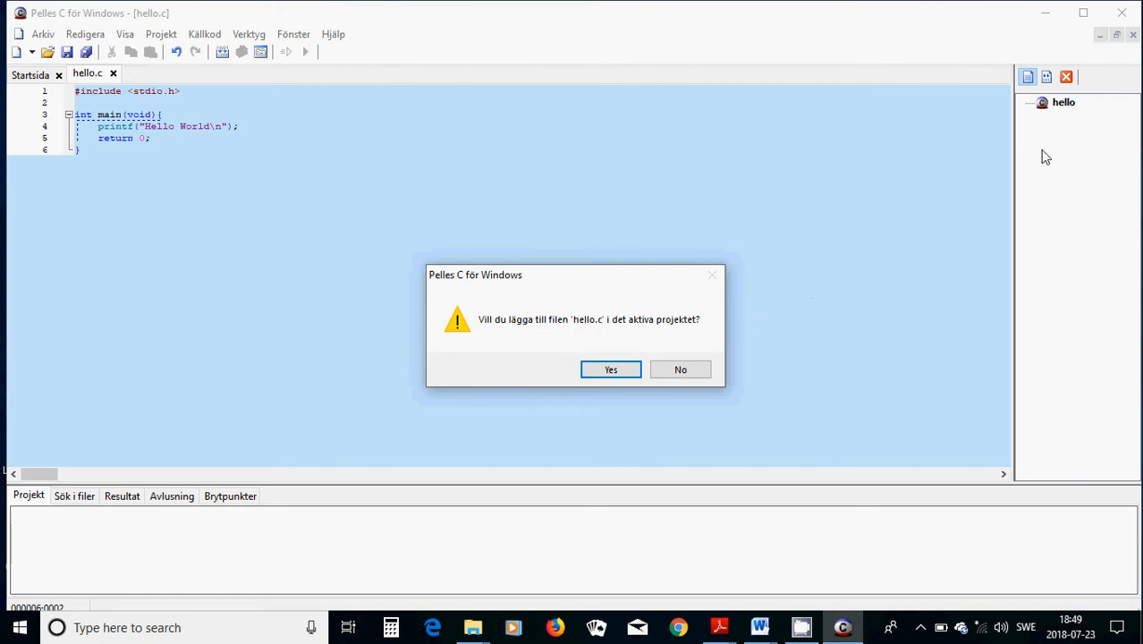
{"action": "mouse_move", "coordinate": [1027, 172]}
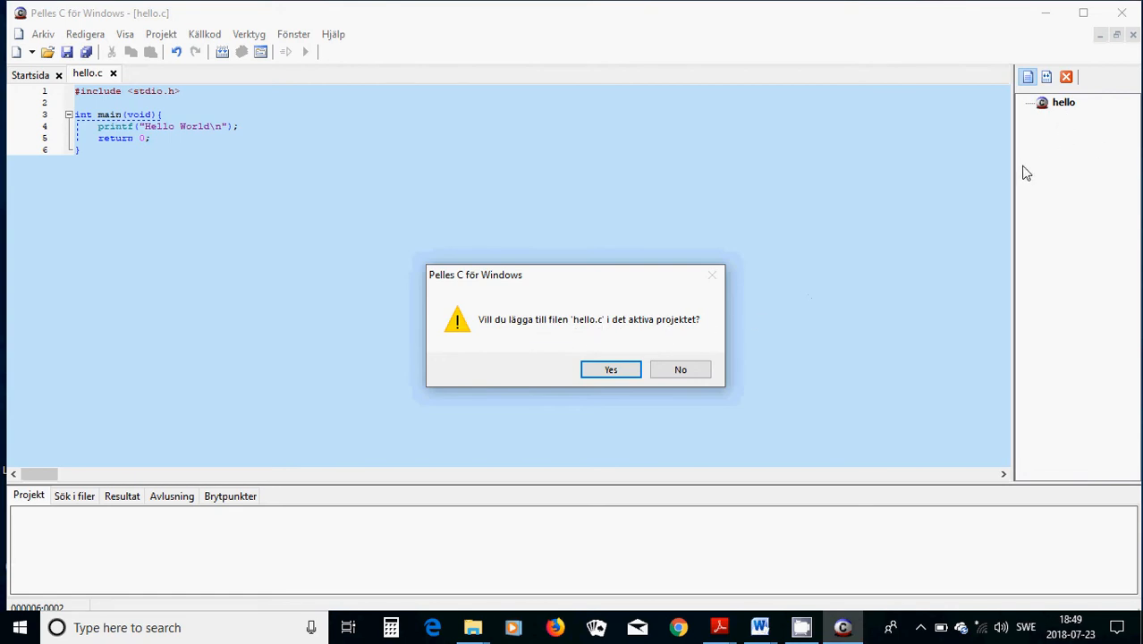
{"action": "left_click", "coordinate": [610, 368]}
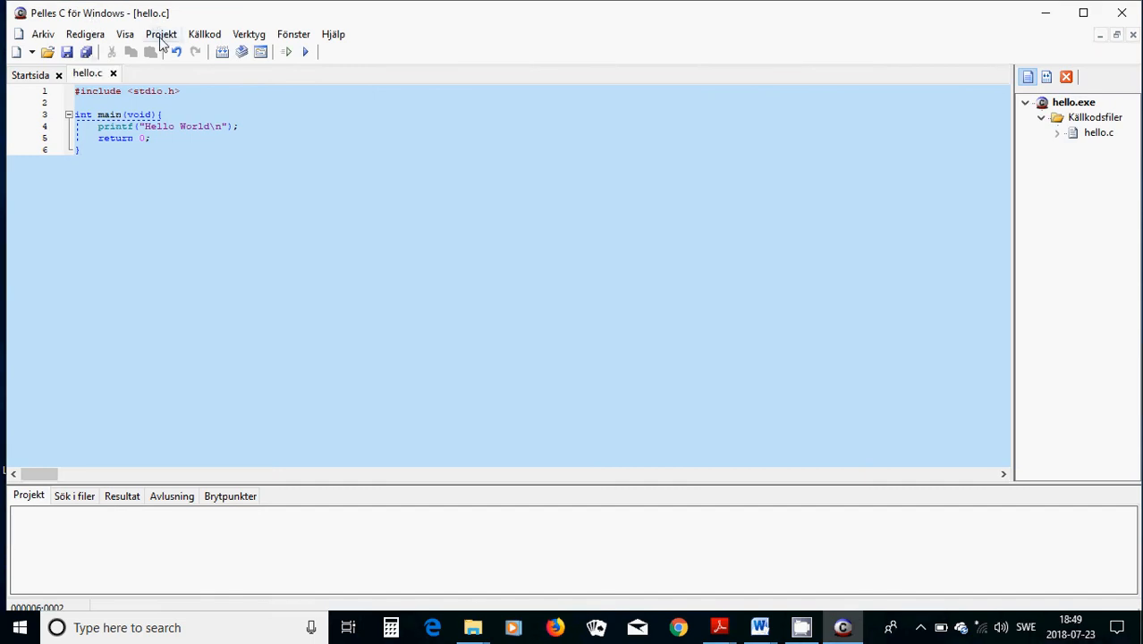
Compile hello.c via Projekt > Kompilera so the output reports hello.obj built.
{"action": "left_click", "coordinate": [161, 34]}
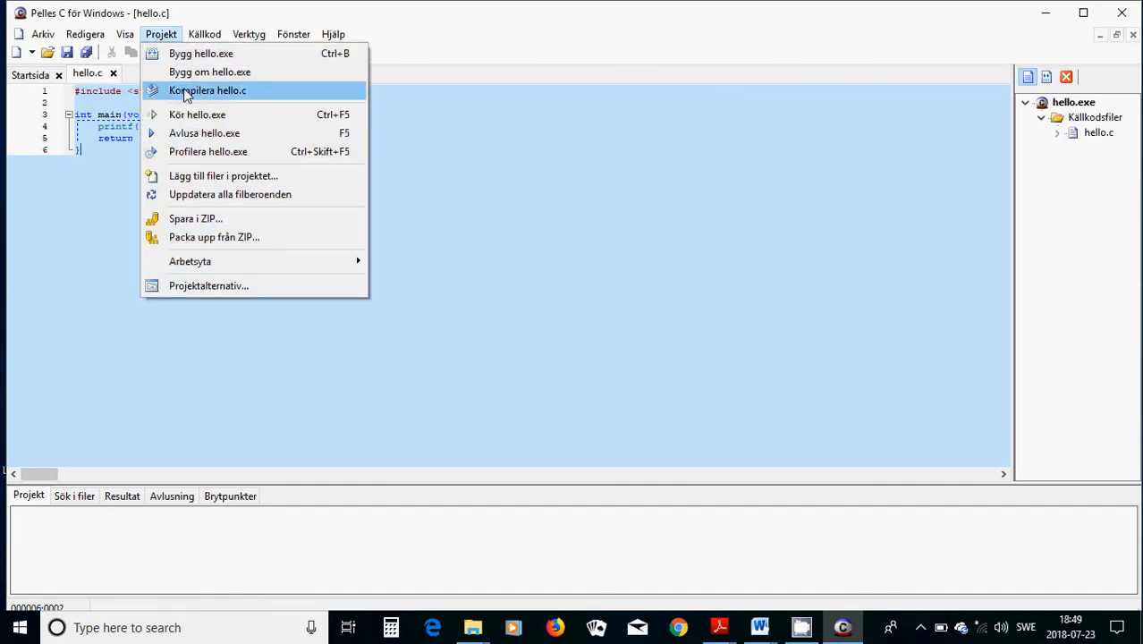
{"action": "left_click", "coordinate": [208, 90]}
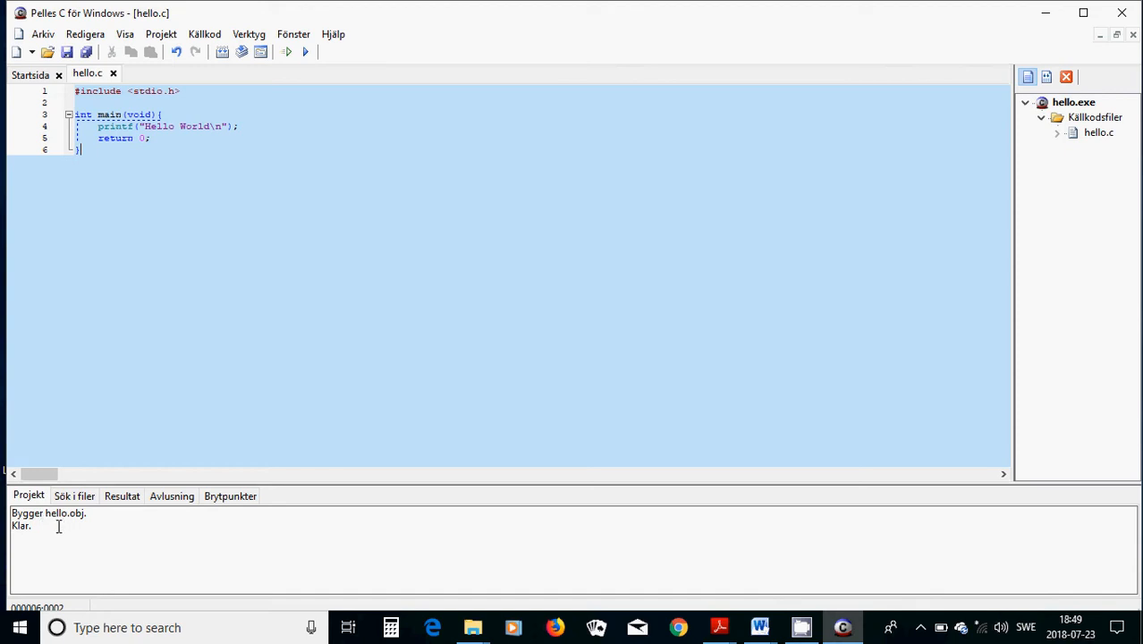
{"action": "mouse_move", "coordinate": [90, 526]}
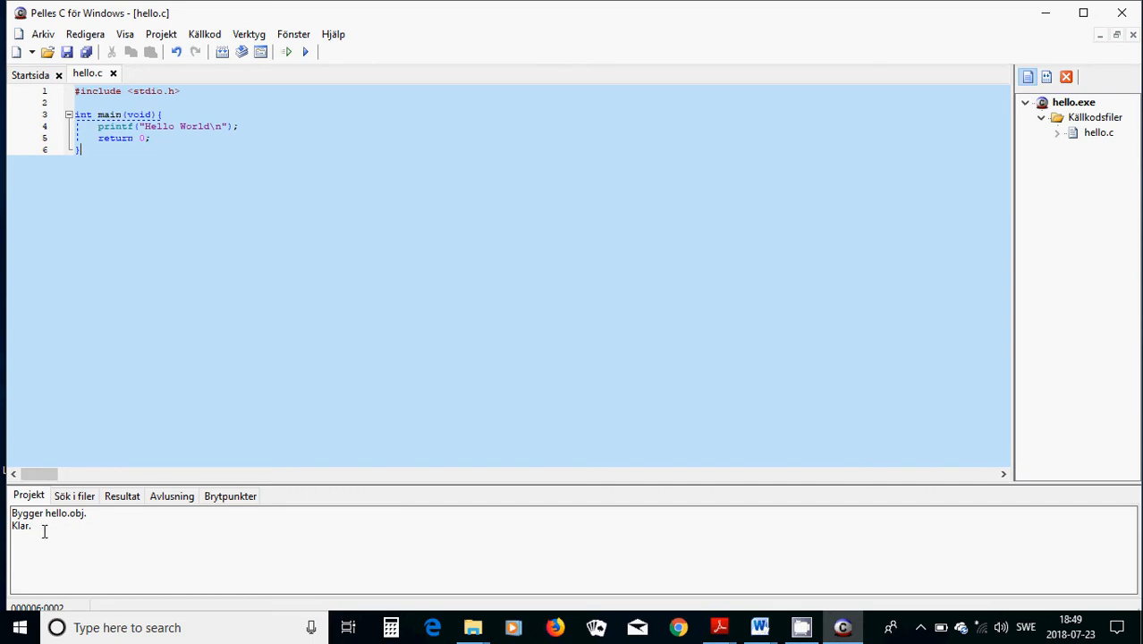
{"action": "left_click", "coordinate": [161, 34]}
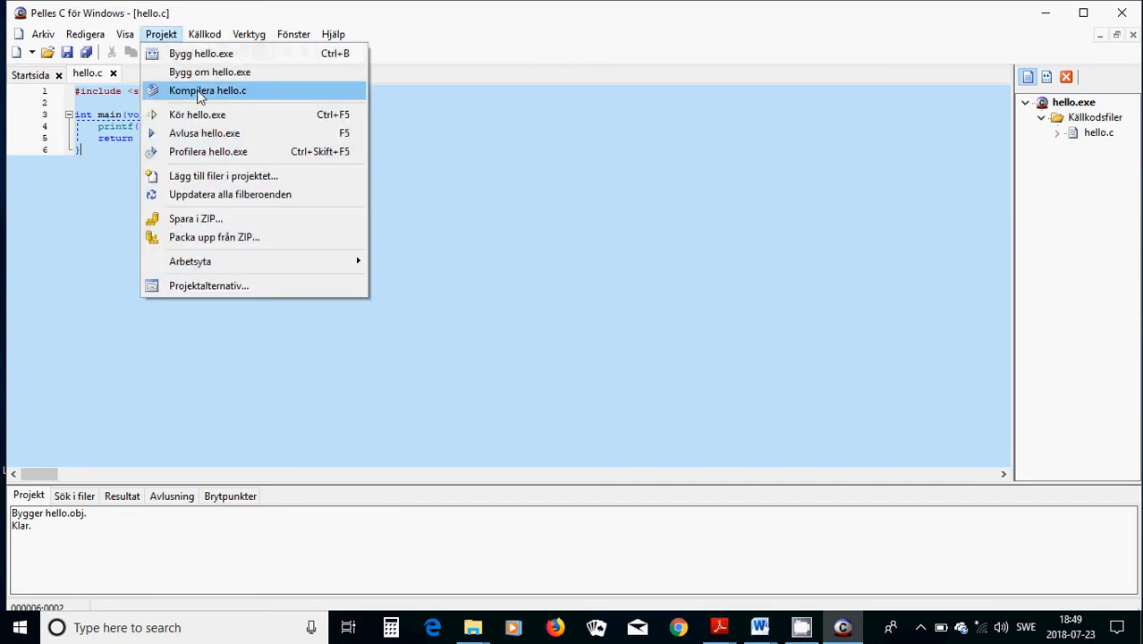
{"action": "mouse_move", "coordinate": [197, 114]}
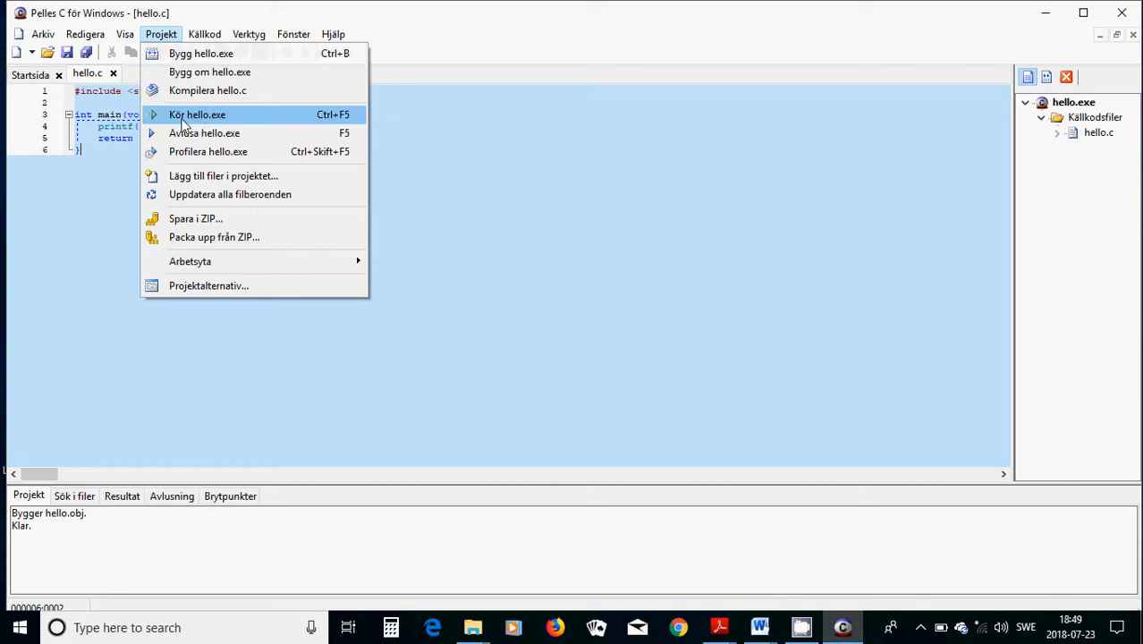
{"action": "mouse_move", "coordinate": [189, 122]}
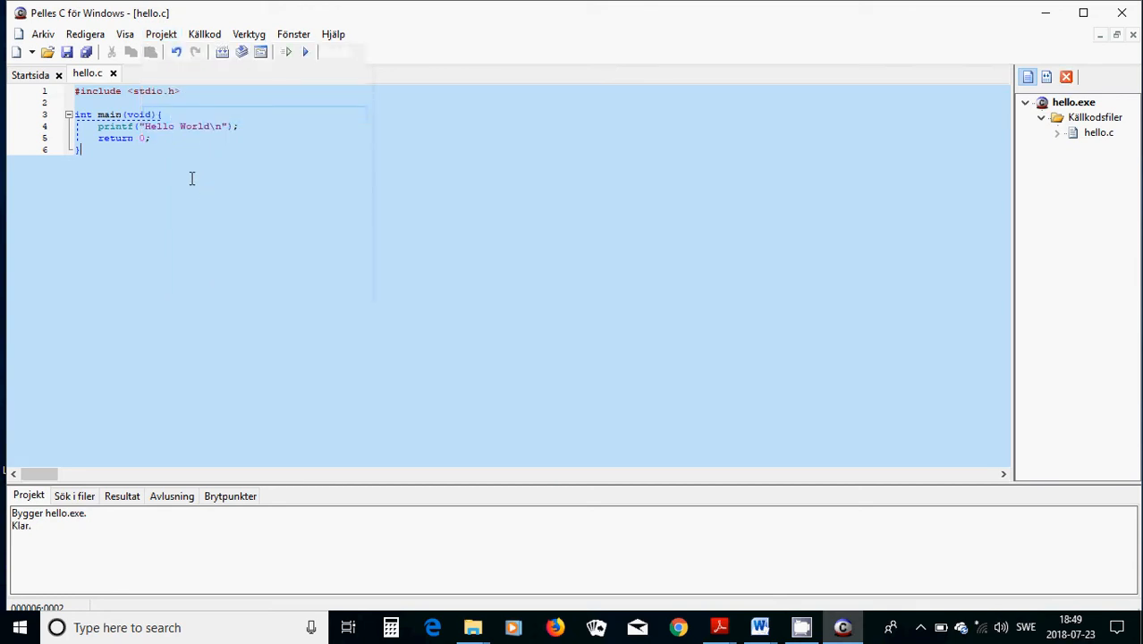
{"action": "left_click", "coordinate": [304, 52]}
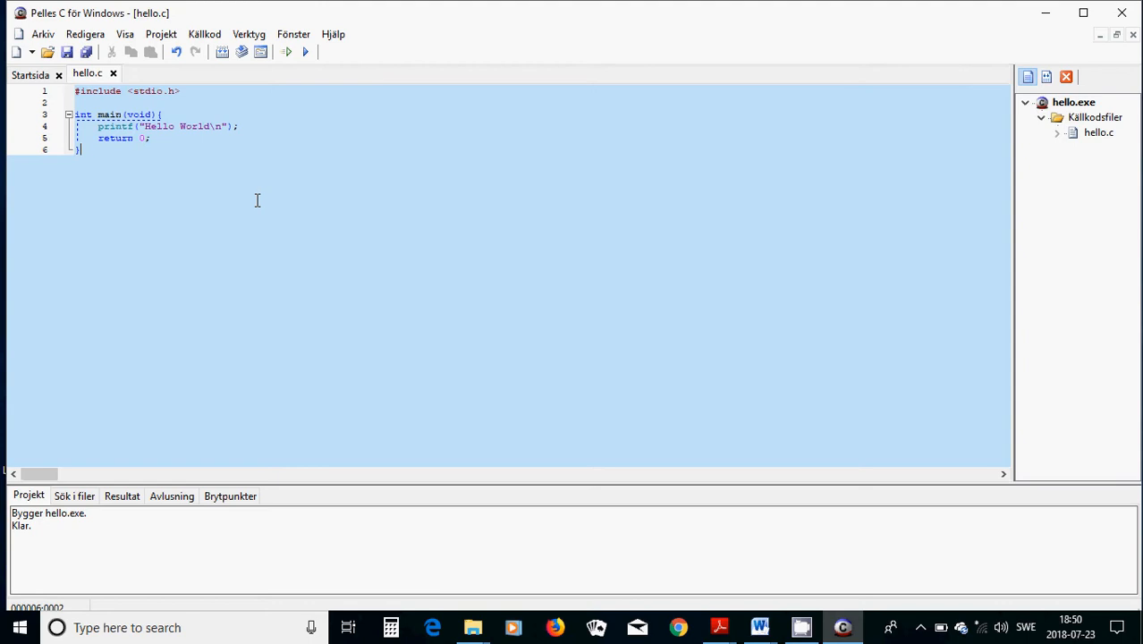
{"action": "mouse_move", "coordinate": [719, 626]}
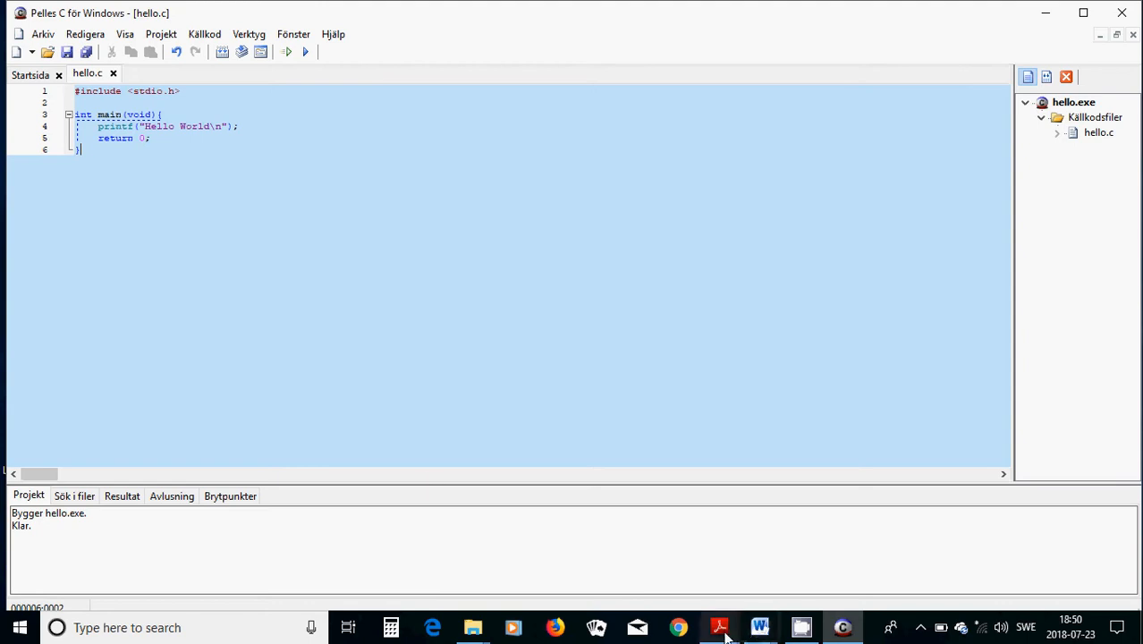
Switch to the C I Lecture 1 PDF in Adobe Reader showing the 'How to Create a Program?' slide.
{"action": "left_click", "coordinate": [719, 626]}
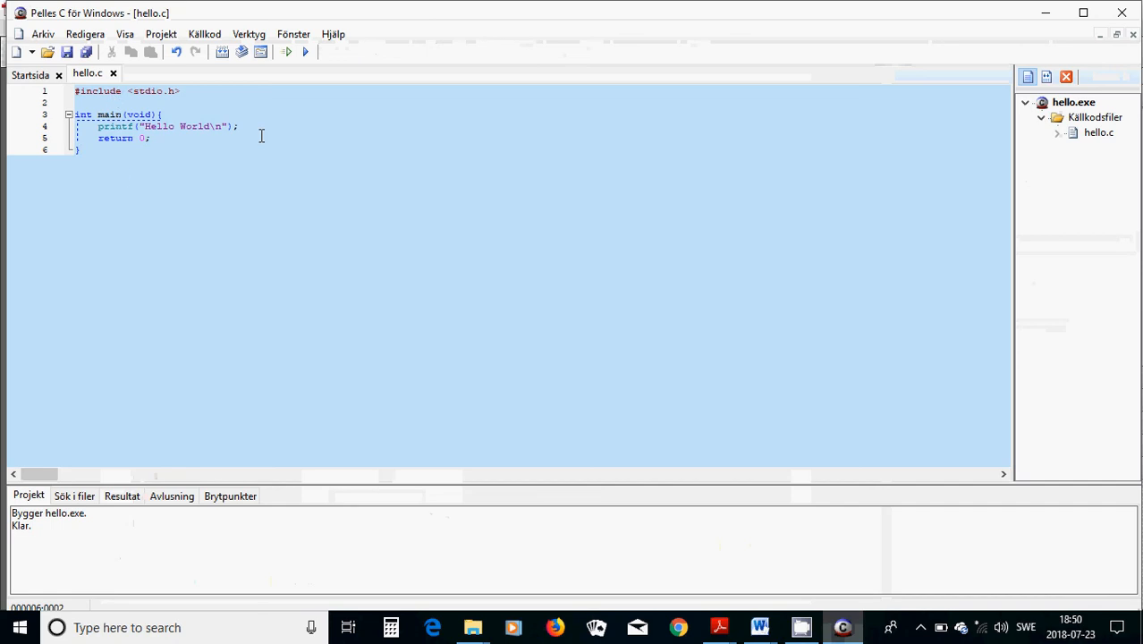
{"action": "mouse_move", "coordinate": [393, 447]}
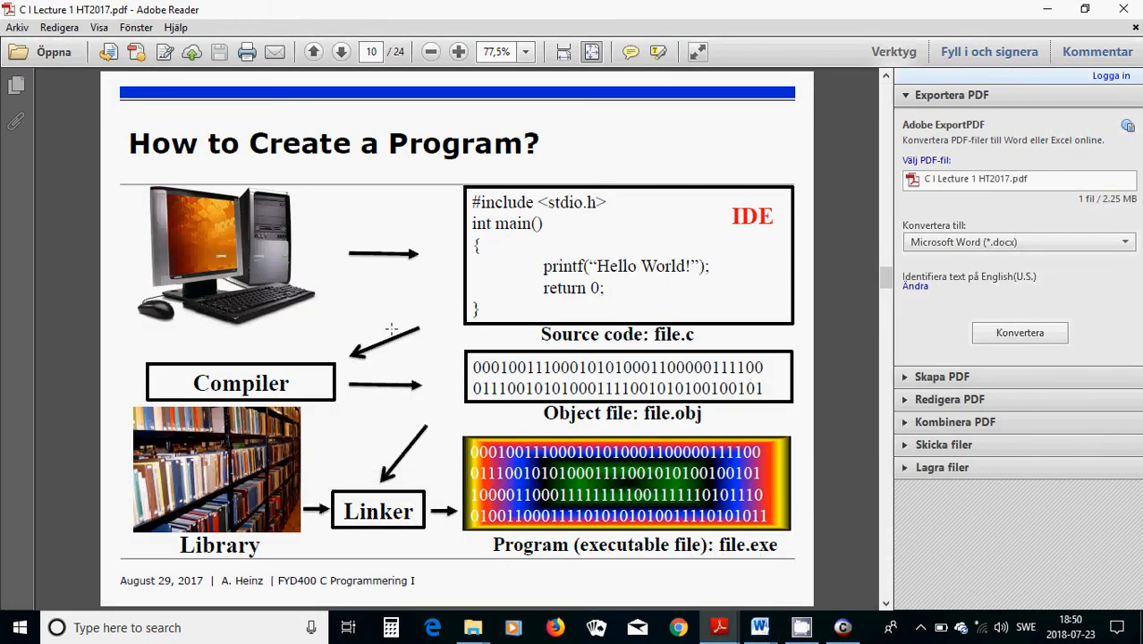
{"action": "mouse_move", "coordinate": [390, 329]}
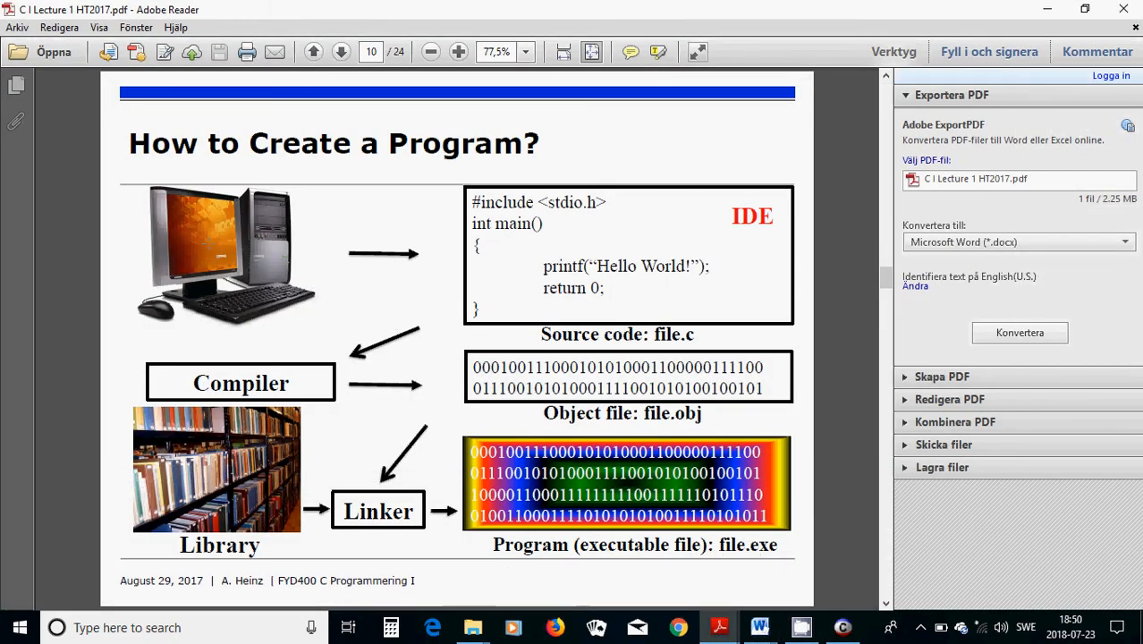
{"action": "mouse_move", "coordinate": [433, 231]}
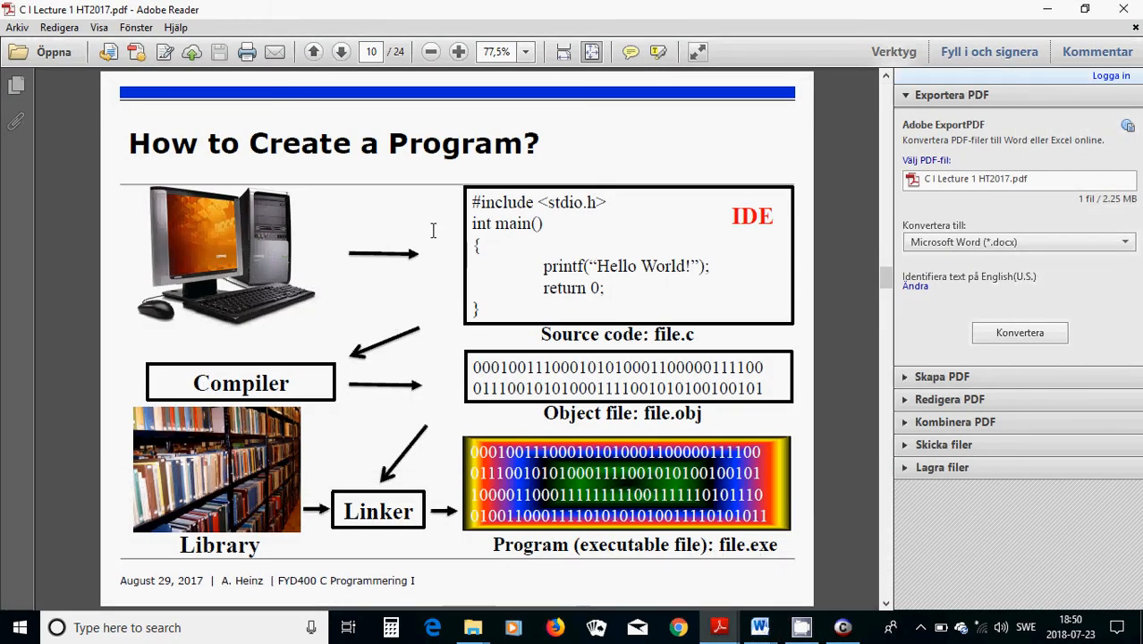
{"action": "mouse_move", "coordinate": [688, 252]}
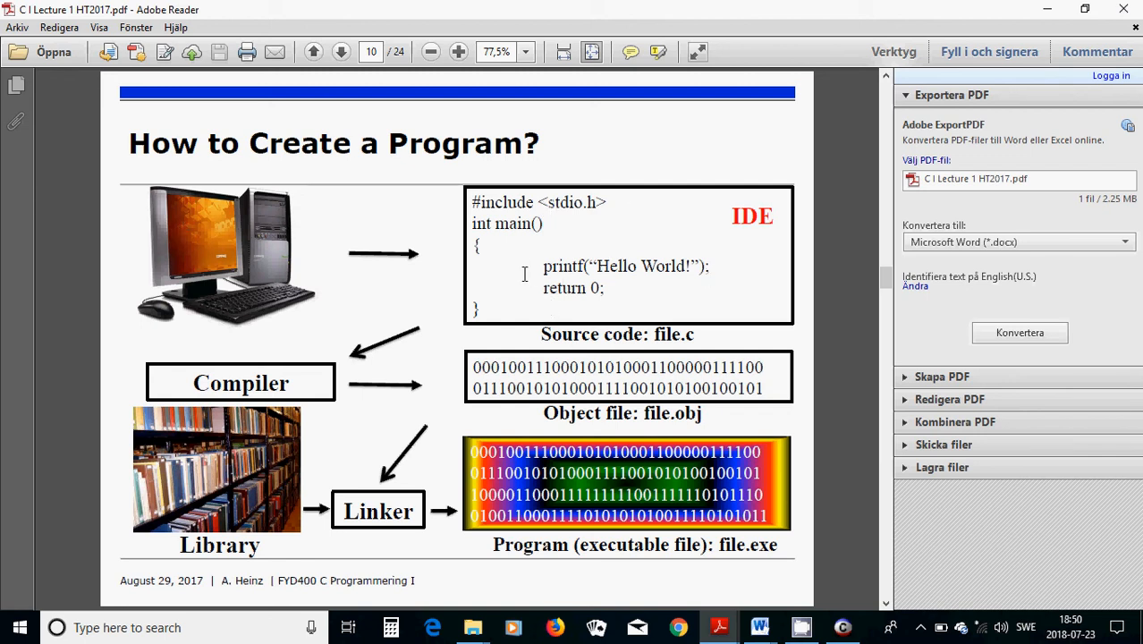
{"action": "mouse_move", "coordinate": [523, 282]}
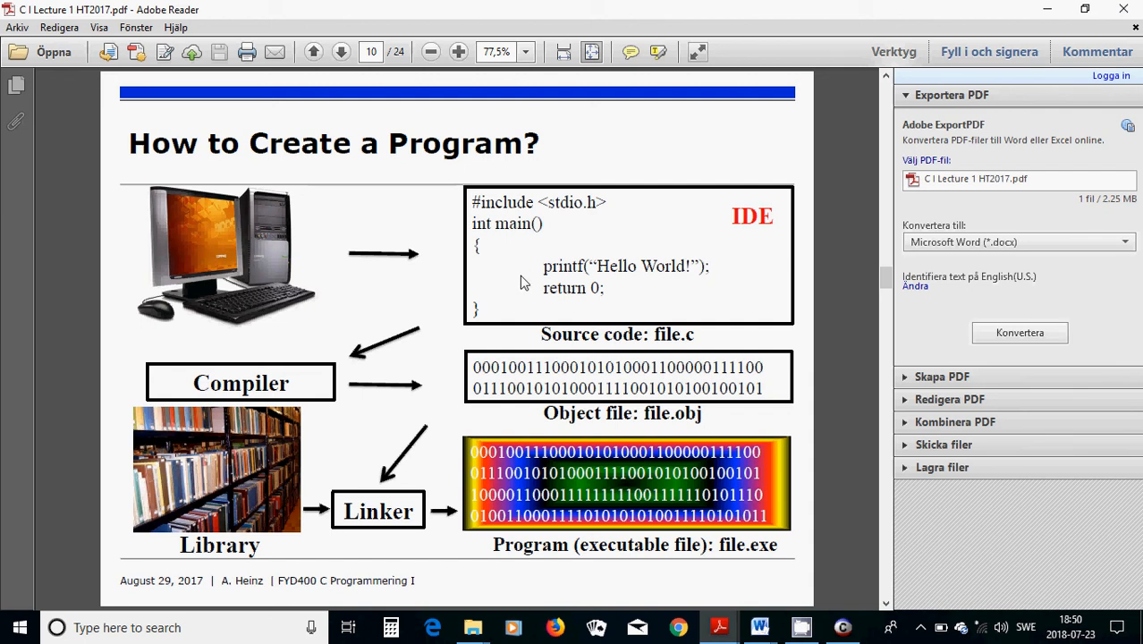
{"action": "mouse_move", "coordinate": [372, 347]}
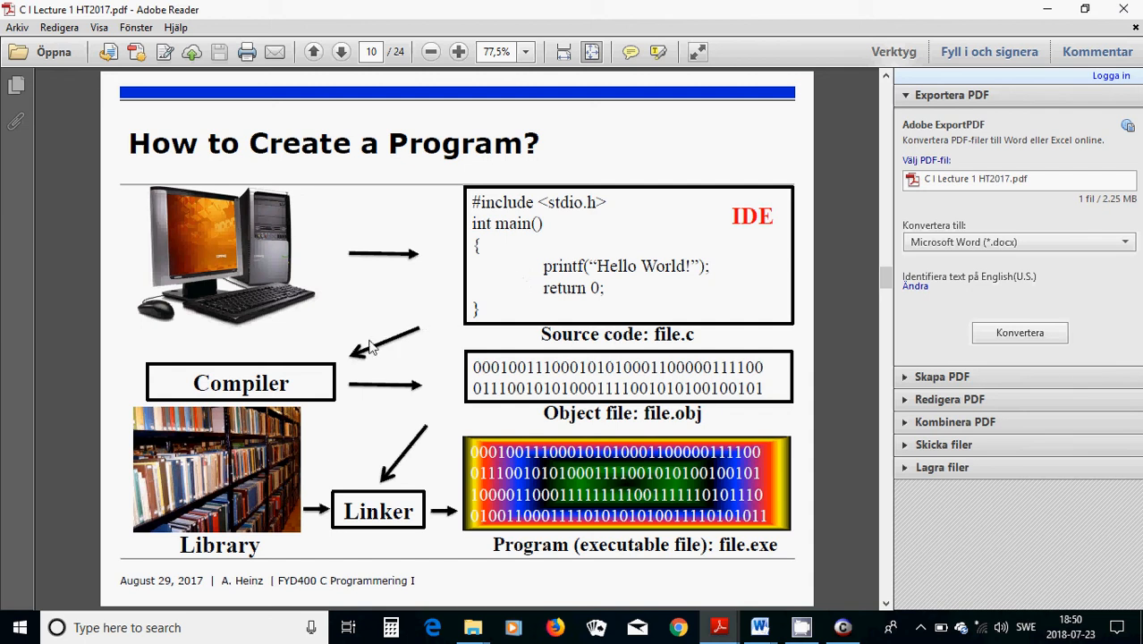
{"action": "mouse_move", "coordinate": [617, 189]}
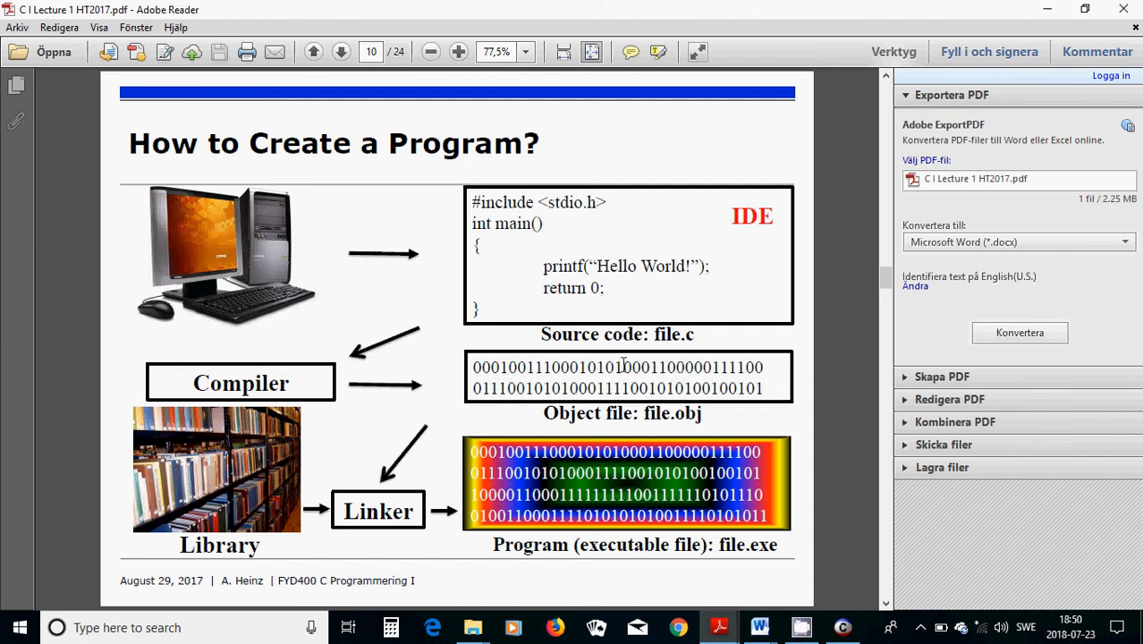
{"action": "mouse_move", "coordinate": [500, 383]}
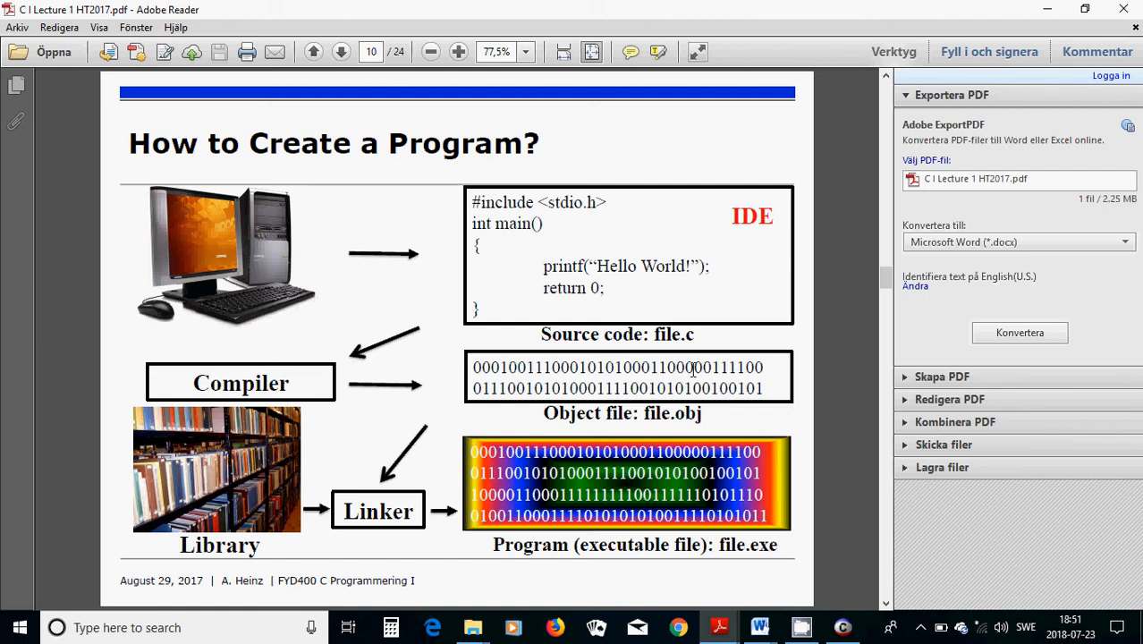
{"action": "mouse_move", "coordinate": [651, 410]}
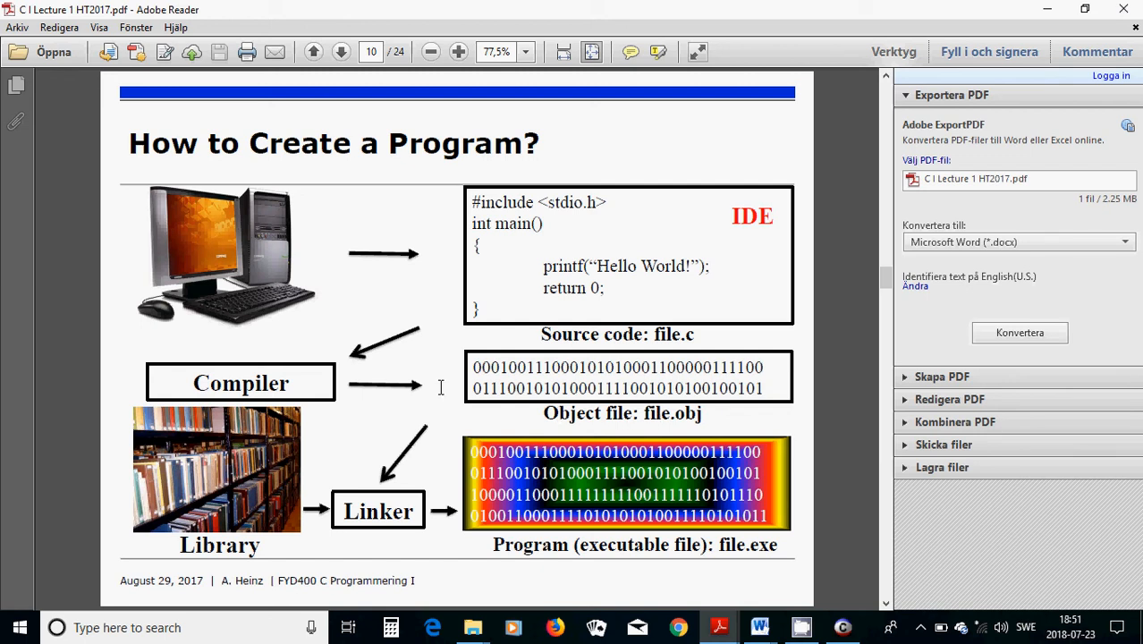
{"action": "mouse_move", "coordinate": [347, 458]}
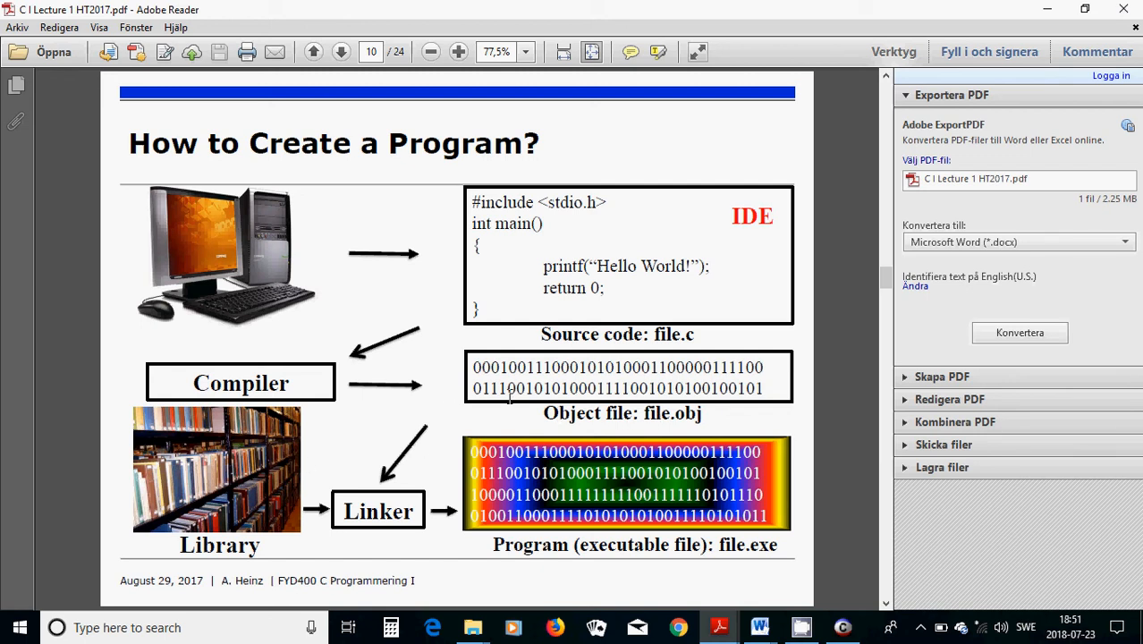
{"action": "mouse_move", "coordinate": [447, 401]}
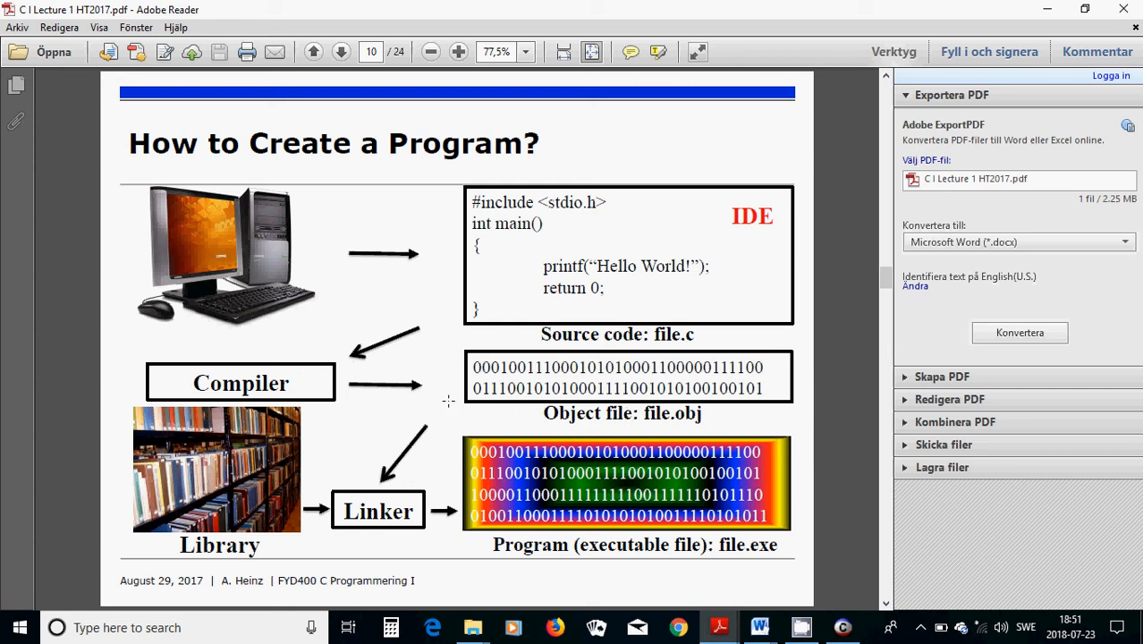
{"action": "mouse_move", "coordinate": [297, 460]}
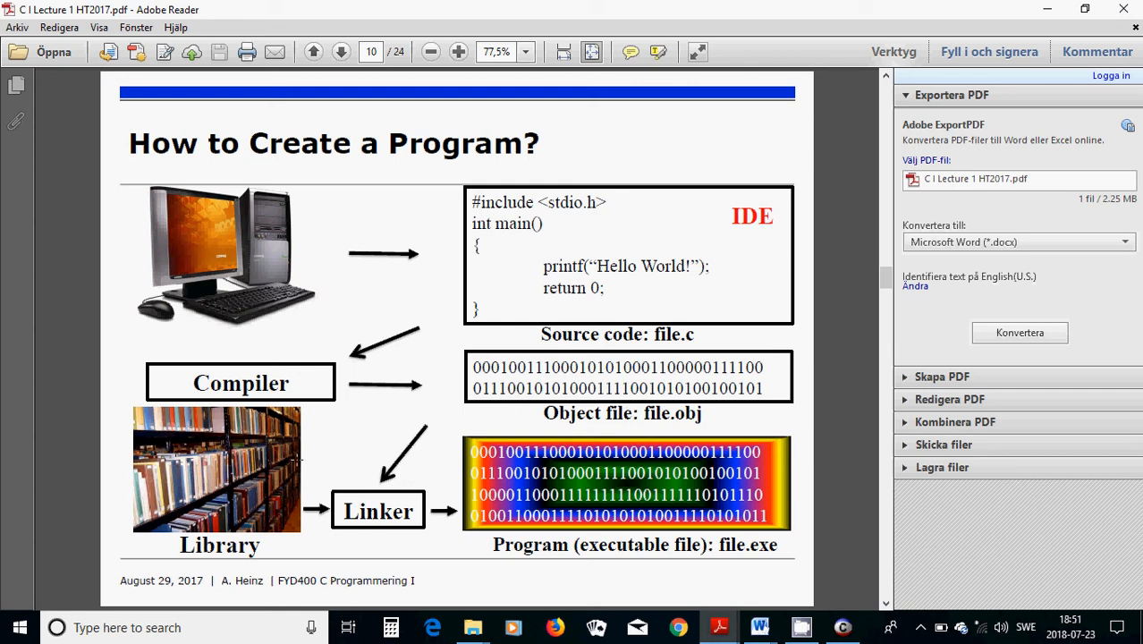
{"action": "mouse_move", "coordinate": [297, 461]}
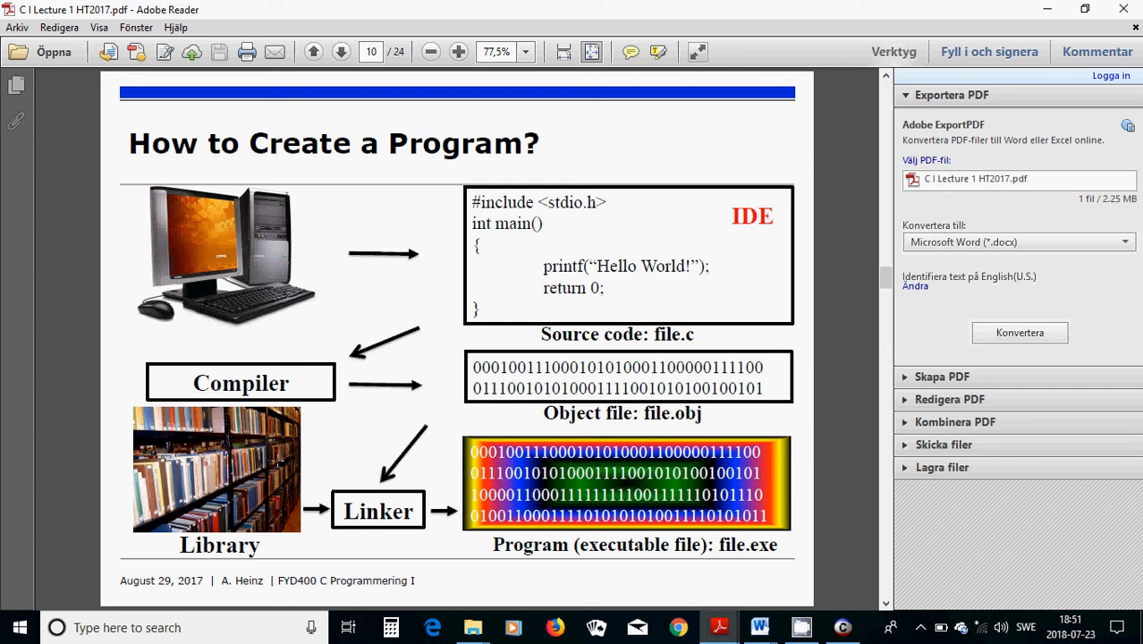
{"action": "mouse_move", "coordinate": [272, 461]}
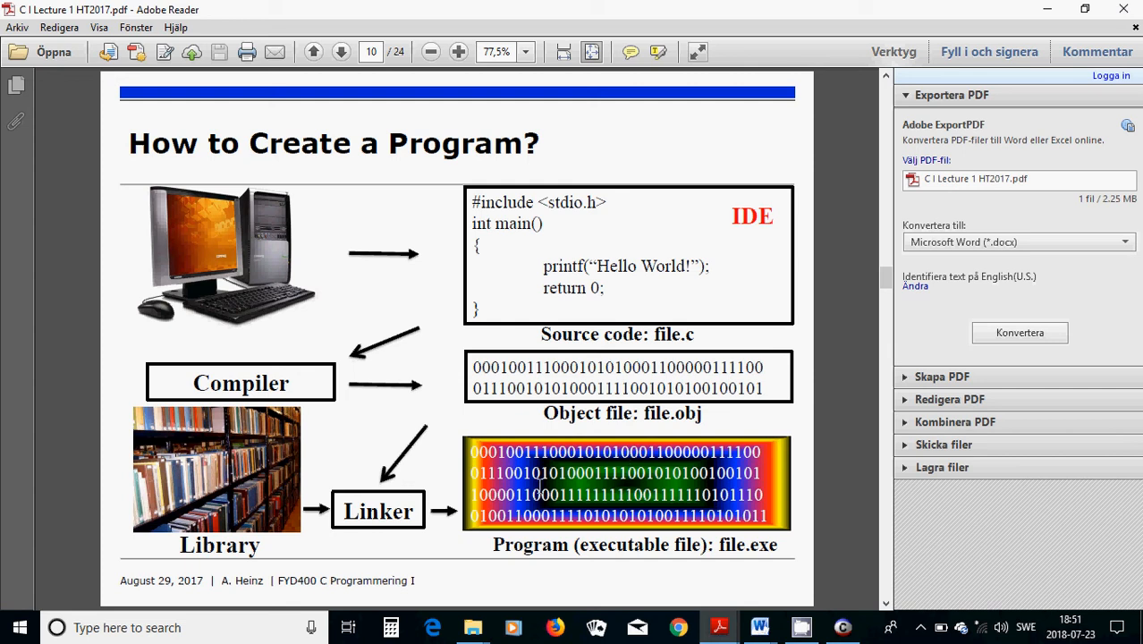
{"action": "mouse_move", "coordinate": [629, 504]}
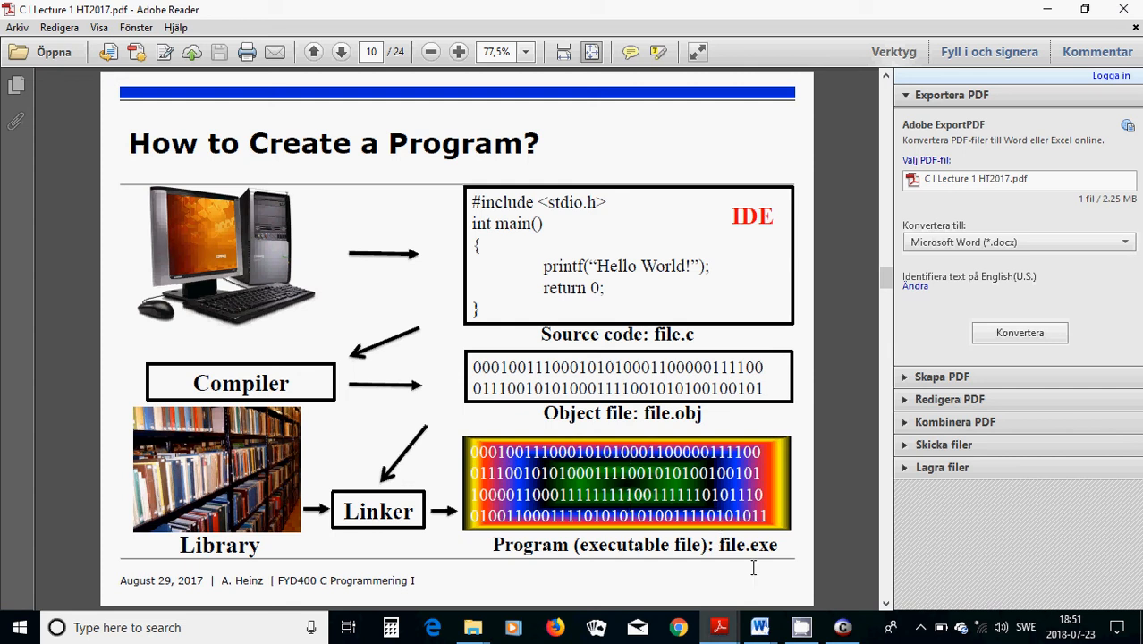
{"action": "mouse_move", "coordinate": [637, 555]}
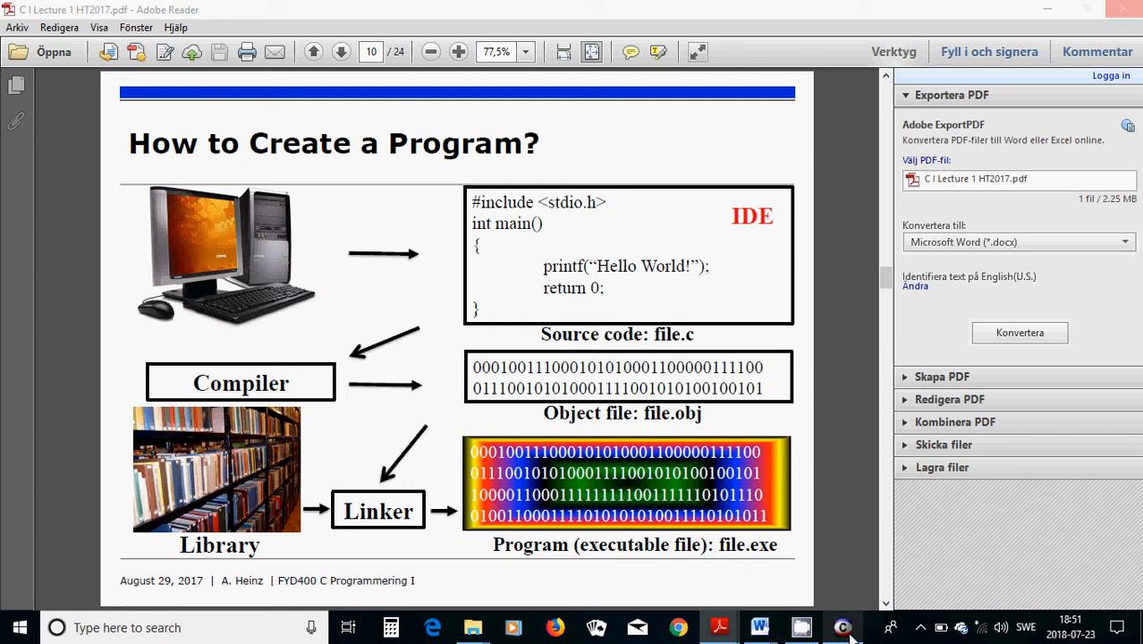
Return to the Pelles C window with hello.c and the 'Bygger hello.exe. Klar.' output.
{"action": "left_click", "coordinate": [841, 626]}
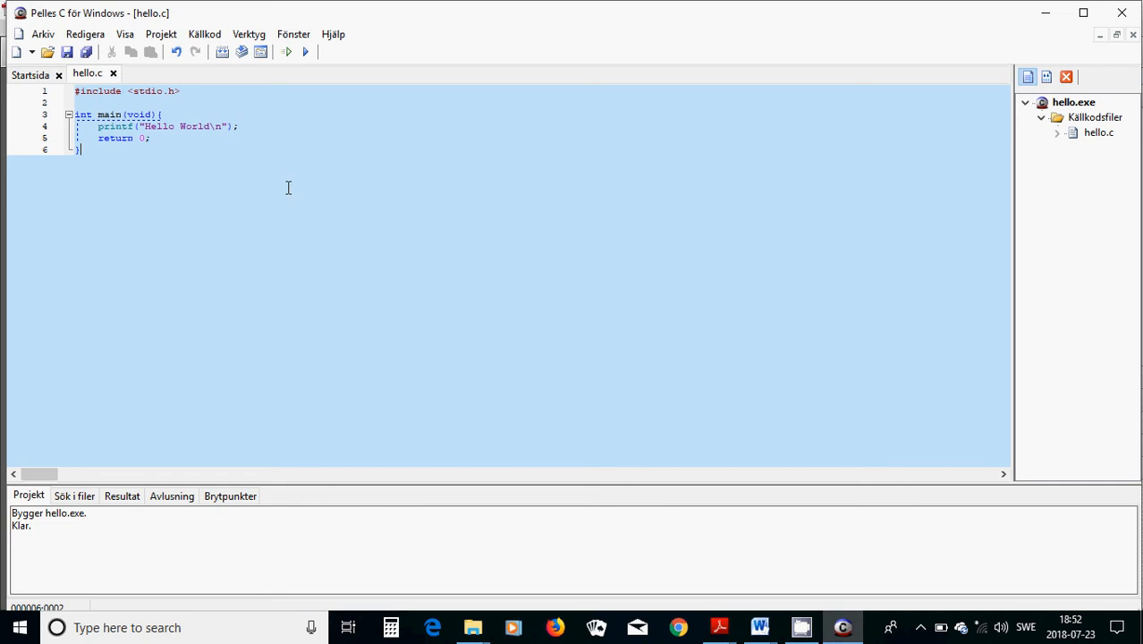
{"action": "mouse_move", "coordinate": [75, 125]}
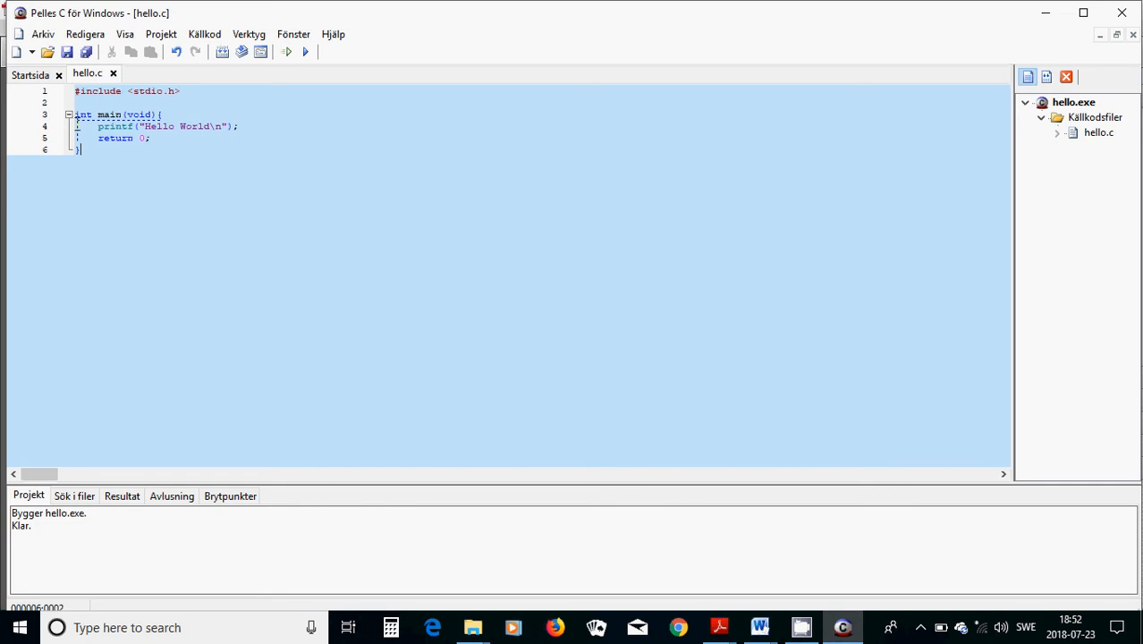
{"action": "mouse_move", "coordinate": [150, 121]}
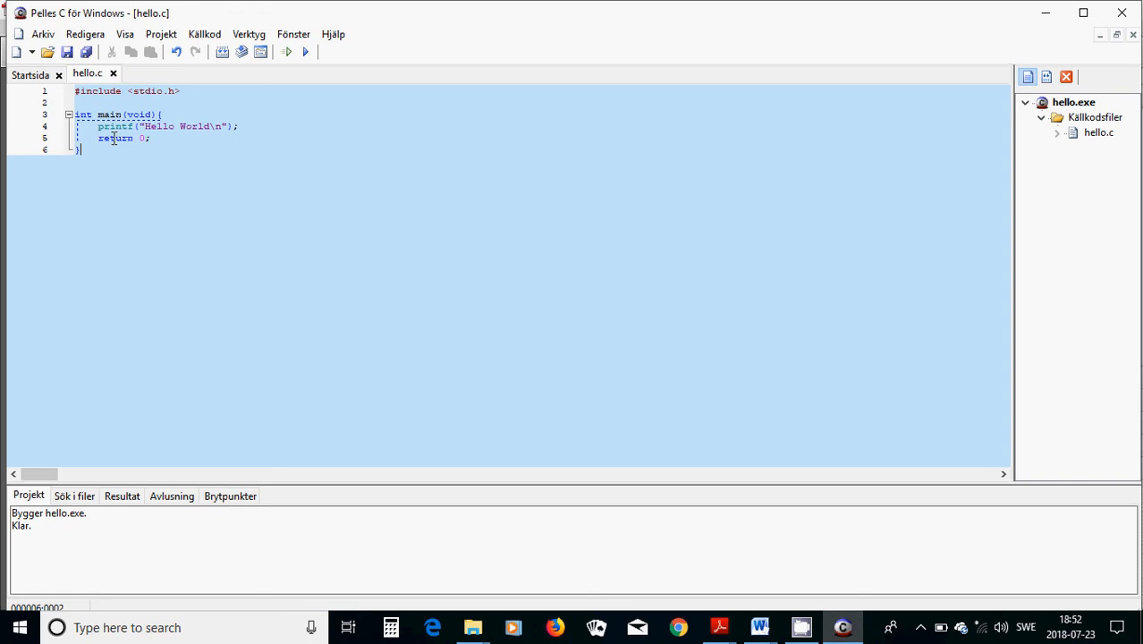
{"action": "mouse_move", "coordinate": [129, 138]}
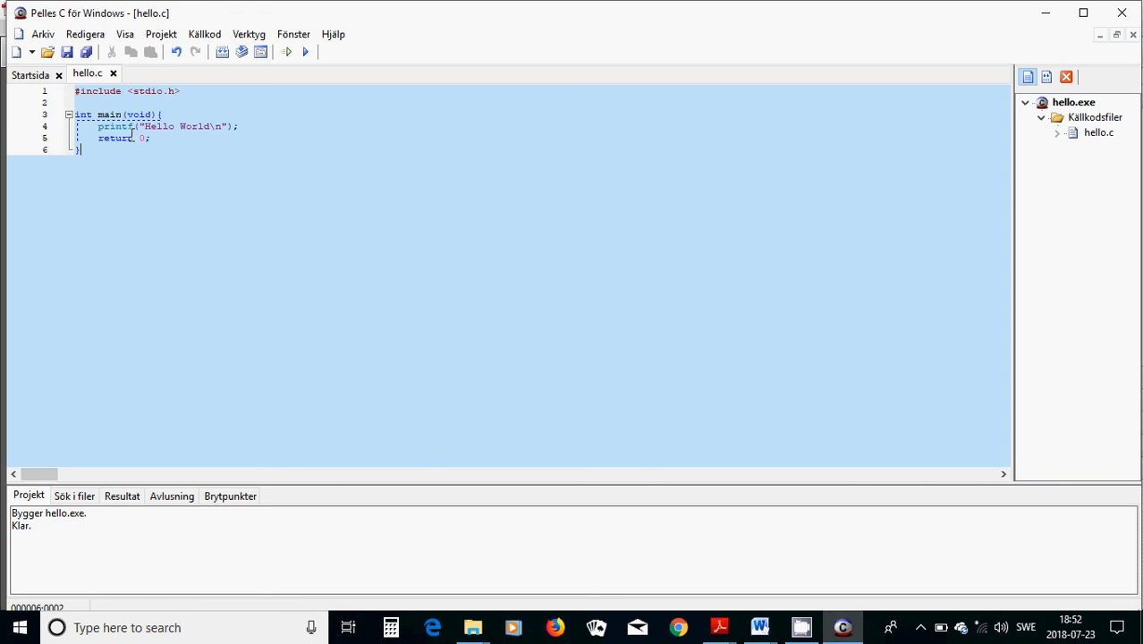
{"action": "mouse_move", "coordinate": [195, 136]}
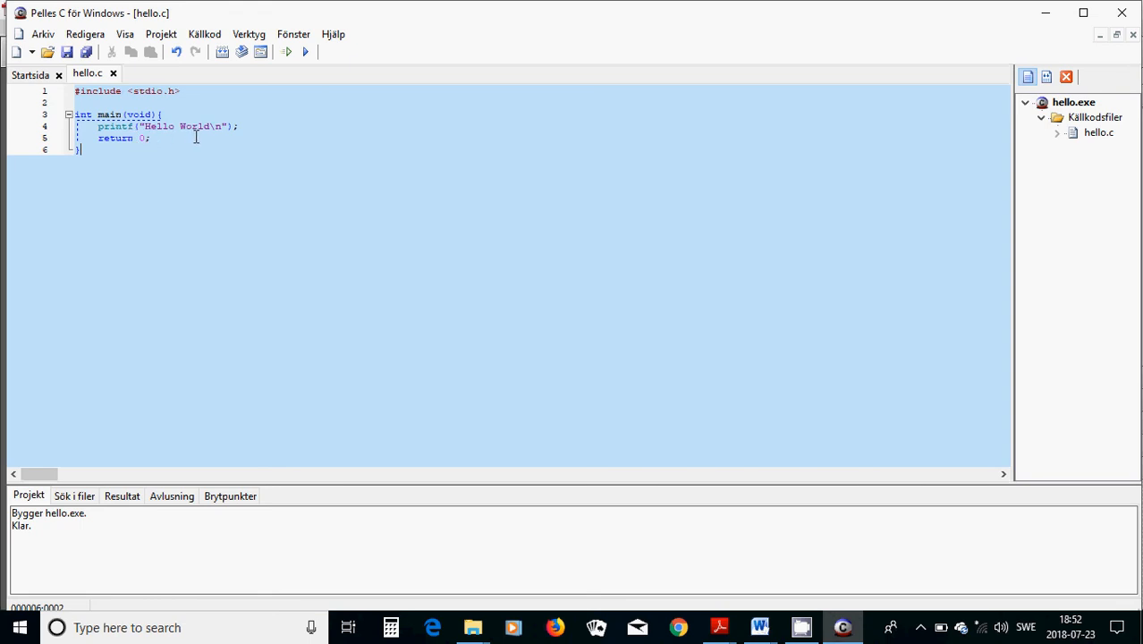
{"action": "mouse_move", "coordinate": [159, 149]}
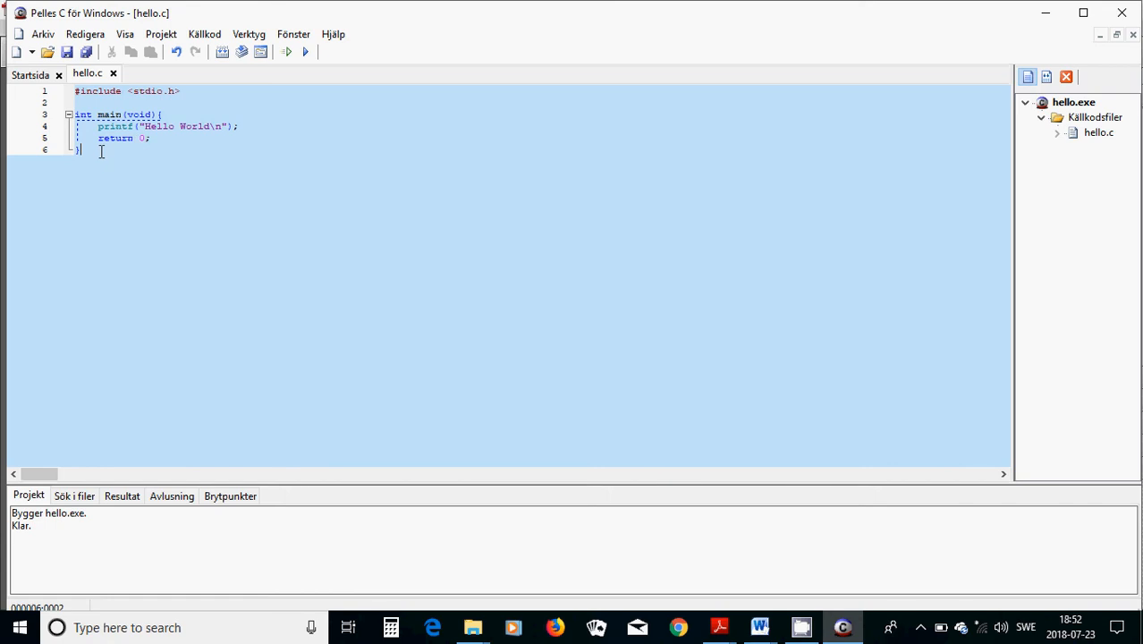
{"action": "mouse_move", "coordinate": [497, 171]}
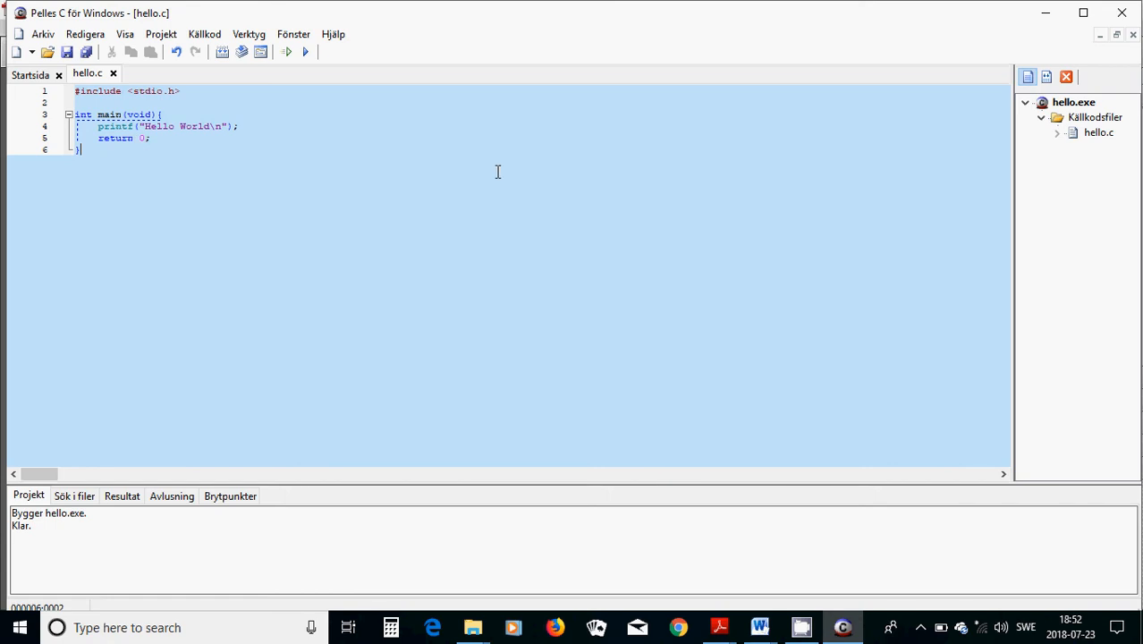
{"action": "mouse_move", "coordinate": [680, 191]}
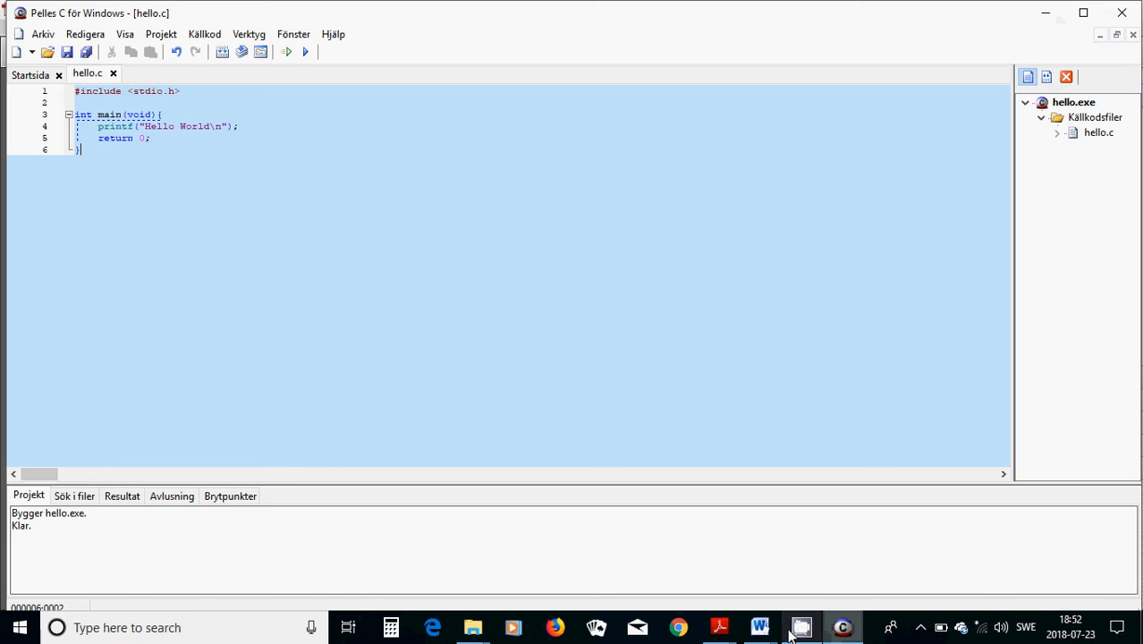
{"action": "mouse_move", "coordinate": [802, 626]}
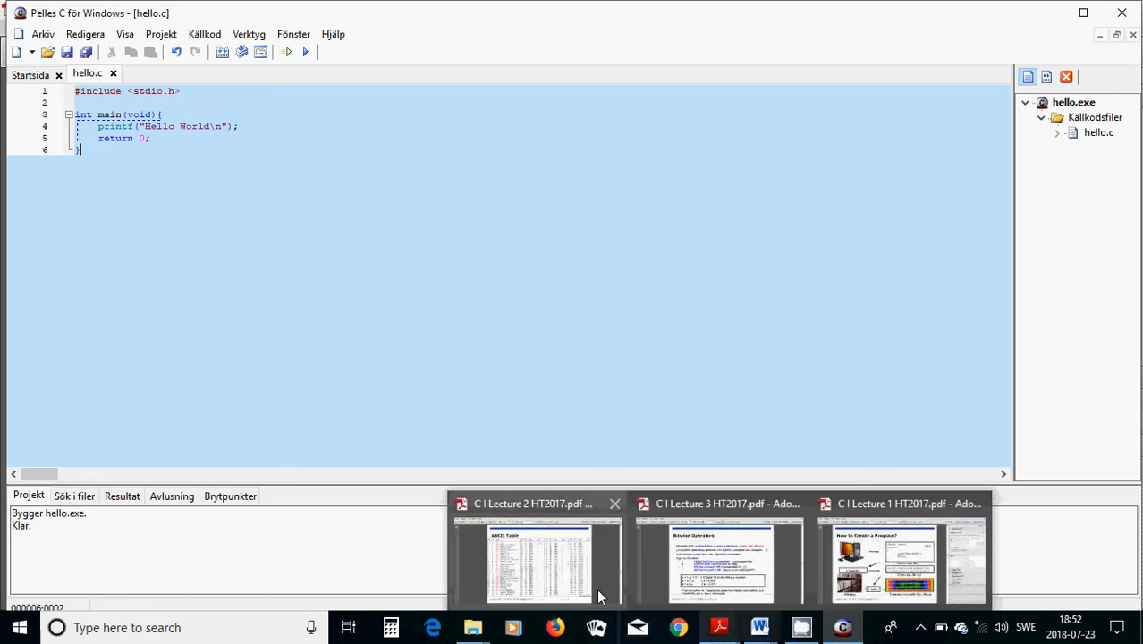
Navigate File Explorer to the PellesC Include folder on the local disk.
{"action": "left_click", "coordinate": [903, 505]}
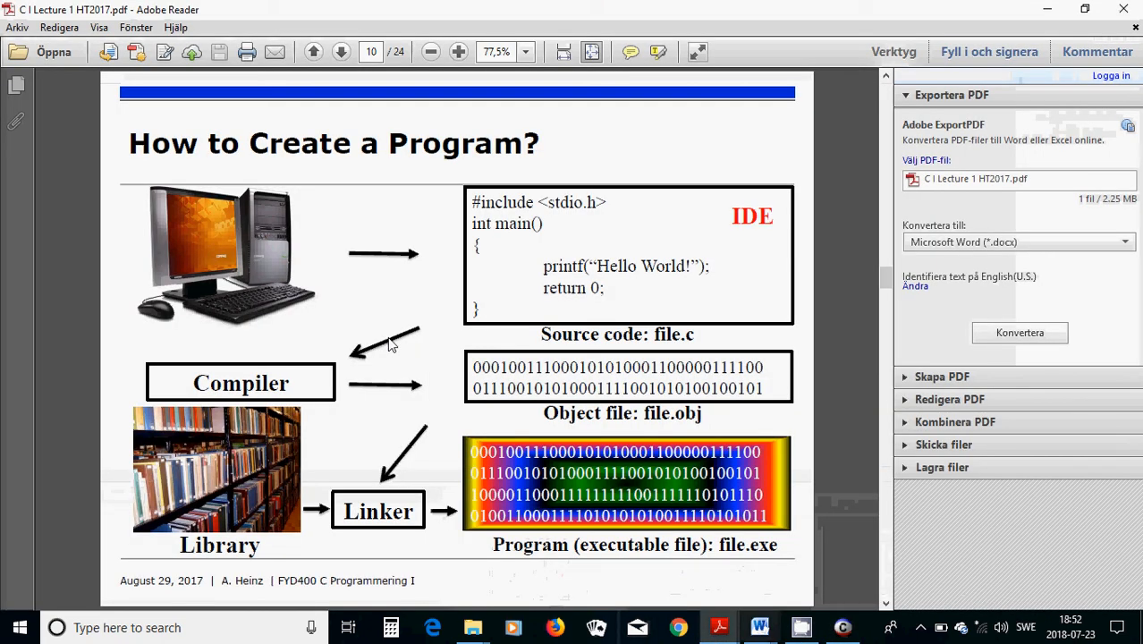
{"action": "mouse_move", "coordinate": [375, 250]}
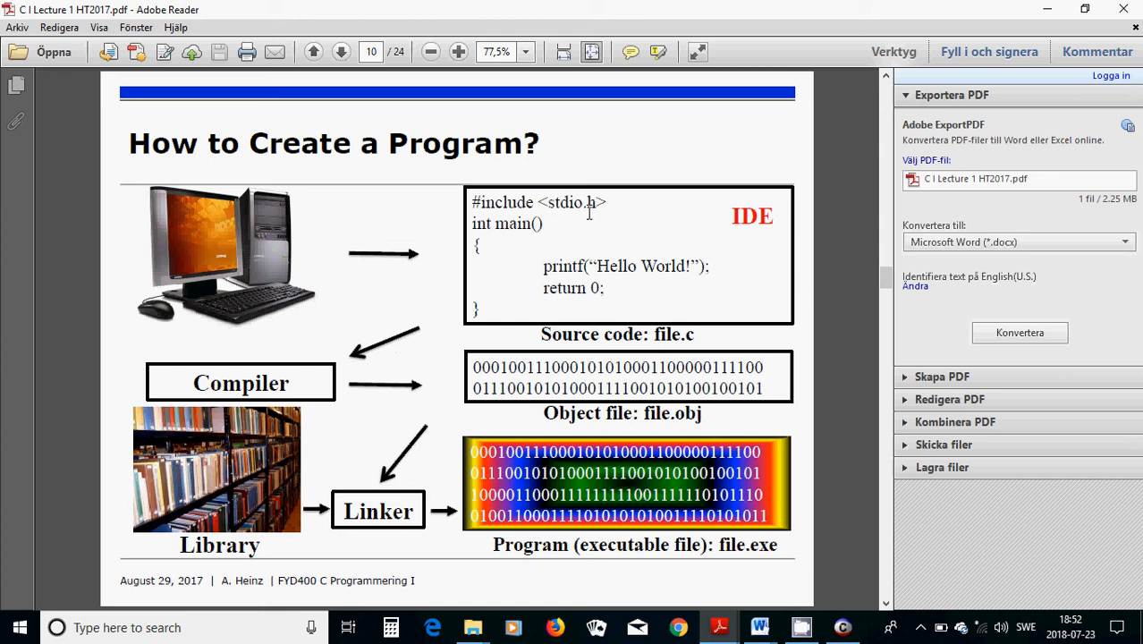
{"action": "mouse_move", "coordinate": [195, 504]}
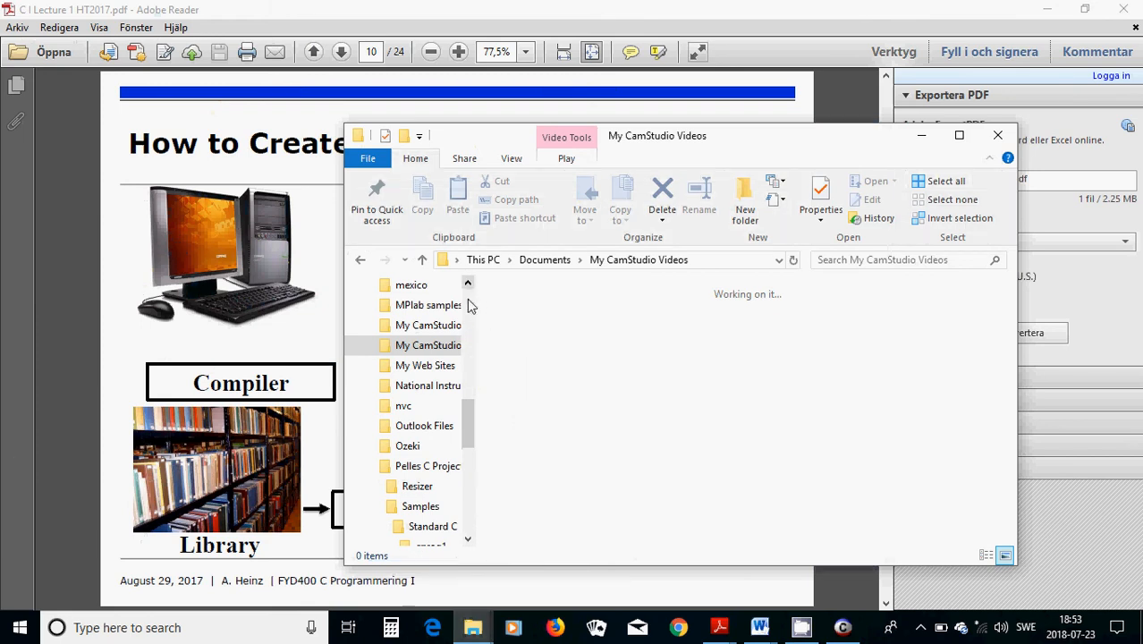
{"action": "scroll", "scroll_direction": "down", "scroll_amount": 3}
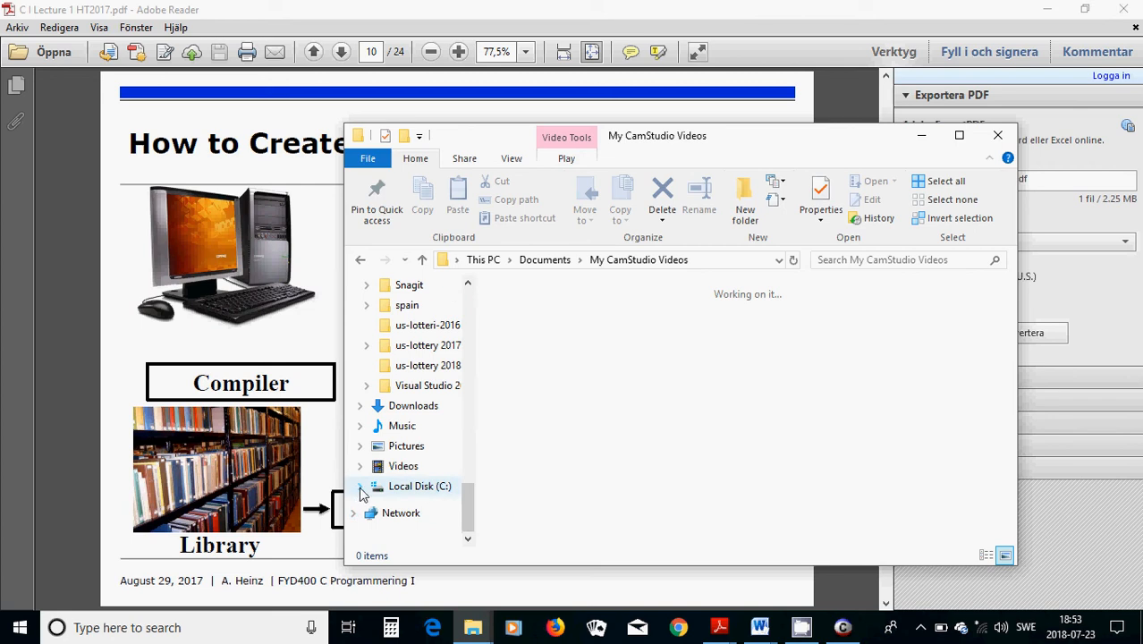
{"action": "left_click", "coordinate": [360, 487]}
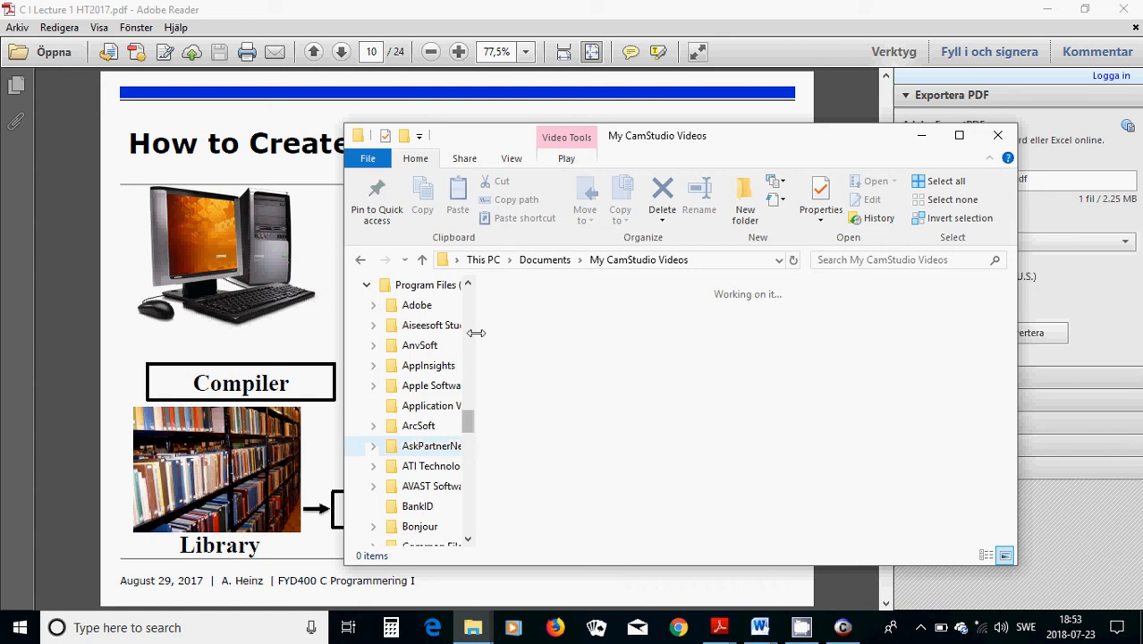
{"action": "scroll", "scroll_direction": "down", "scroll_amount": 3}
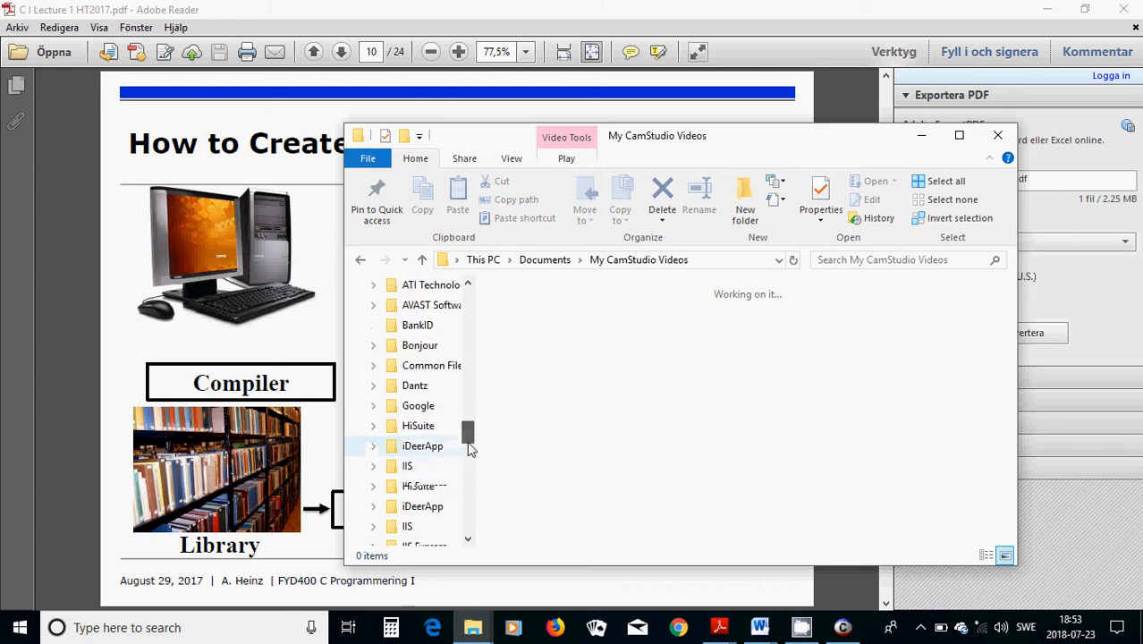
{"action": "scroll", "scroll_direction": "down", "scroll_amount": 3}
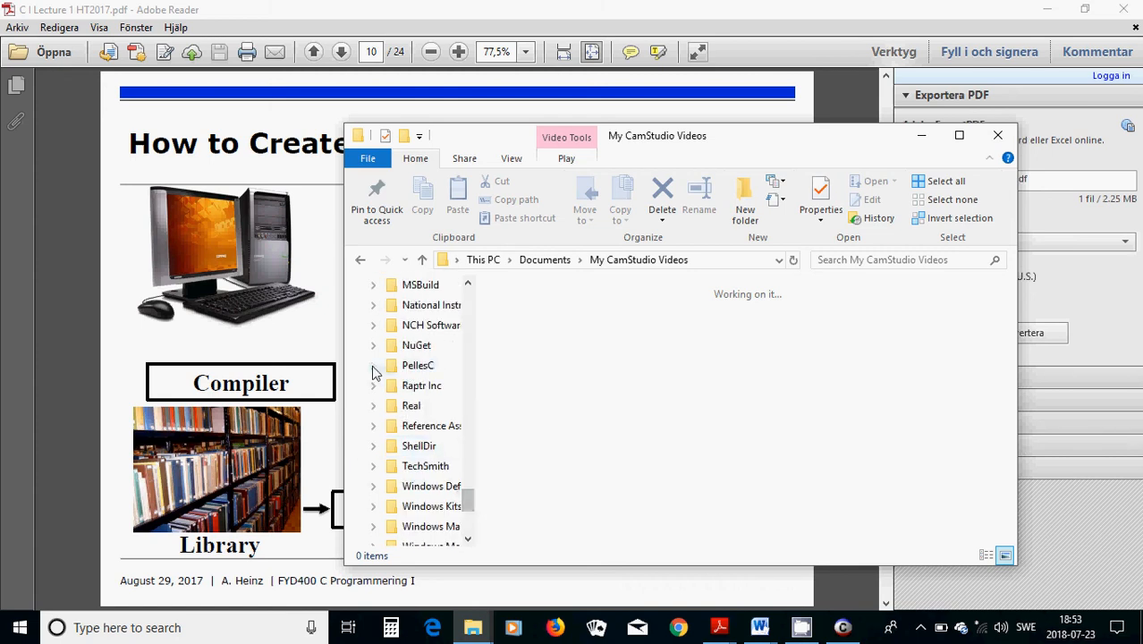
{"action": "left_click", "coordinate": [372, 365]}
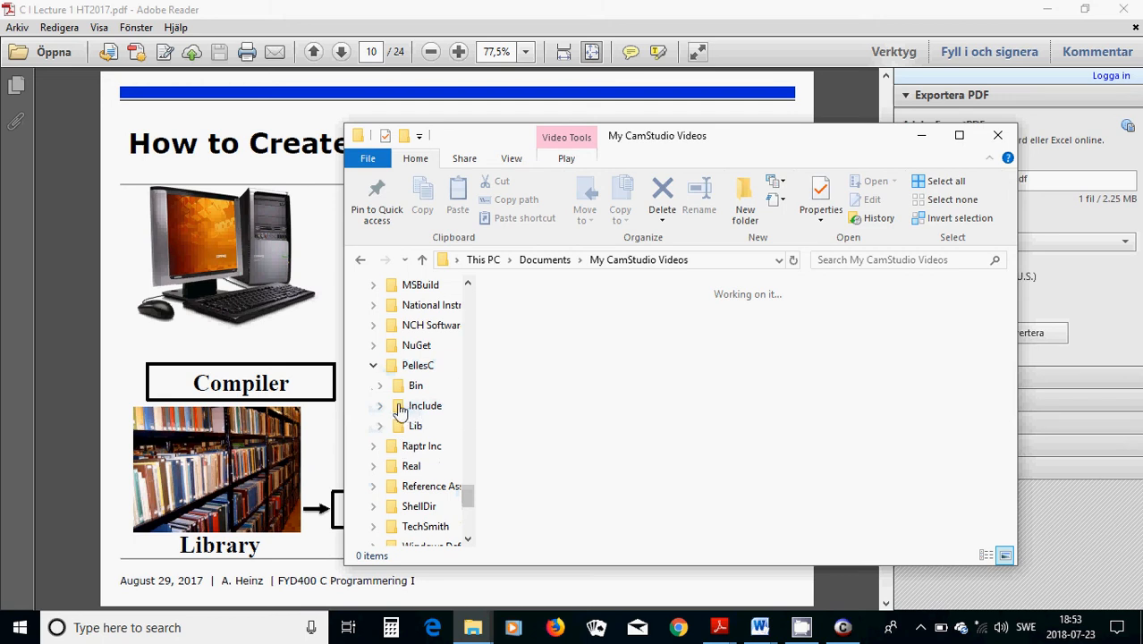
{"action": "left_click", "coordinate": [379, 404]}
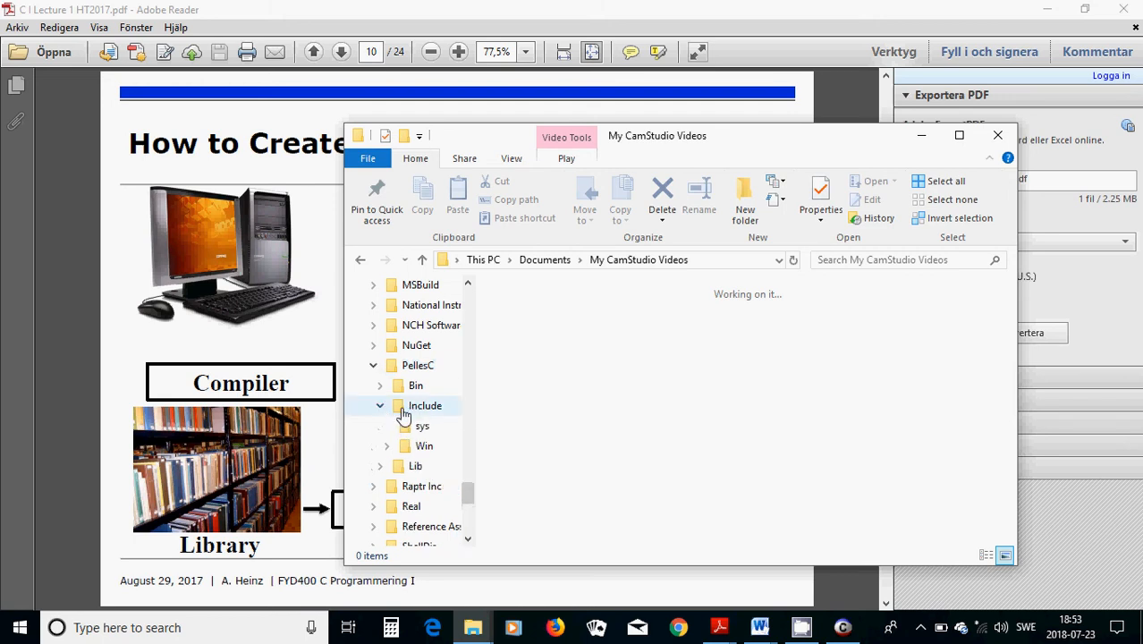
{"action": "left_click", "coordinate": [426, 404]}
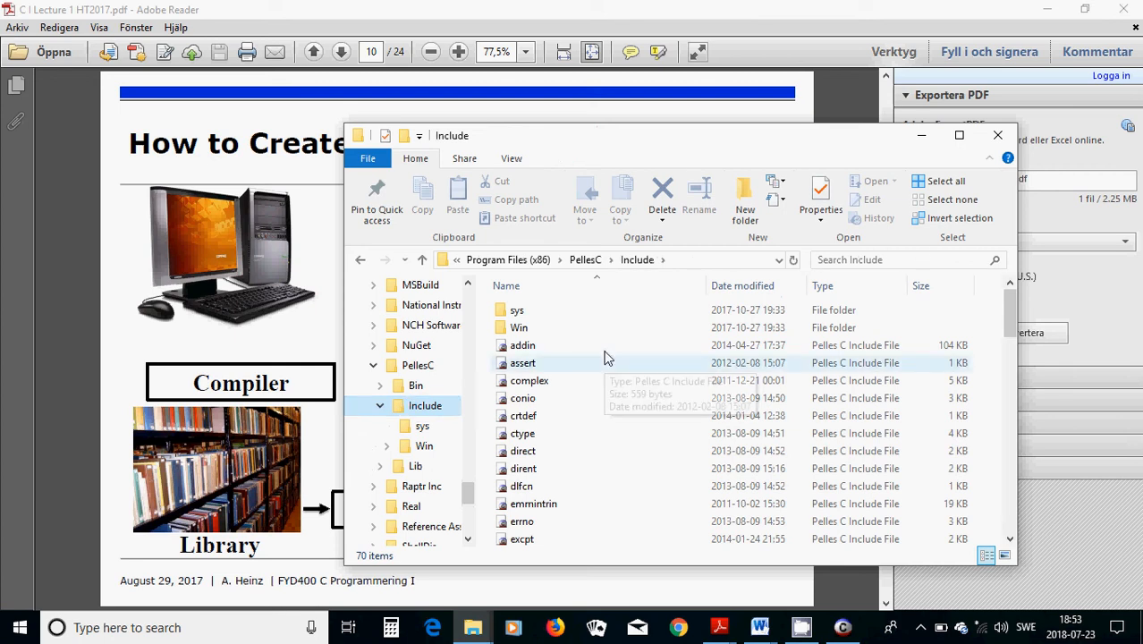
Scroll through the Include folder's standard C header files such as assert, conio and ctype.
{"action": "scroll", "scroll_direction": "down", "scroll_amount": 3}
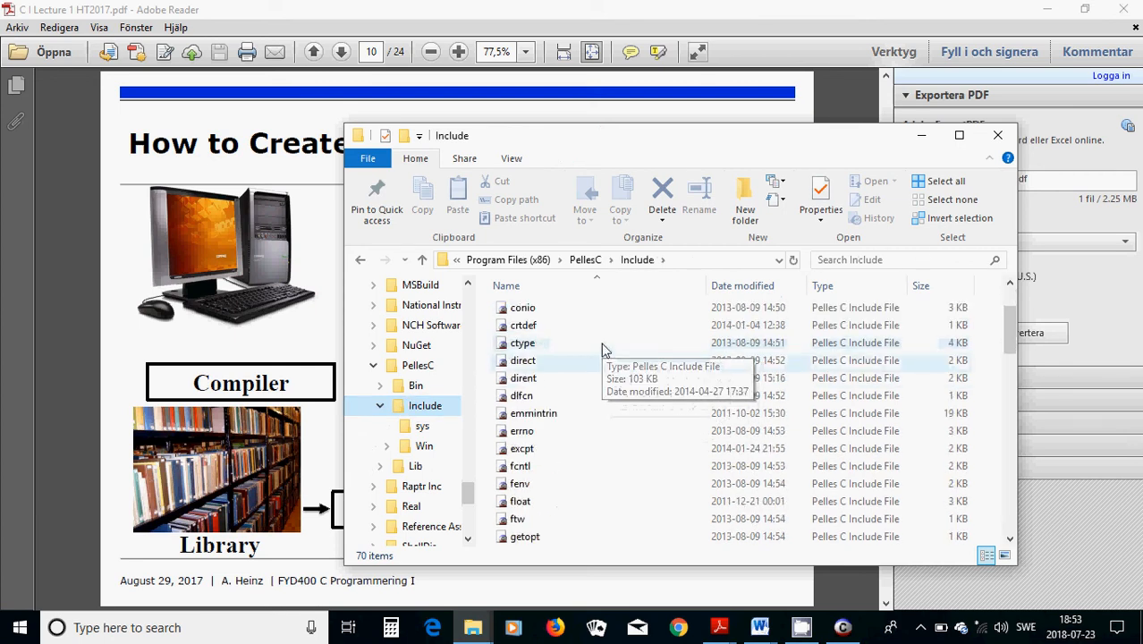
{"action": "scroll", "scroll_direction": "down", "scroll_amount": 3}
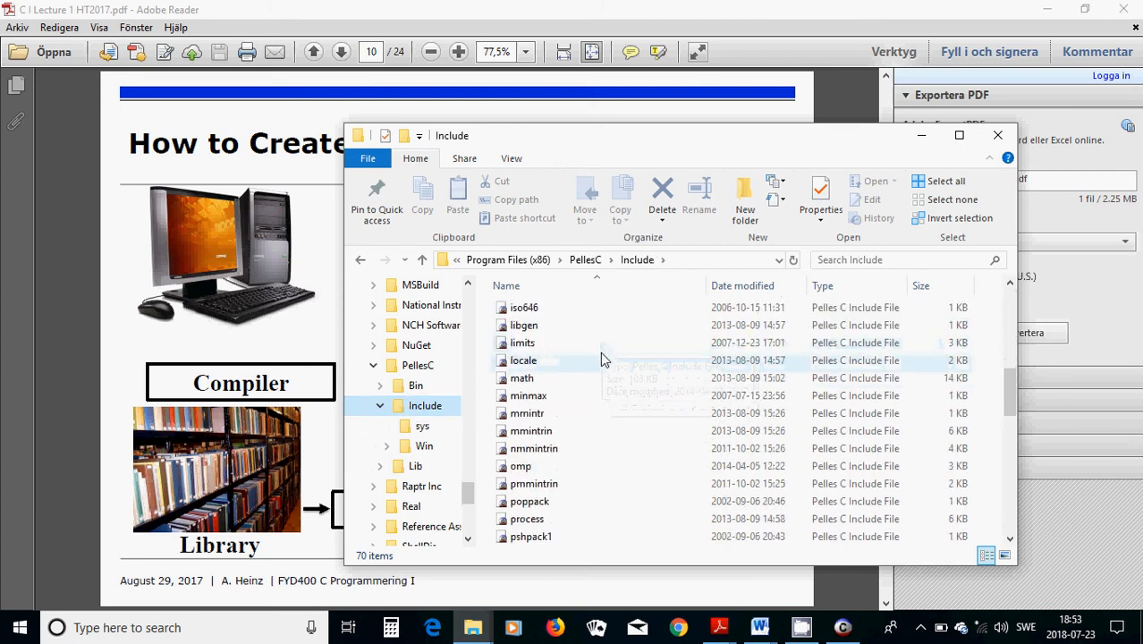
{"action": "scroll", "scroll_direction": "down", "scroll_amount": 3}
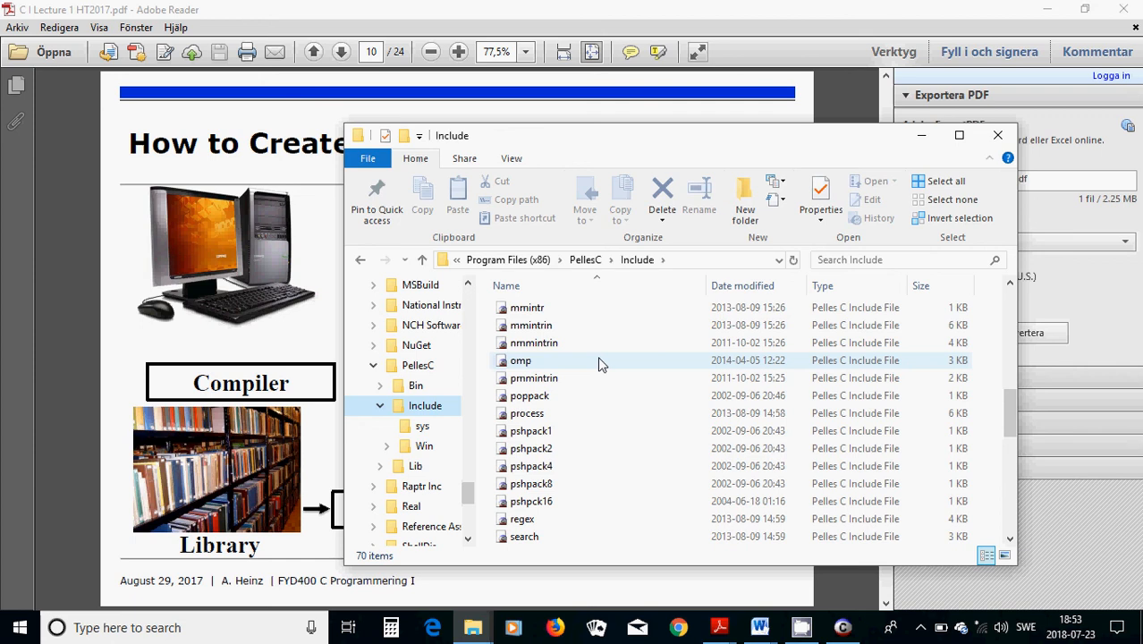
{"action": "scroll", "scroll_direction": "down", "scroll_amount": 3}
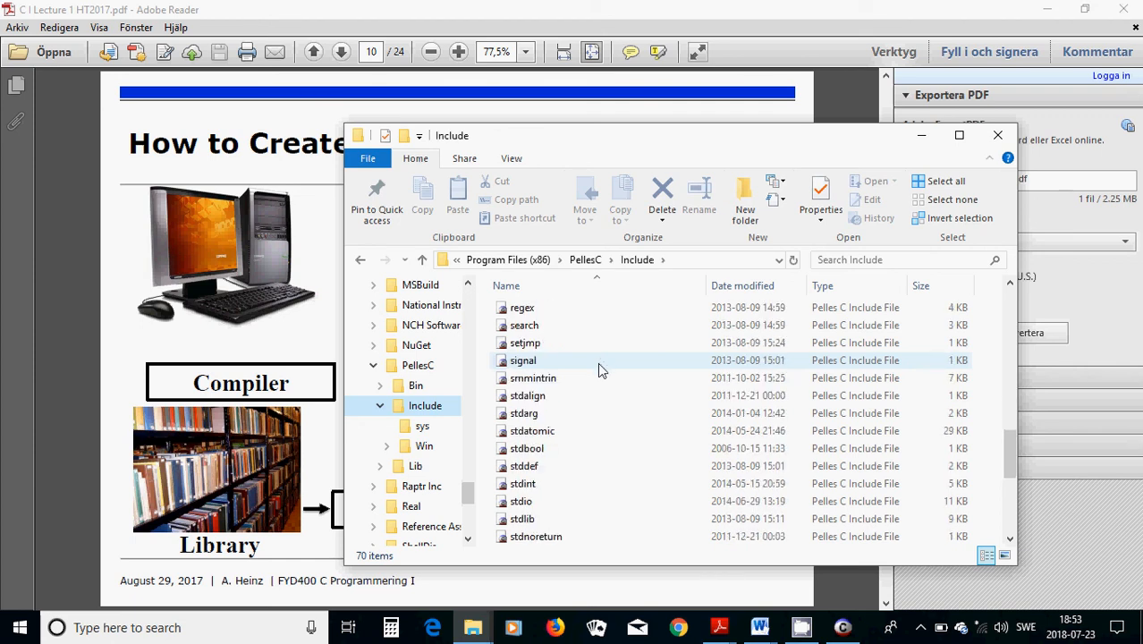
{"action": "scroll", "scroll_direction": "down", "scroll_amount": 3}
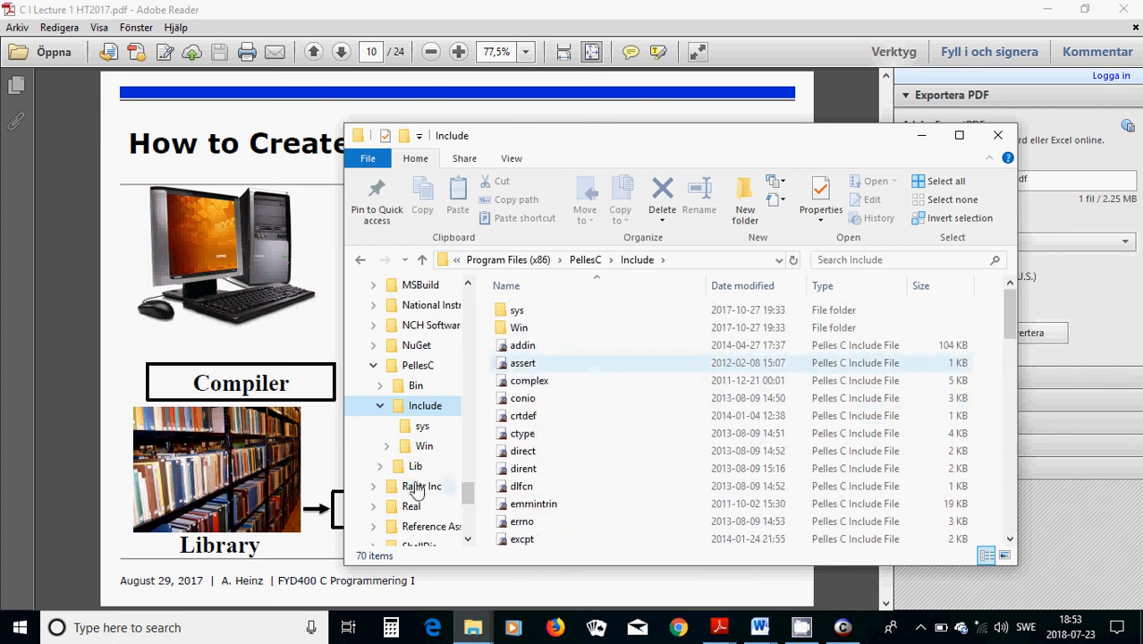
Browse the sys and Win header subfolders, scrolling through the Windows header files.
{"action": "left_click", "coordinate": [422, 425]}
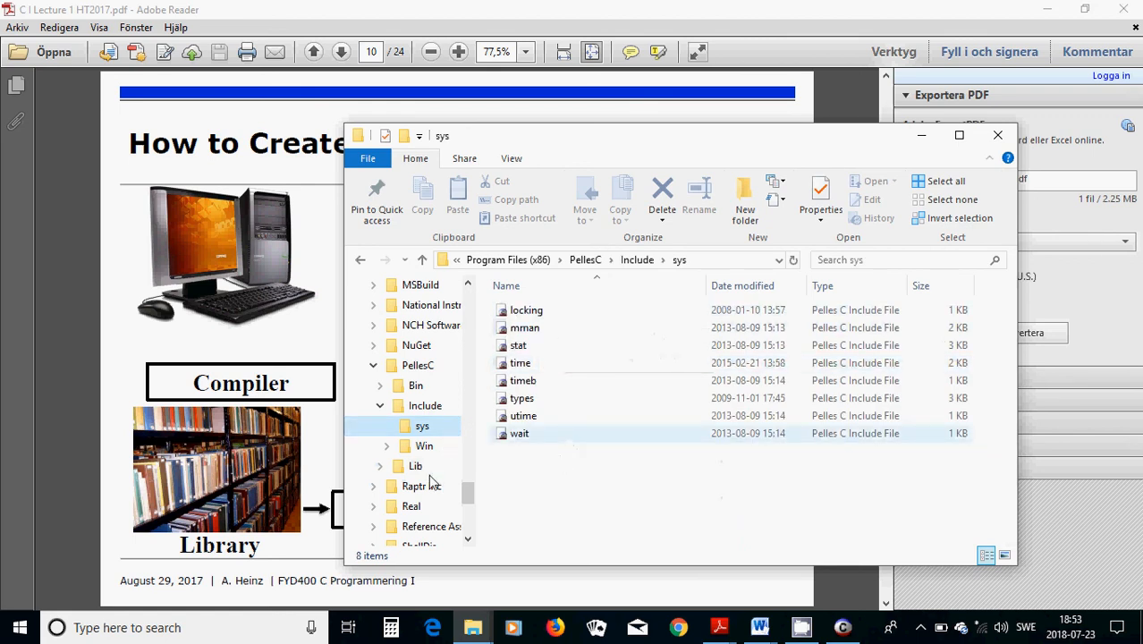
{"action": "left_click", "coordinate": [423, 445]}
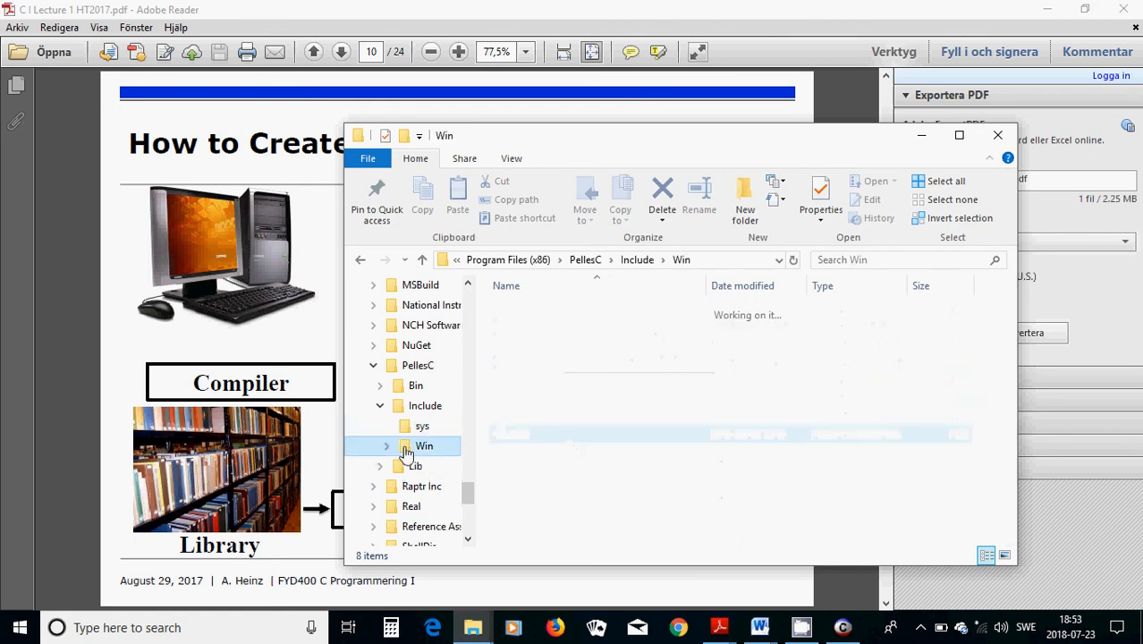
{"action": "left_click", "coordinate": [424, 445]}
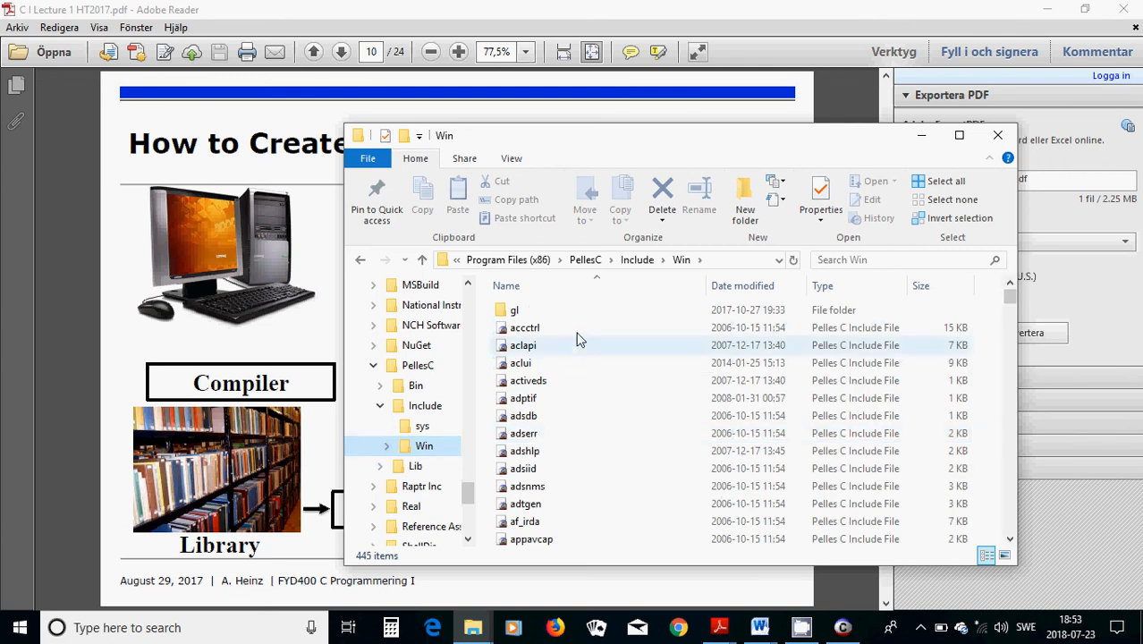
{"action": "scroll", "scroll_direction": "down", "scroll_amount": 3}
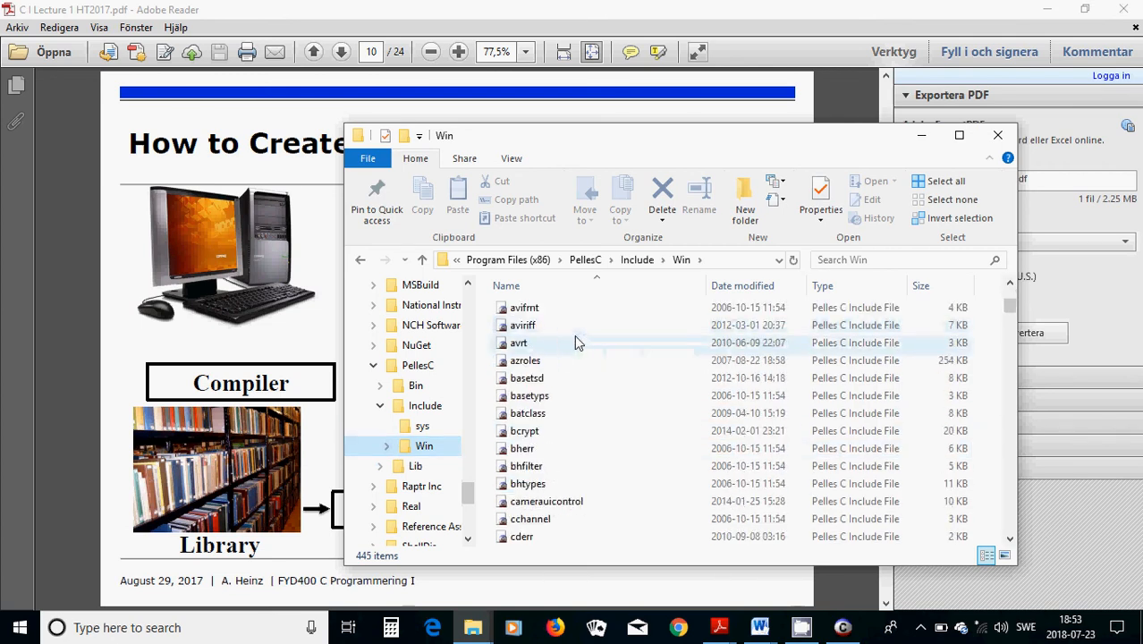
{"action": "scroll", "scroll_direction": "down", "scroll_amount": 3}
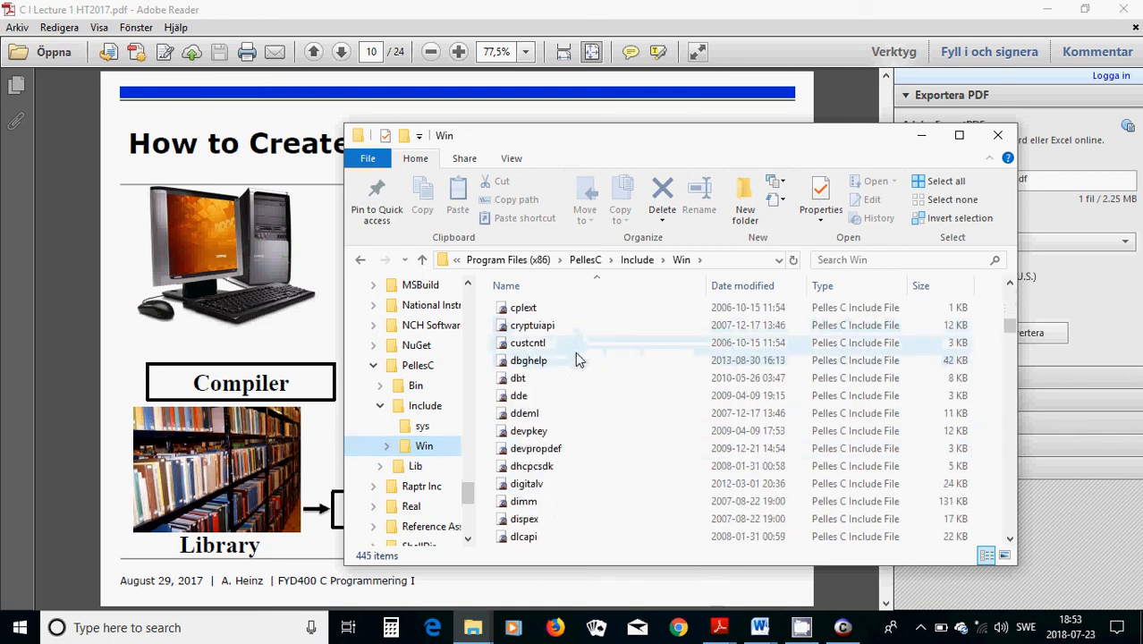
{"action": "scroll", "scroll_direction": "down", "scroll_amount": 3}
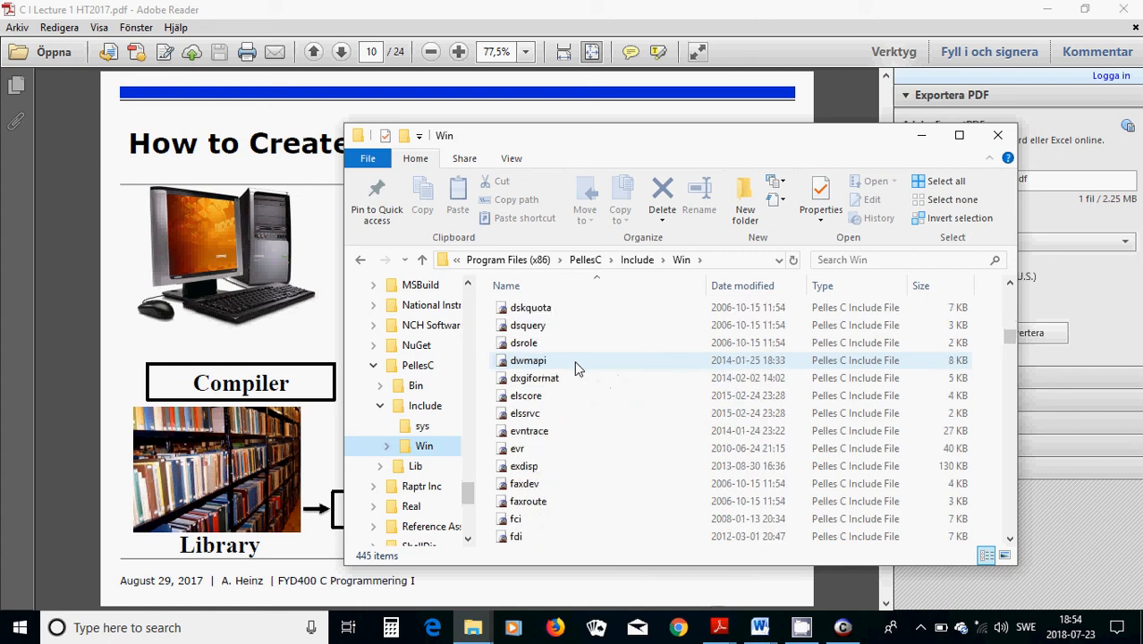
{"action": "scroll", "scroll_direction": "down", "scroll_amount": 3}
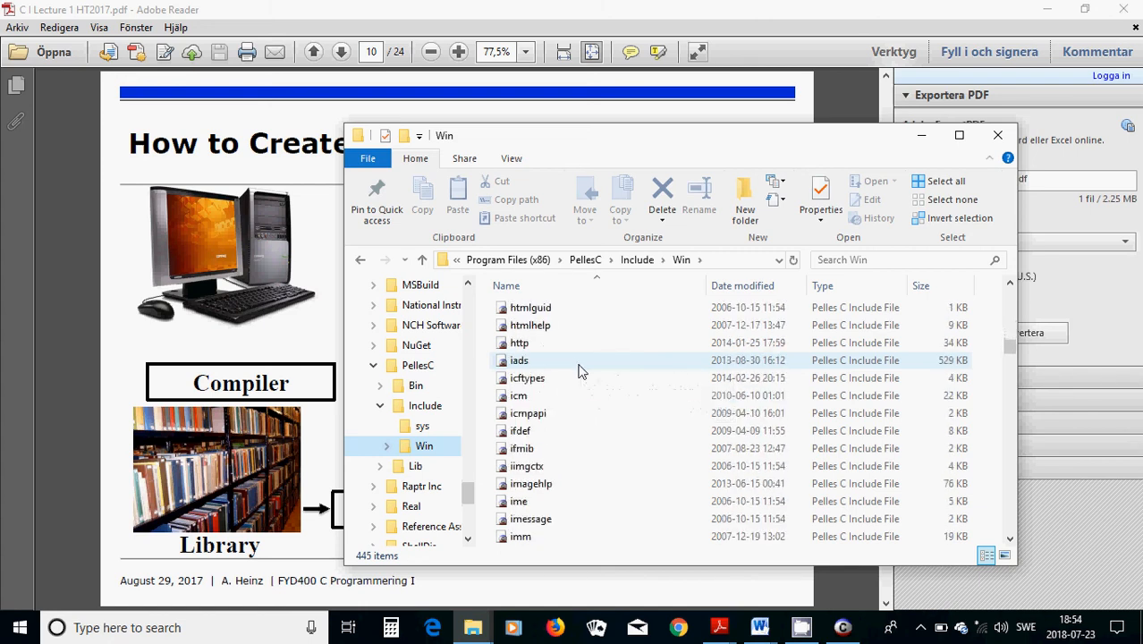
Finish scrolling the Win headers and collapse the PellesC folder branch.
{"action": "scroll", "scroll_direction": "down", "scroll_amount": 3}
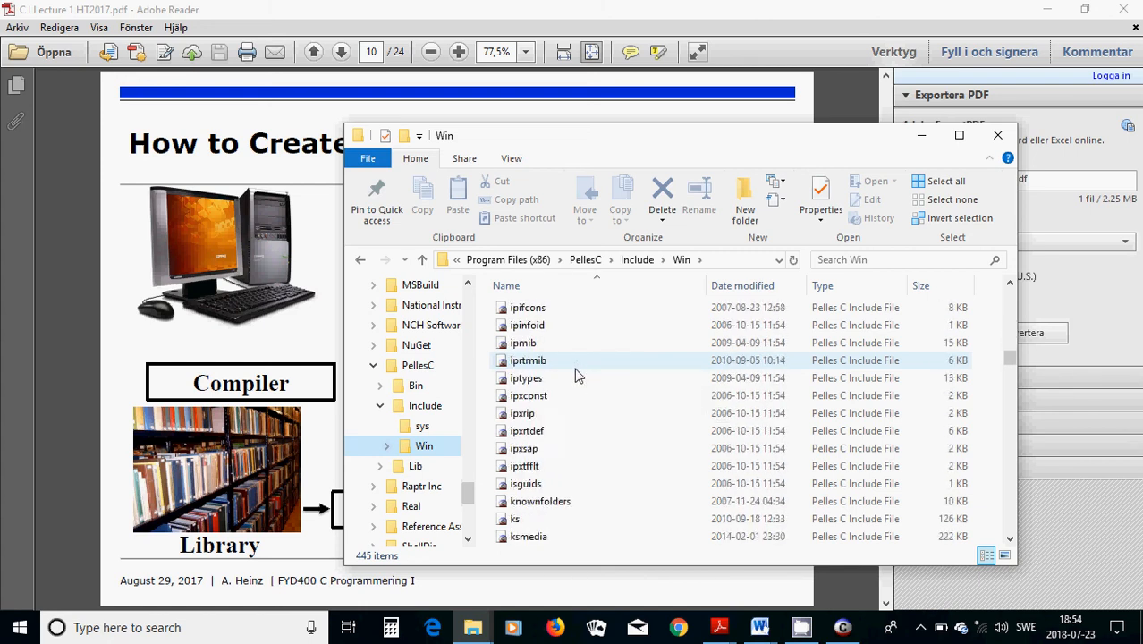
{"action": "scroll", "scroll_direction": "down", "scroll_amount": 3}
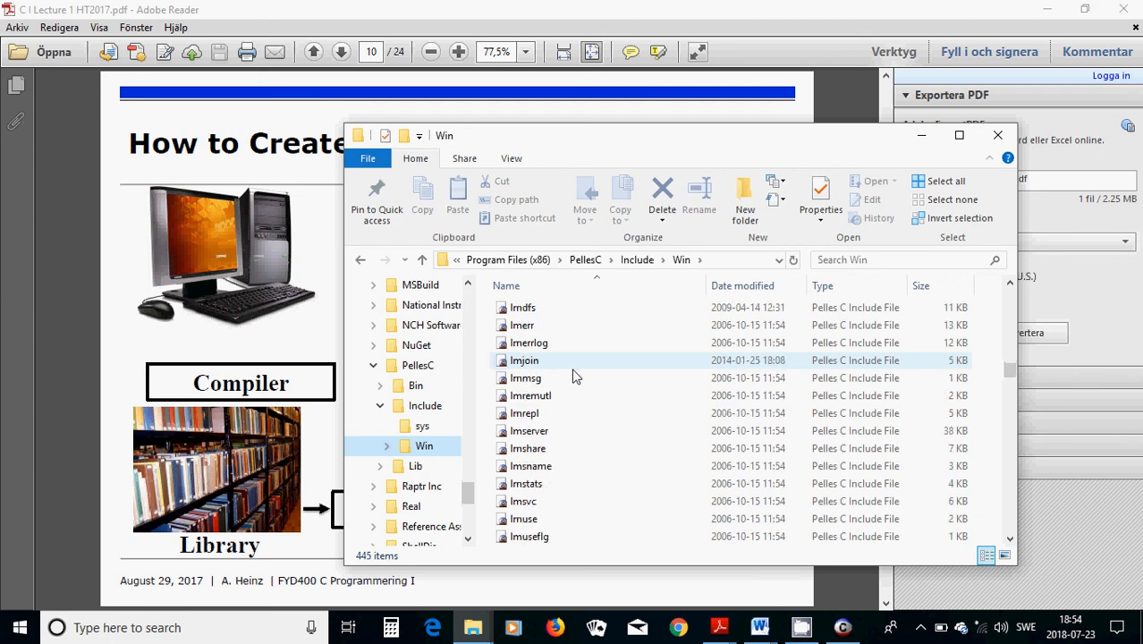
{"action": "scroll", "scroll_direction": "down", "scroll_amount": 3}
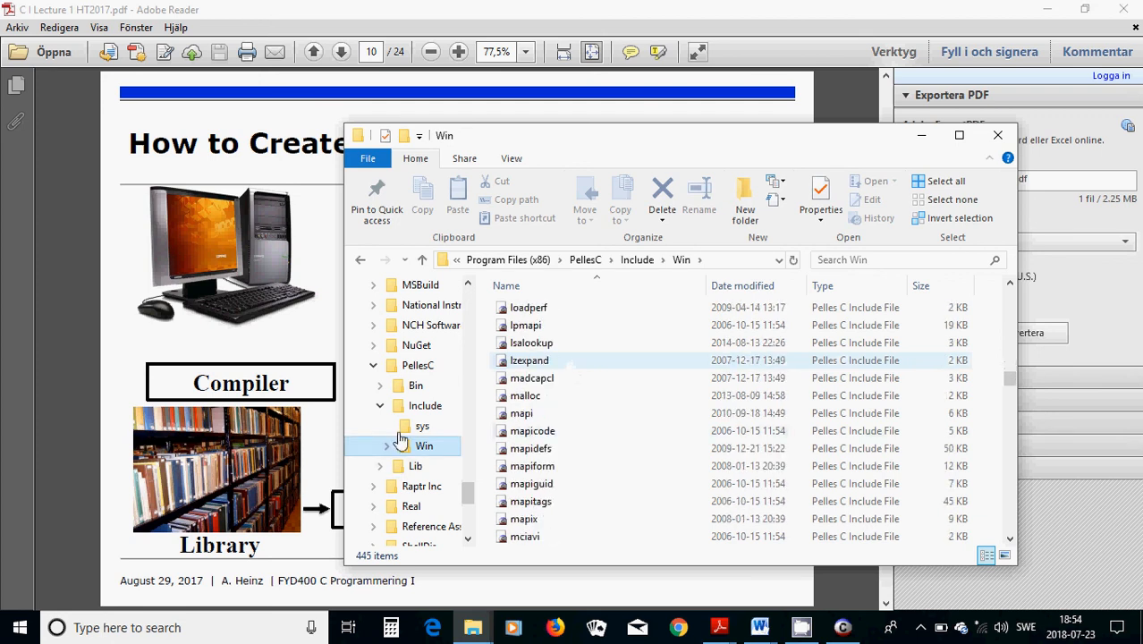
{"action": "left_click", "coordinate": [374, 364]}
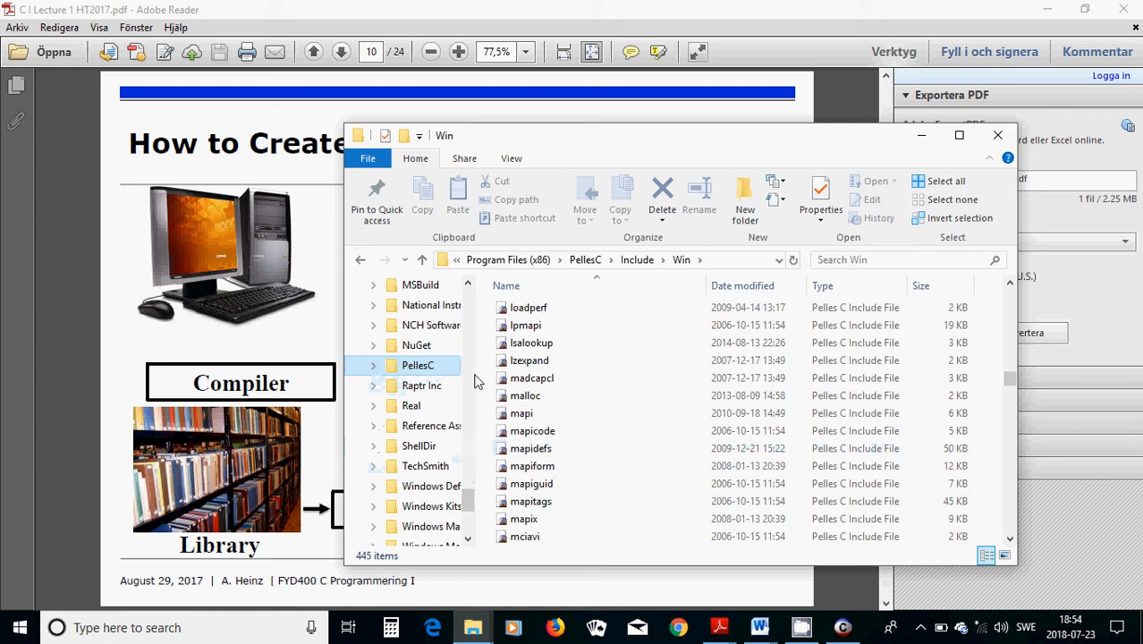
{"action": "mouse_move", "coordinate": [472, 508]}
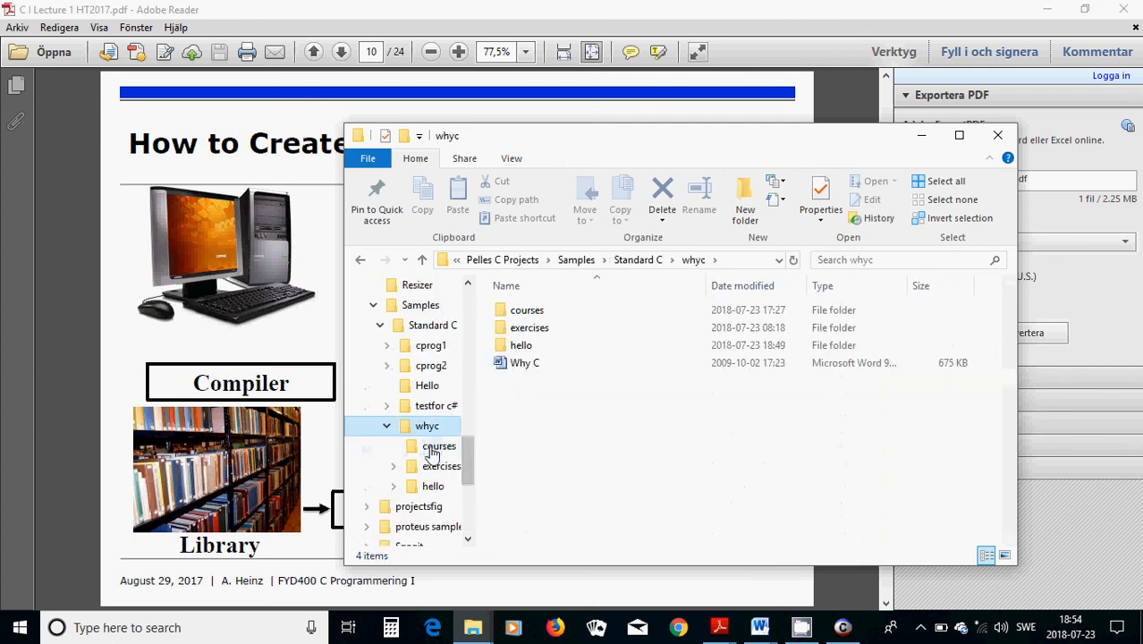
Open the hello project folder and select the compiled hello application among hello.c and the project files.
{"action": "left_click", "coordinate": [433, 486]}
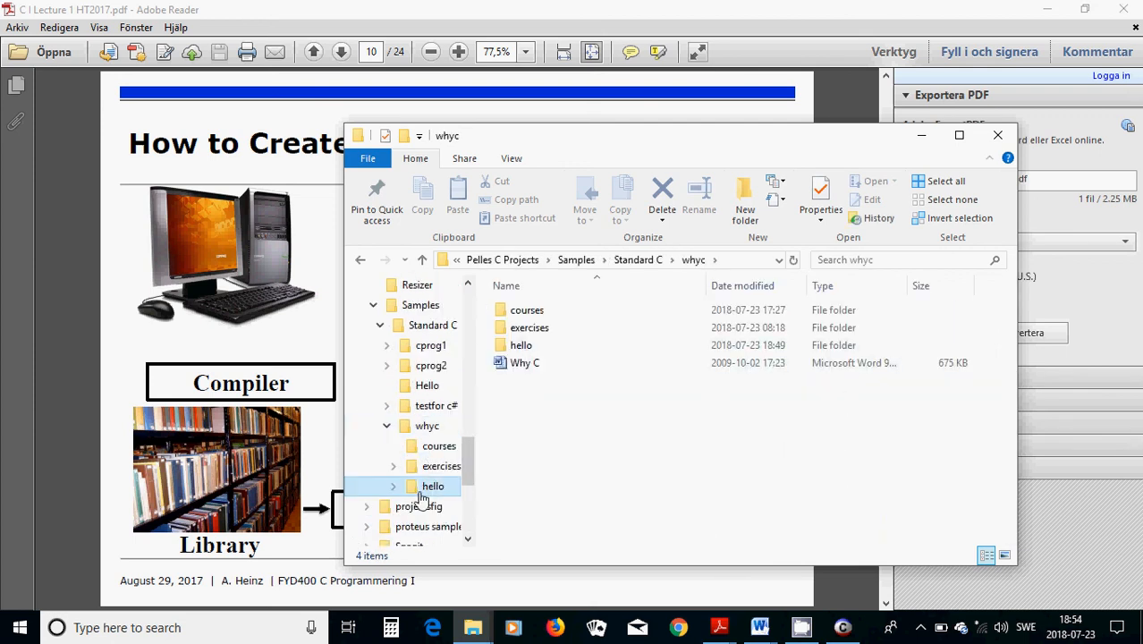
{"action": "double_click", "coordinate": [433, 487]}
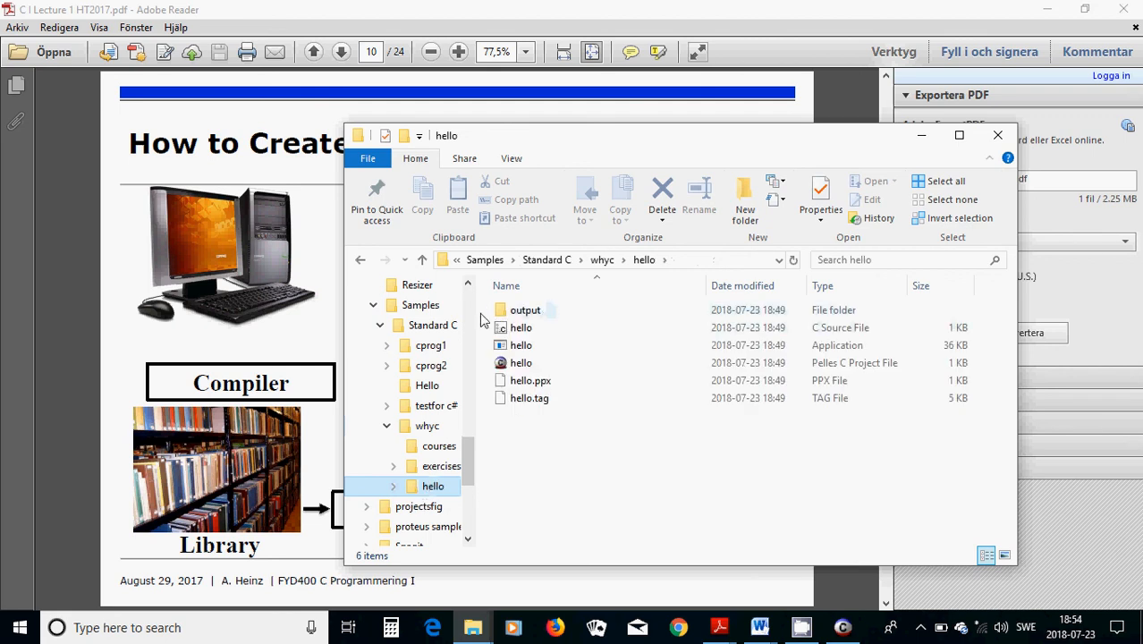
{"action": "mouse_move", "coordinate": [520, 345]}
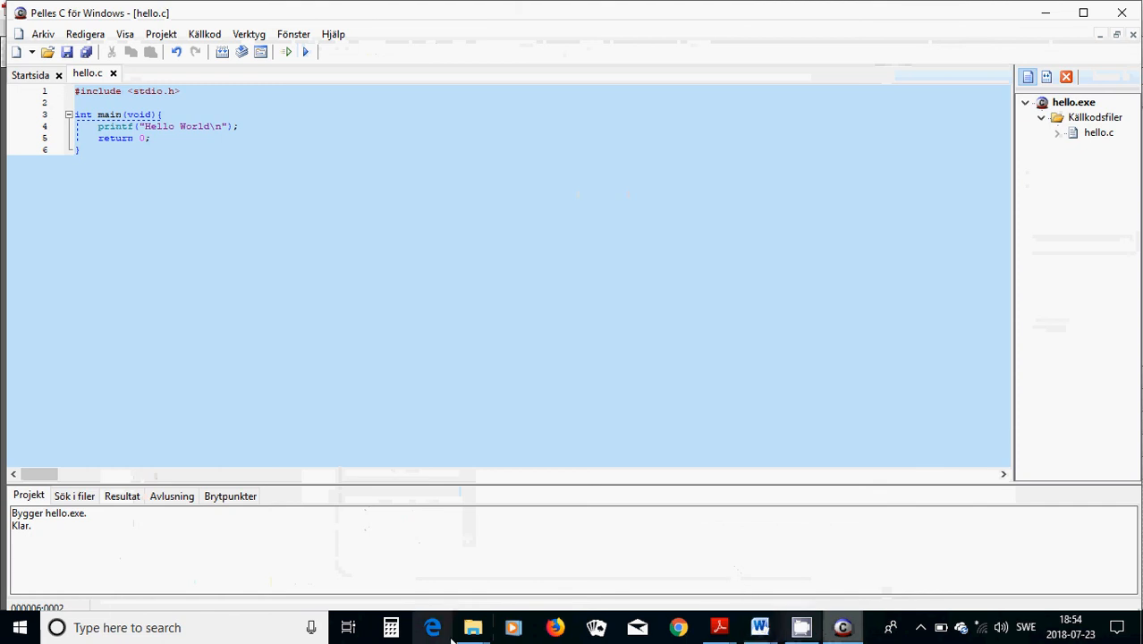
{"action": "mouse_move", "coordinate": [472, 626]}
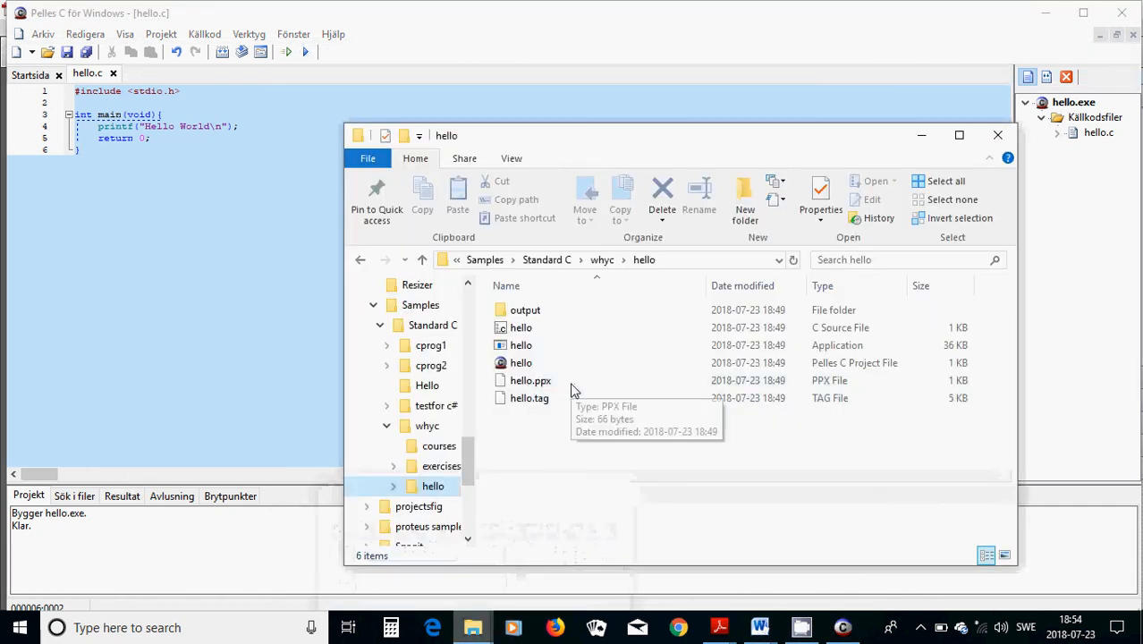
{"action": "mouse_move", "coordinate": [517, 349]}
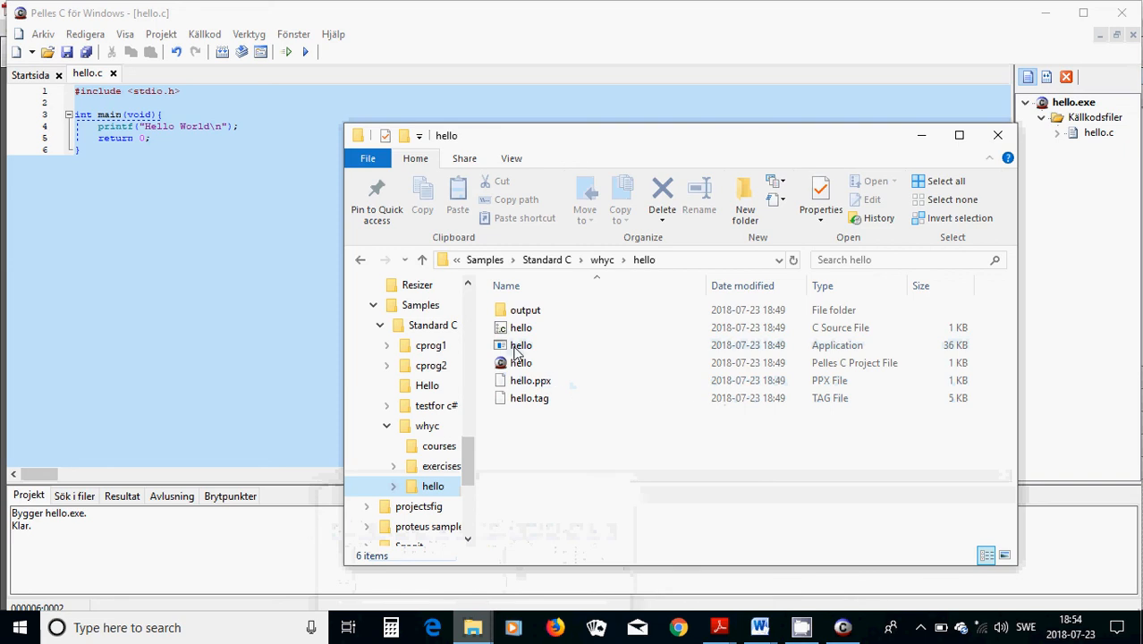
{"action": "mouse_move", "coordinate": [520, 345]}
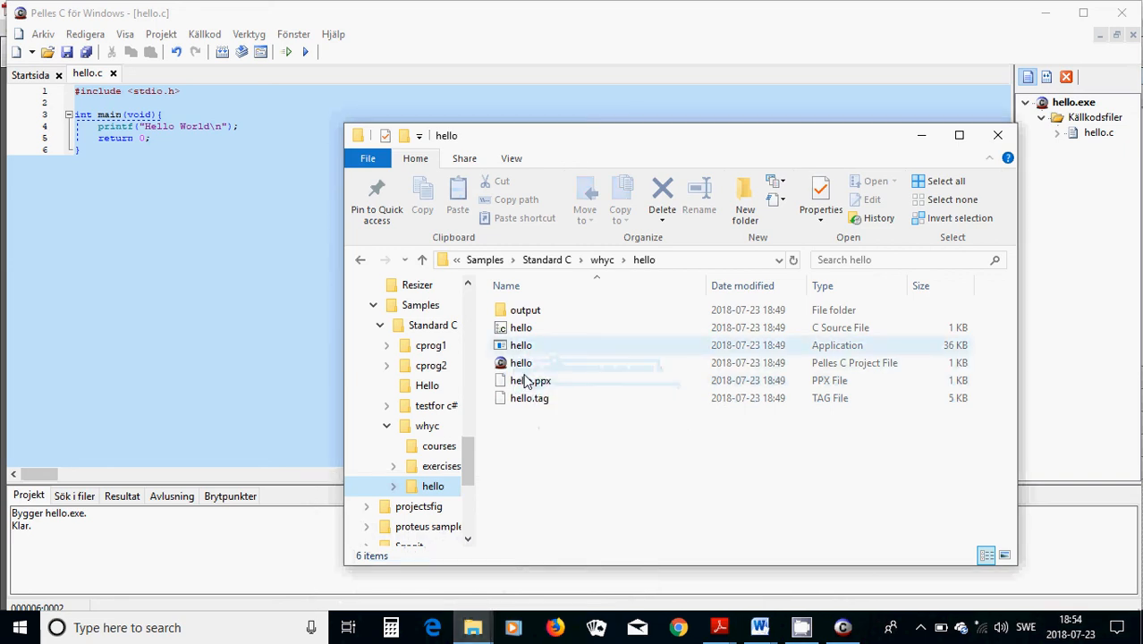
{"action": "mouse_move", "coordinate": [520, 361]}
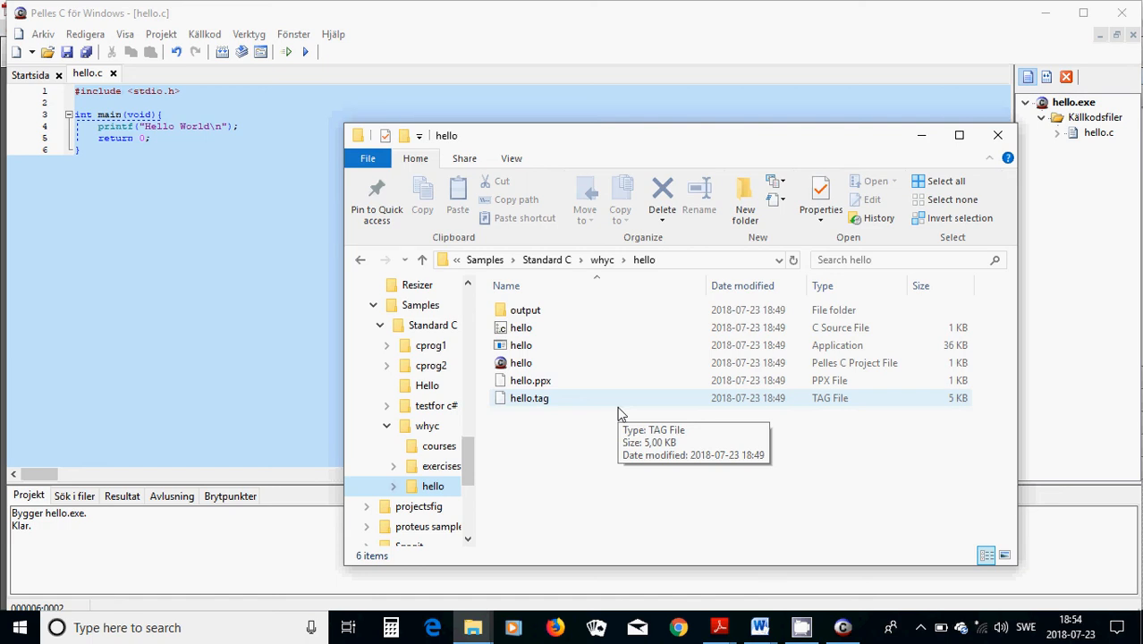
{"action": "mouse_move", "coordinate": [520, 345]}
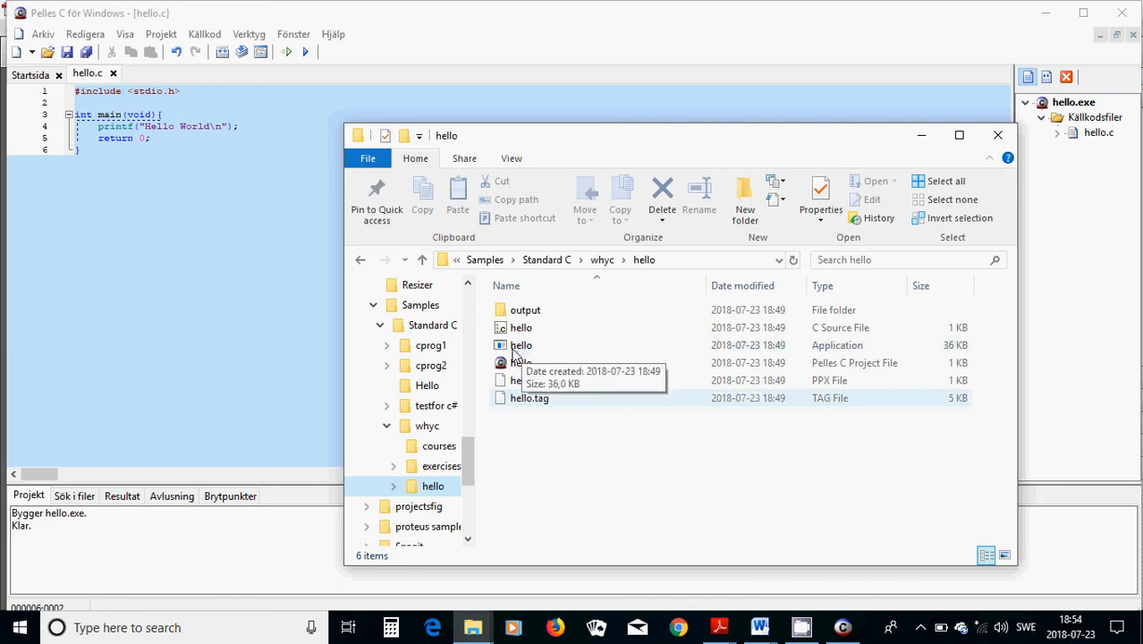
{"action": "left_click", "coordinate": [521, 345]}
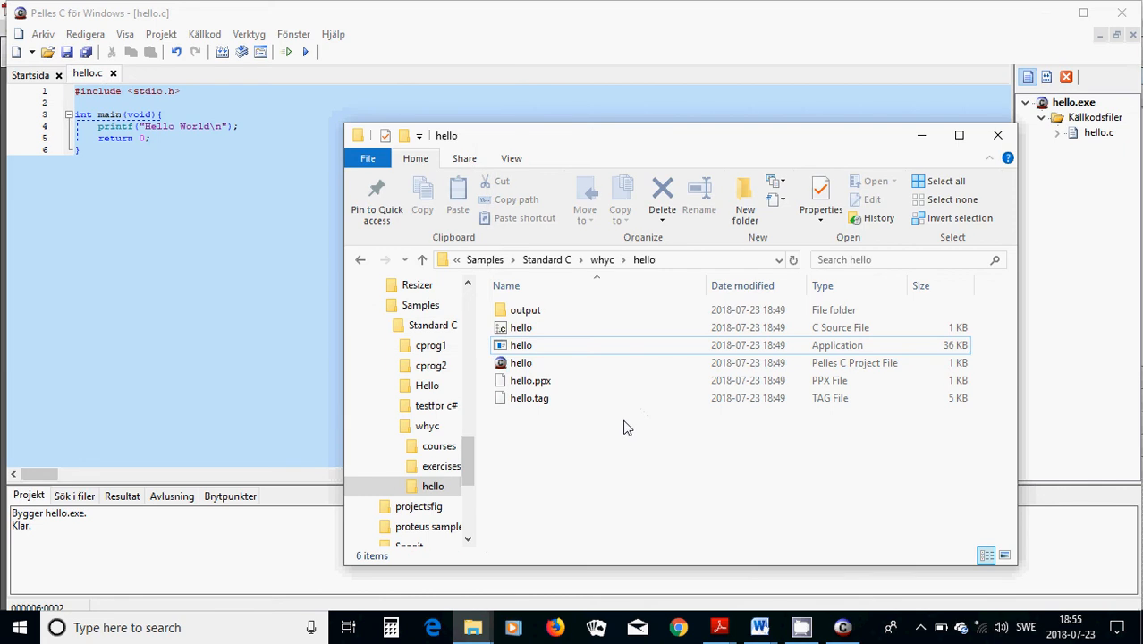
{"action": "mouse_move", "coordinate": [602, 427]}
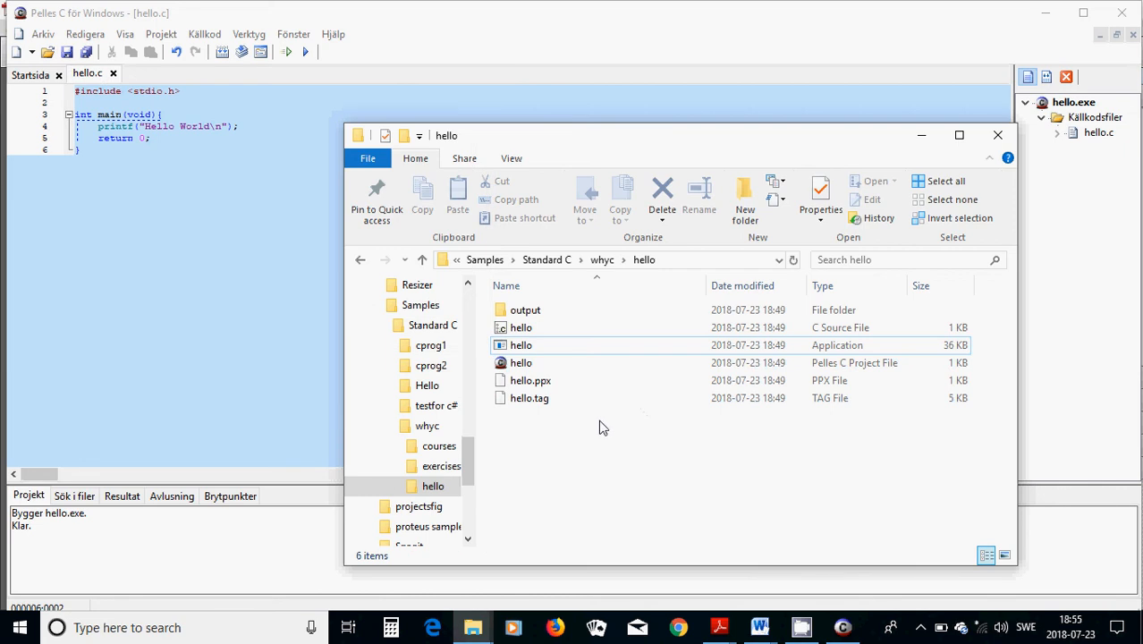
{"action": "mouse_move", "coordinate": [921, 136]}
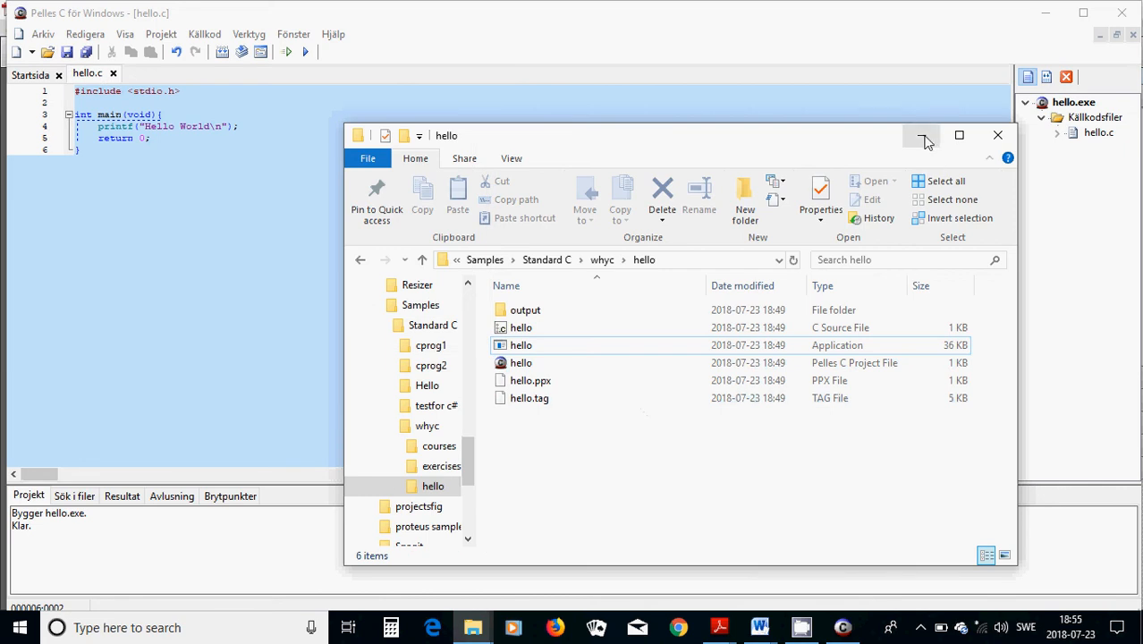